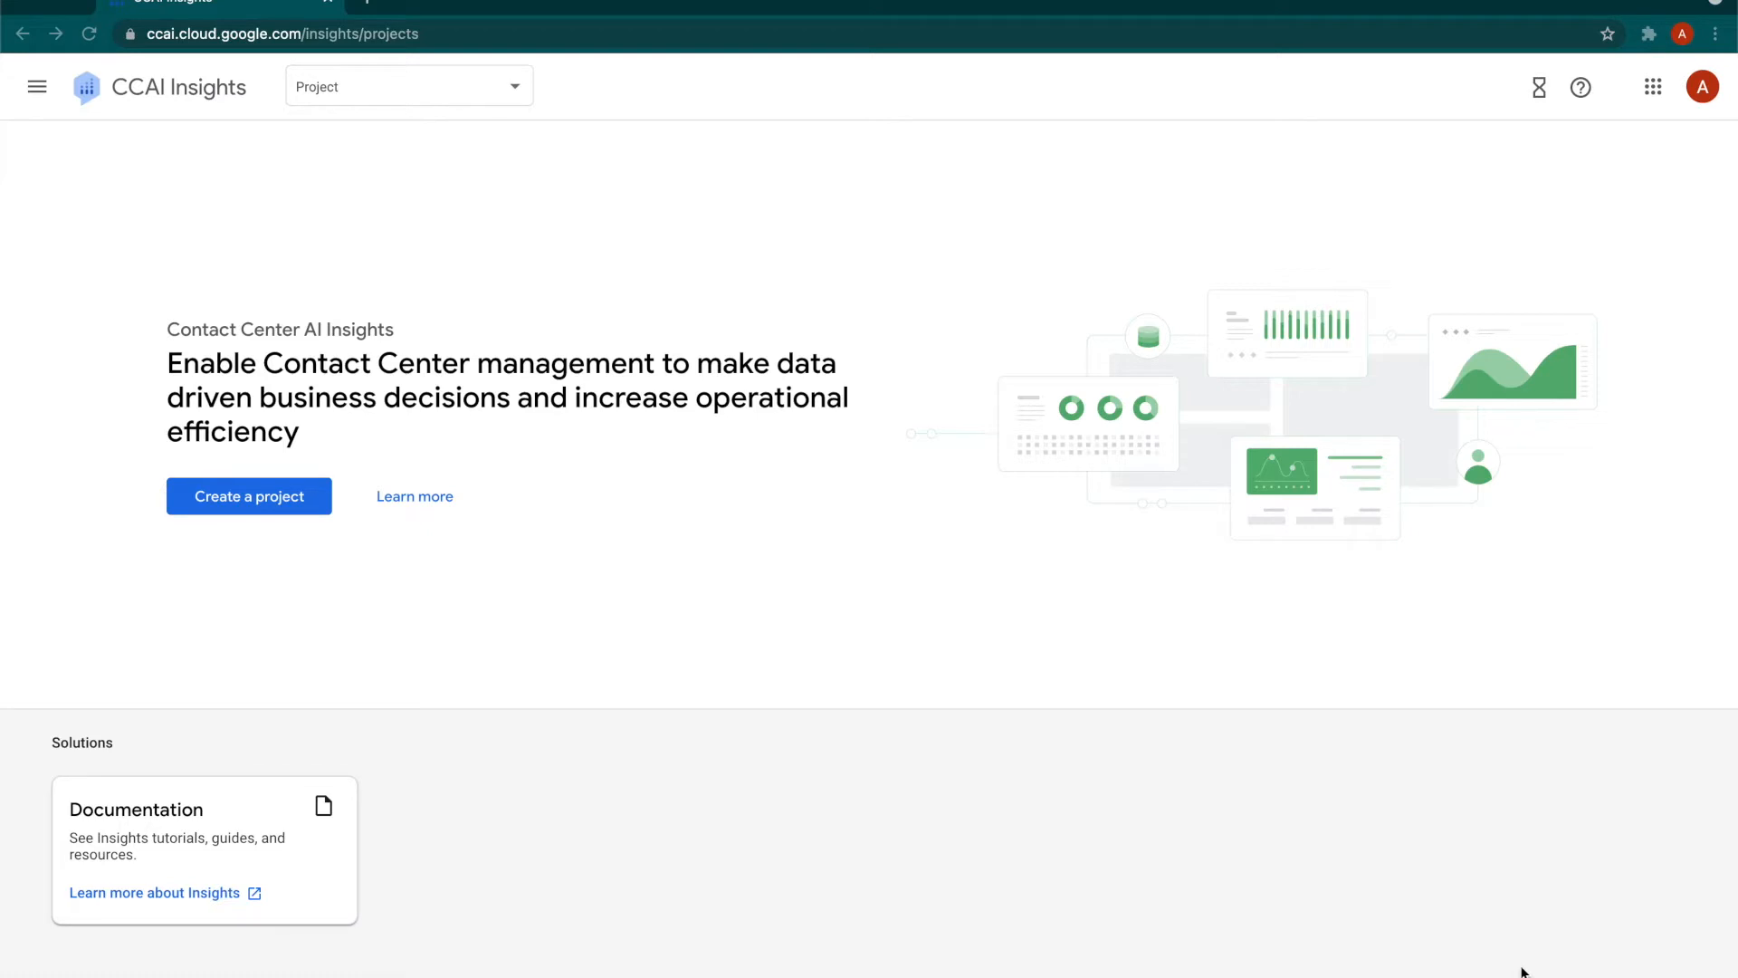
mouse_move(1498, 954)
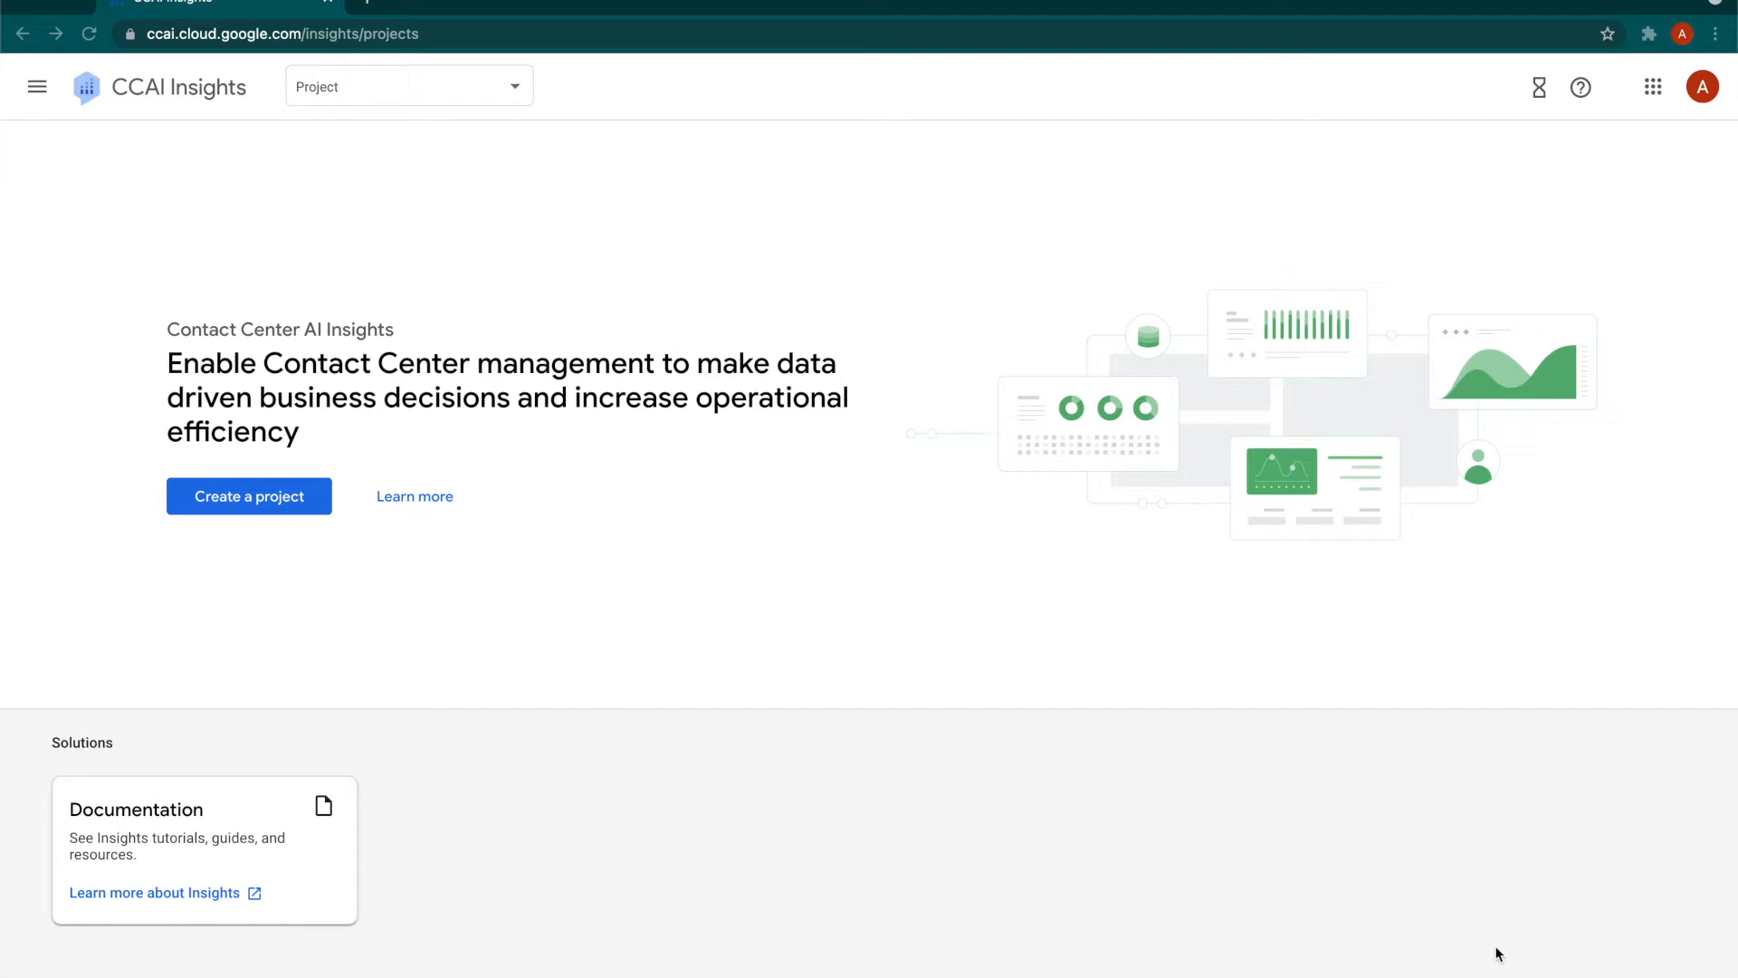
mouse_move(742, 547)
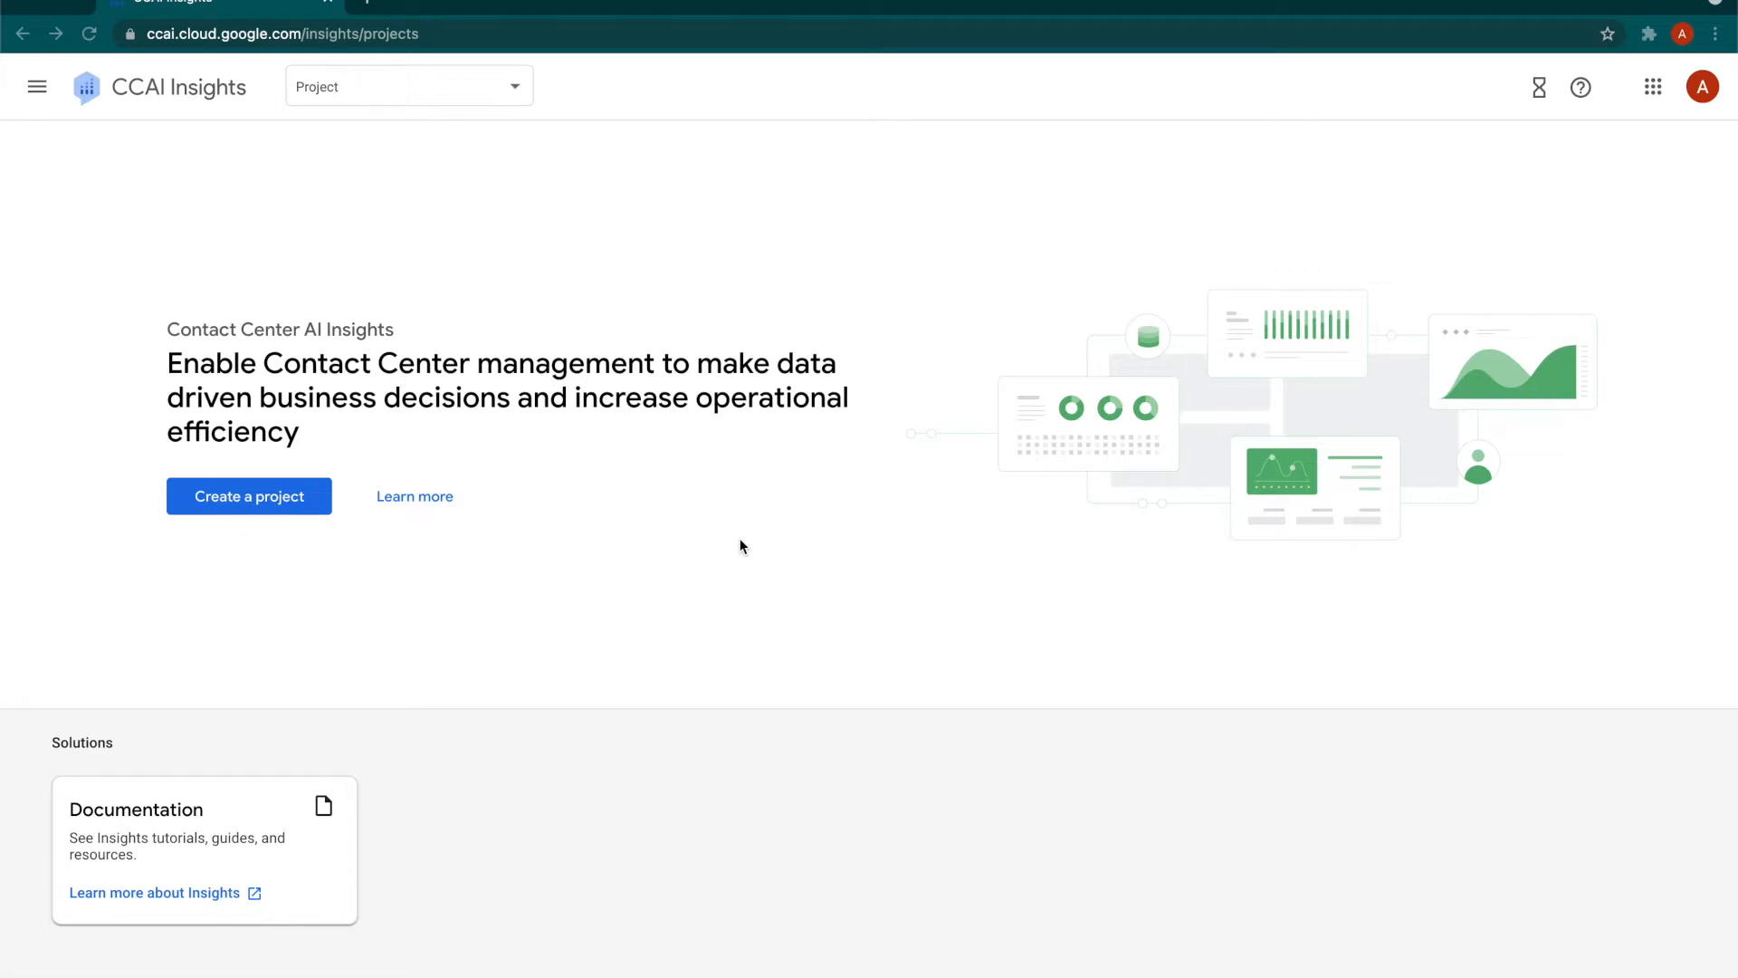
mouse_move(771, 595)
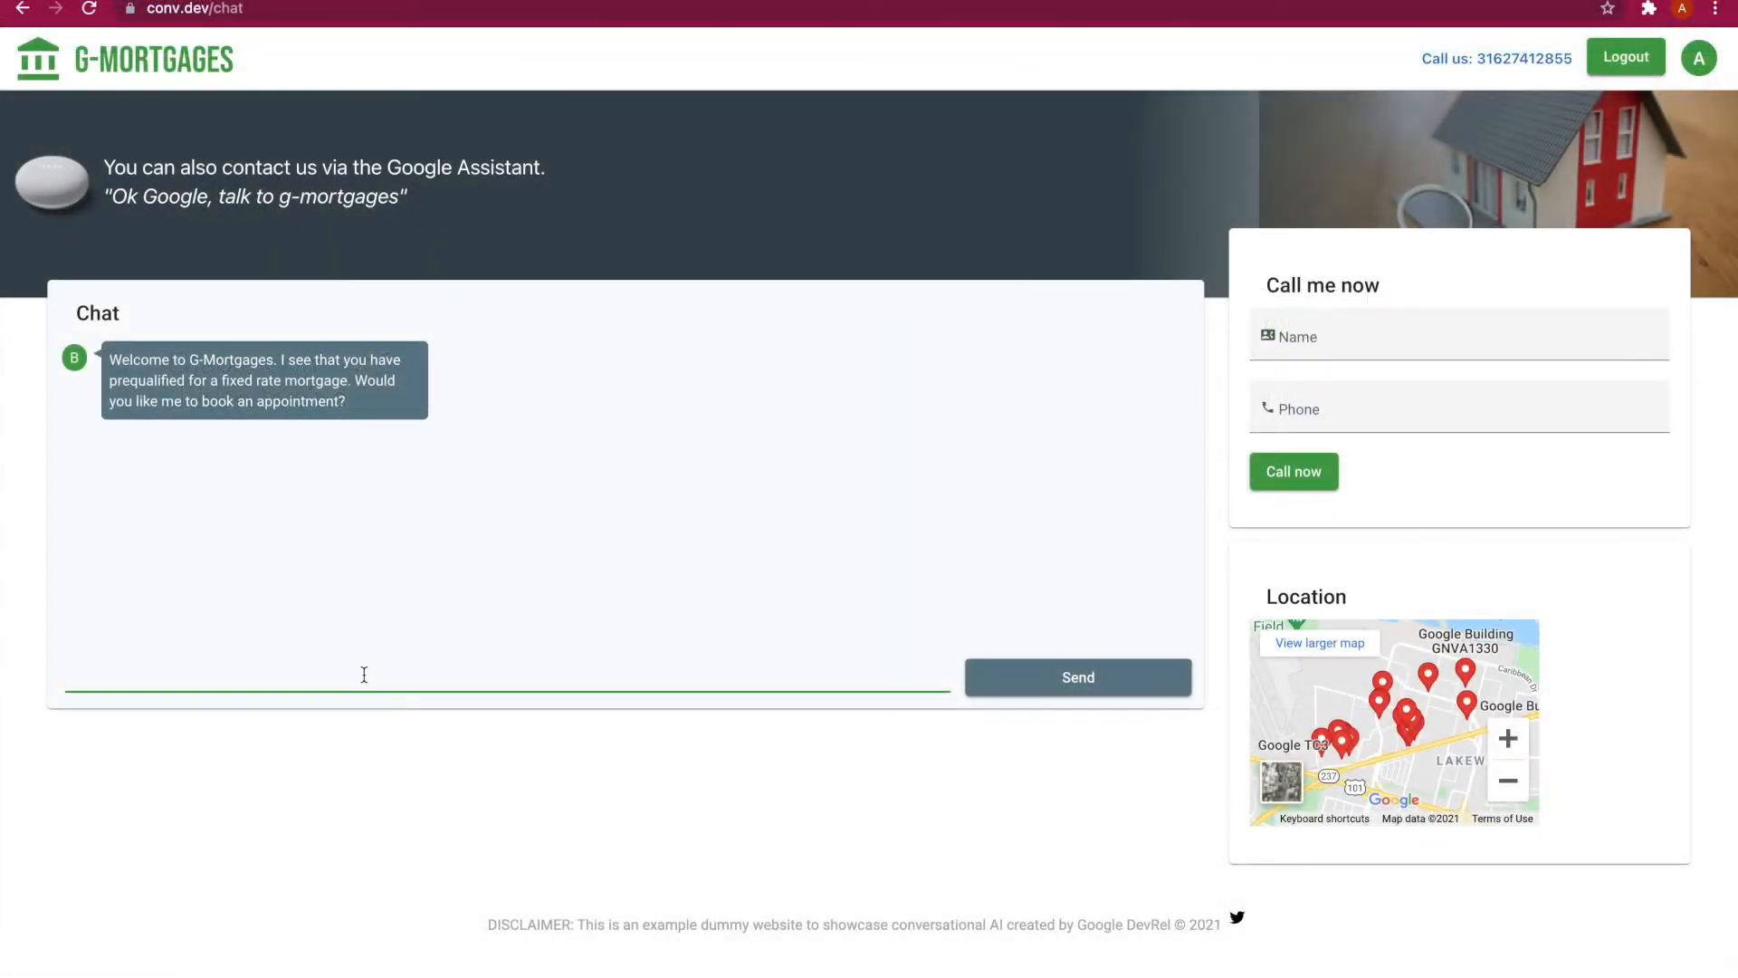
Reply 'yes that would work.' to accept the bot's Monday 2 pm consultation offer.
left_click(1075, 675)
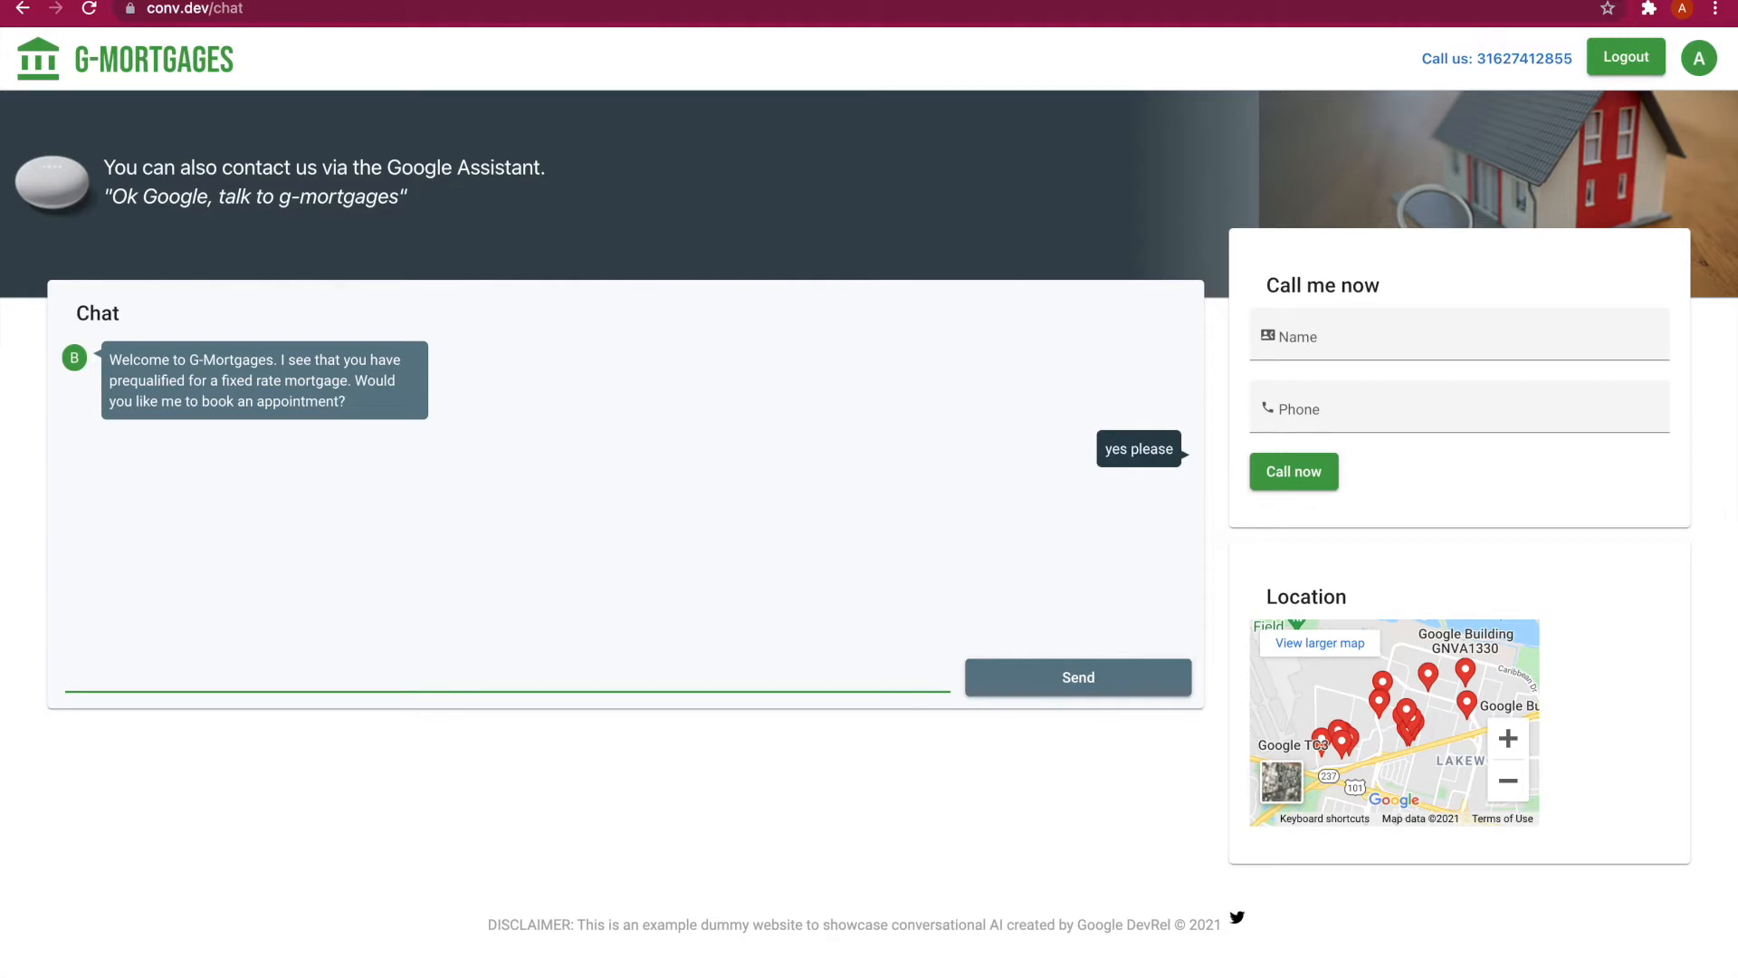
left_click(1076, 677)
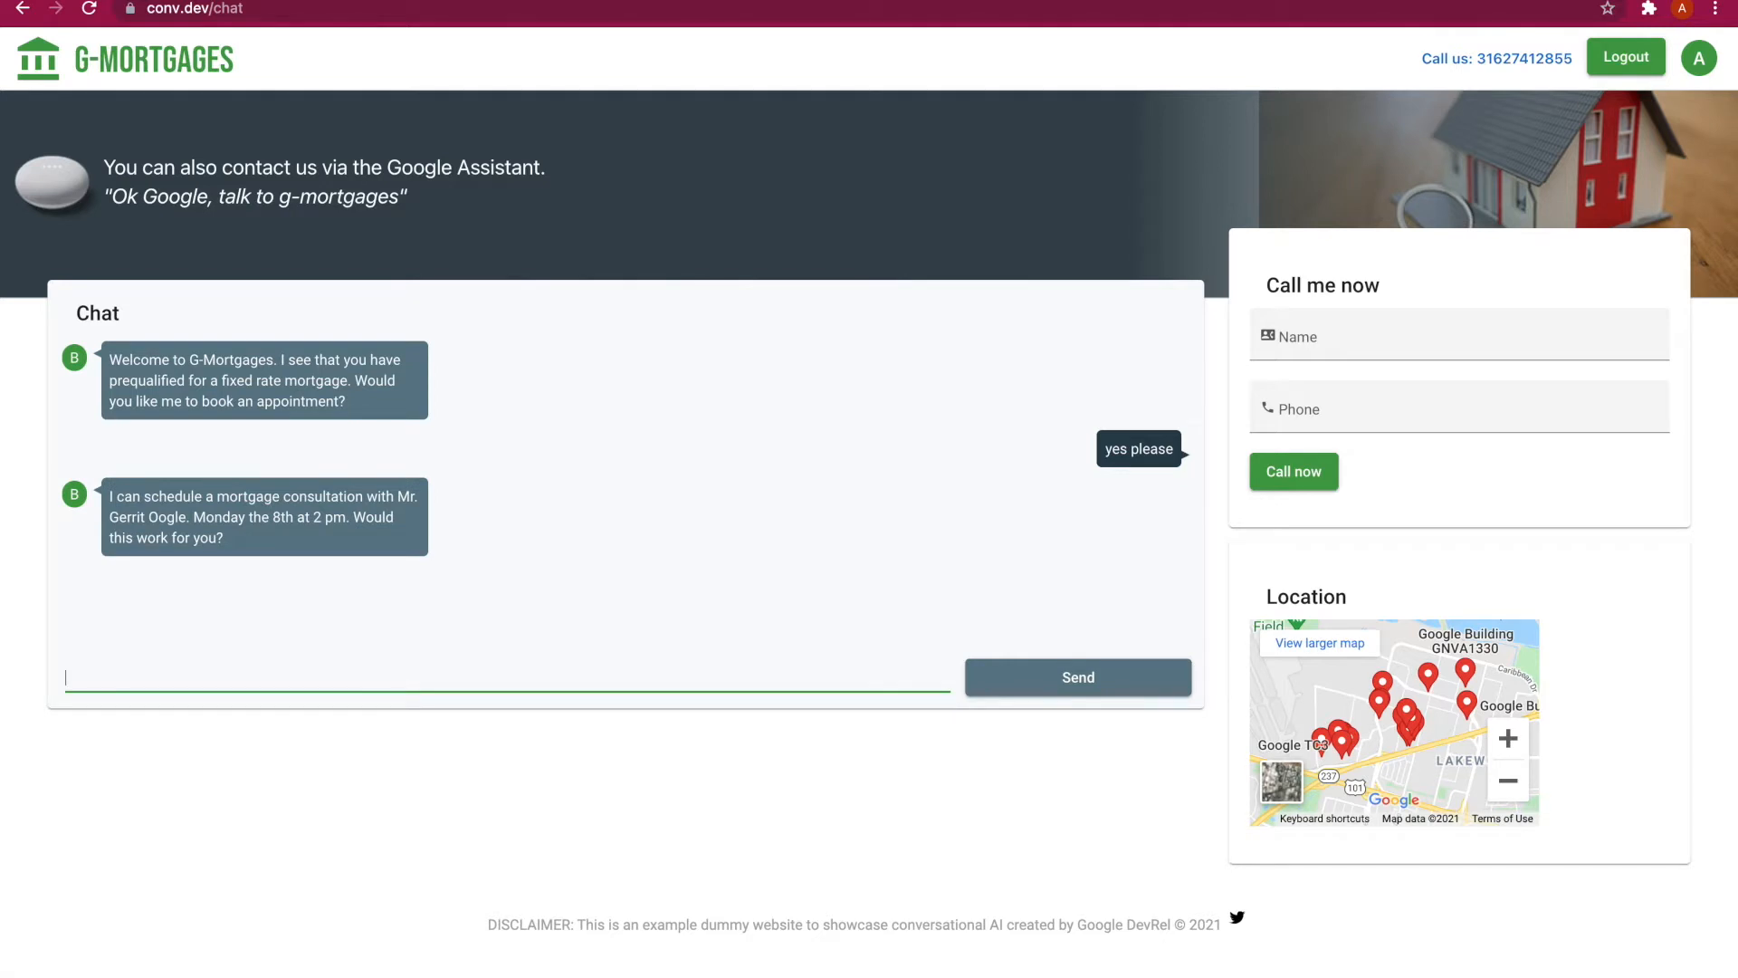
type("y")
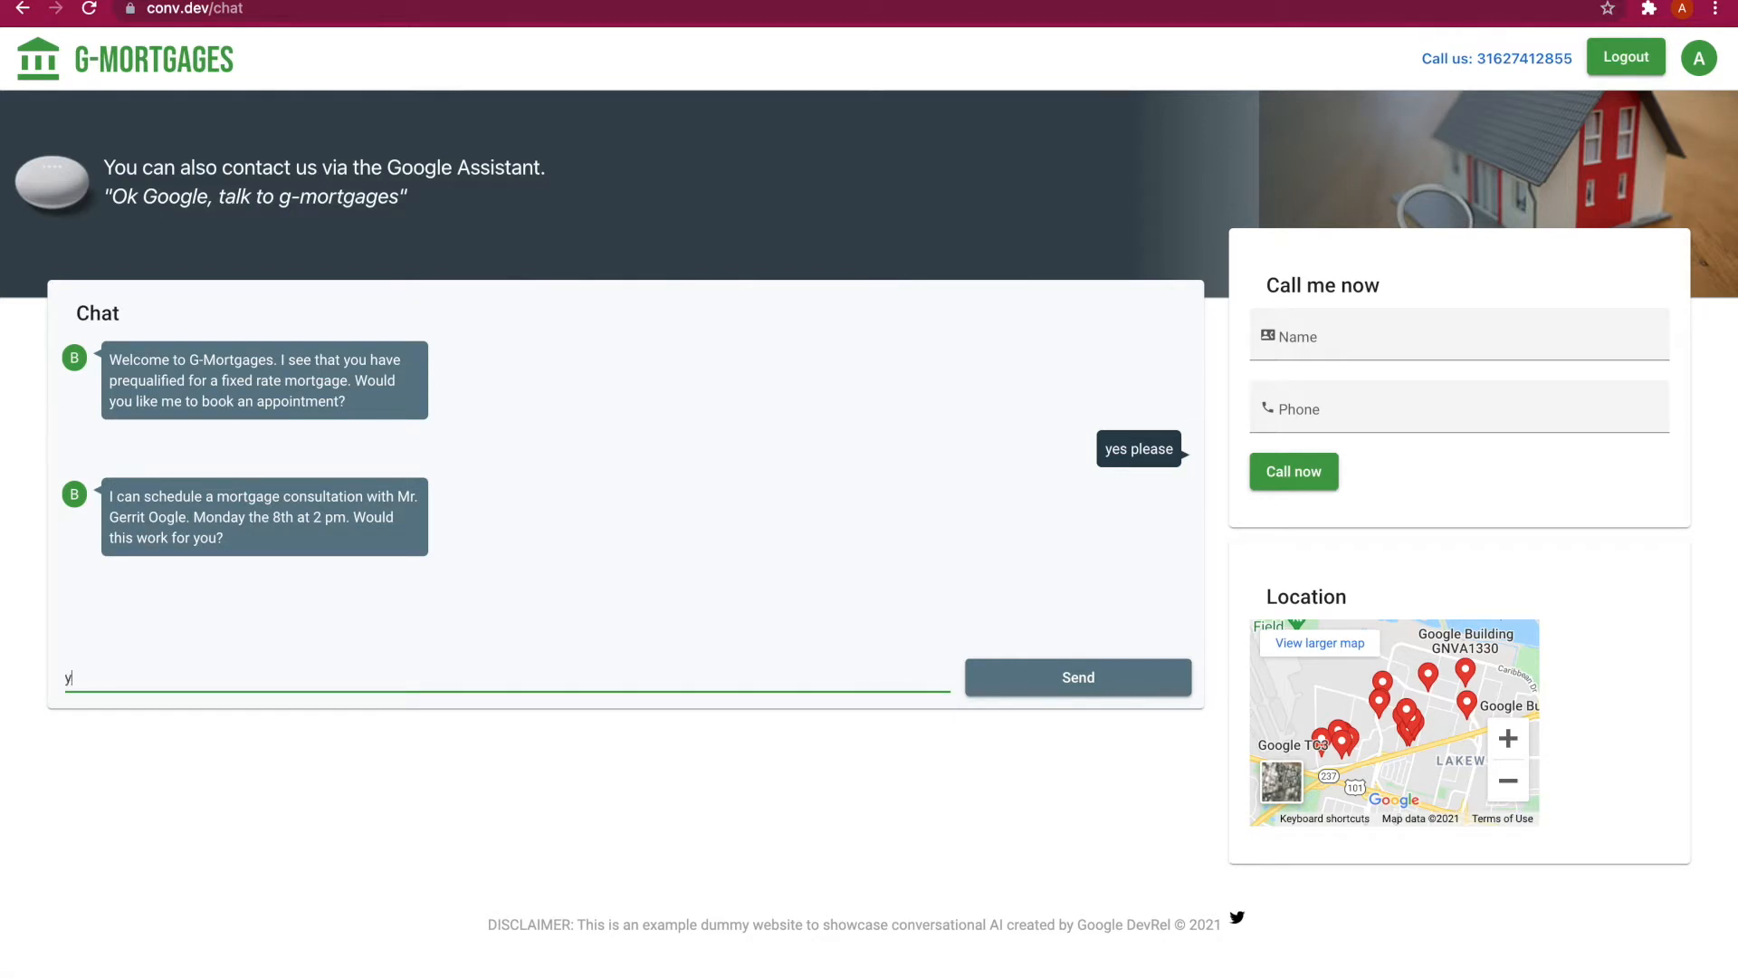
type("es that would wo")
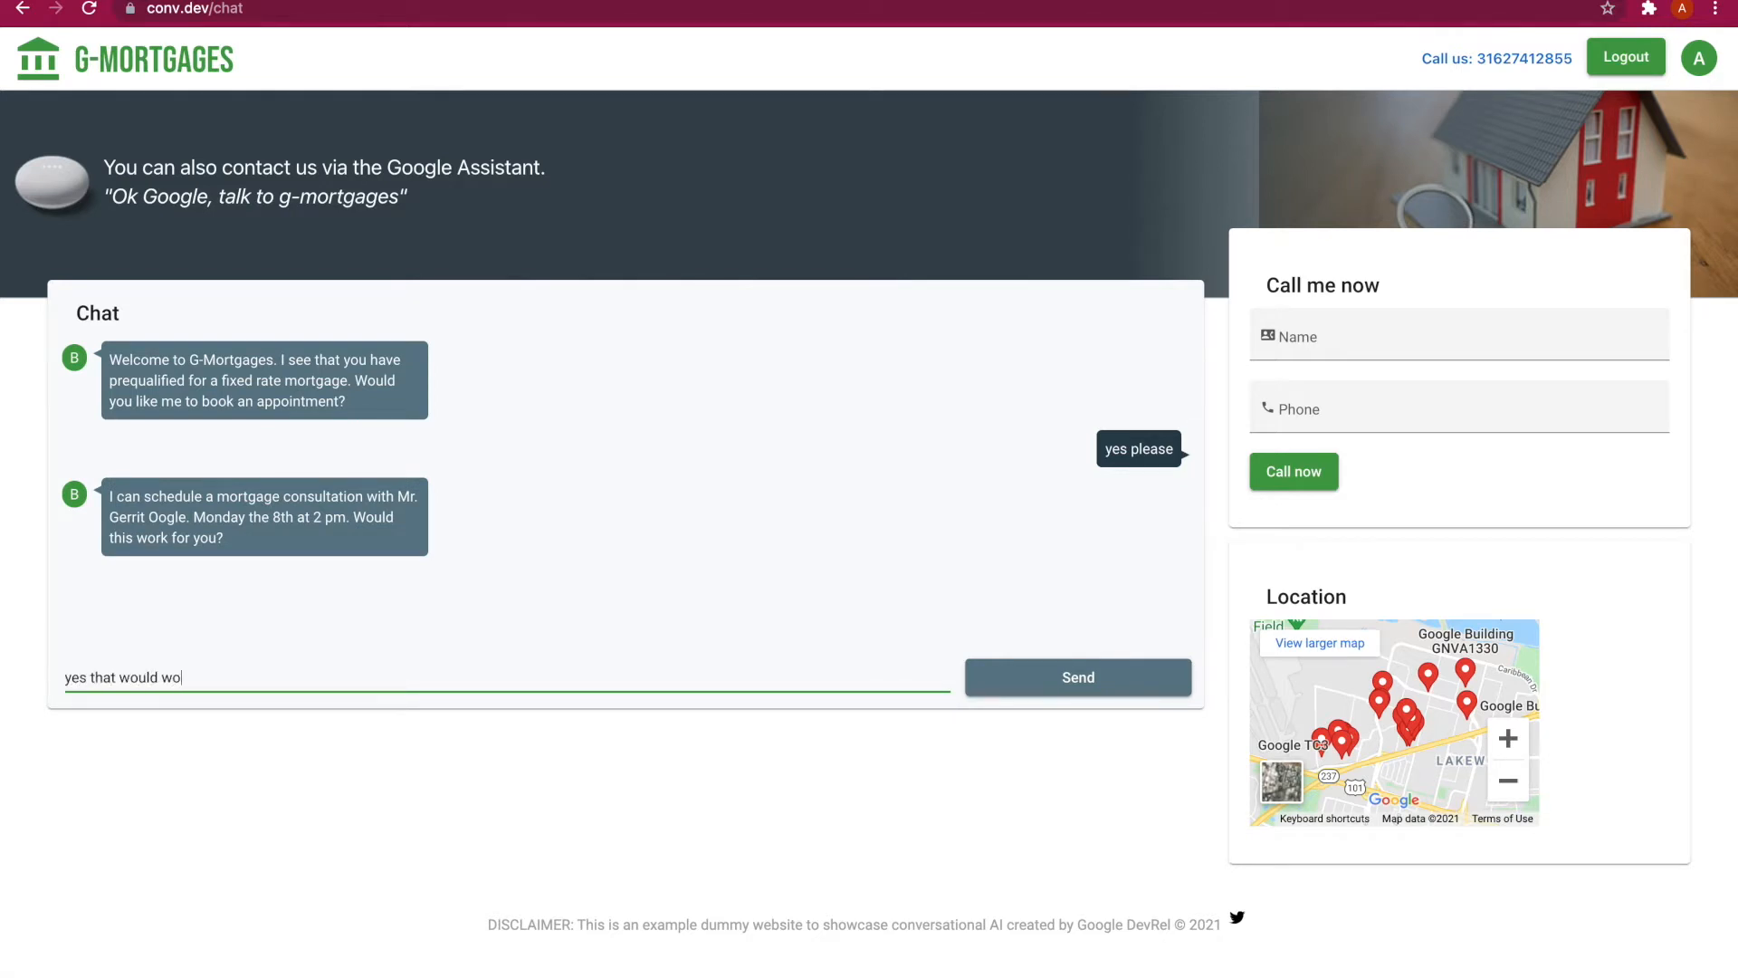
type("rk.")
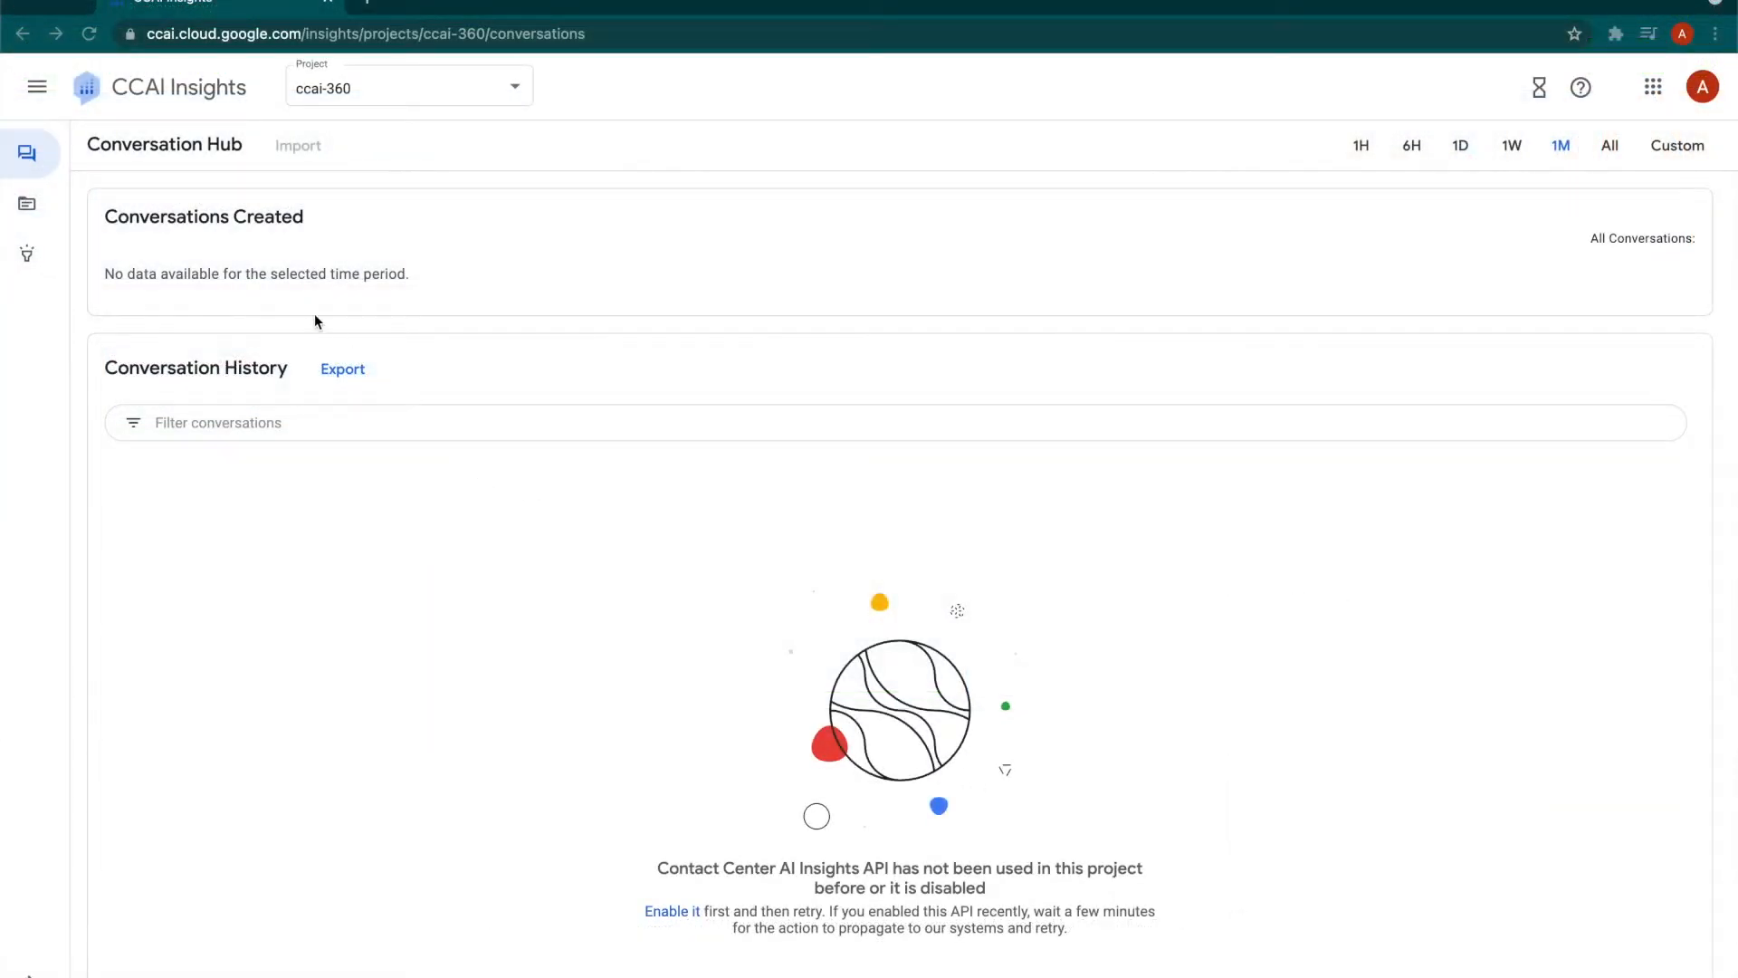
mouse_move(701, 885)
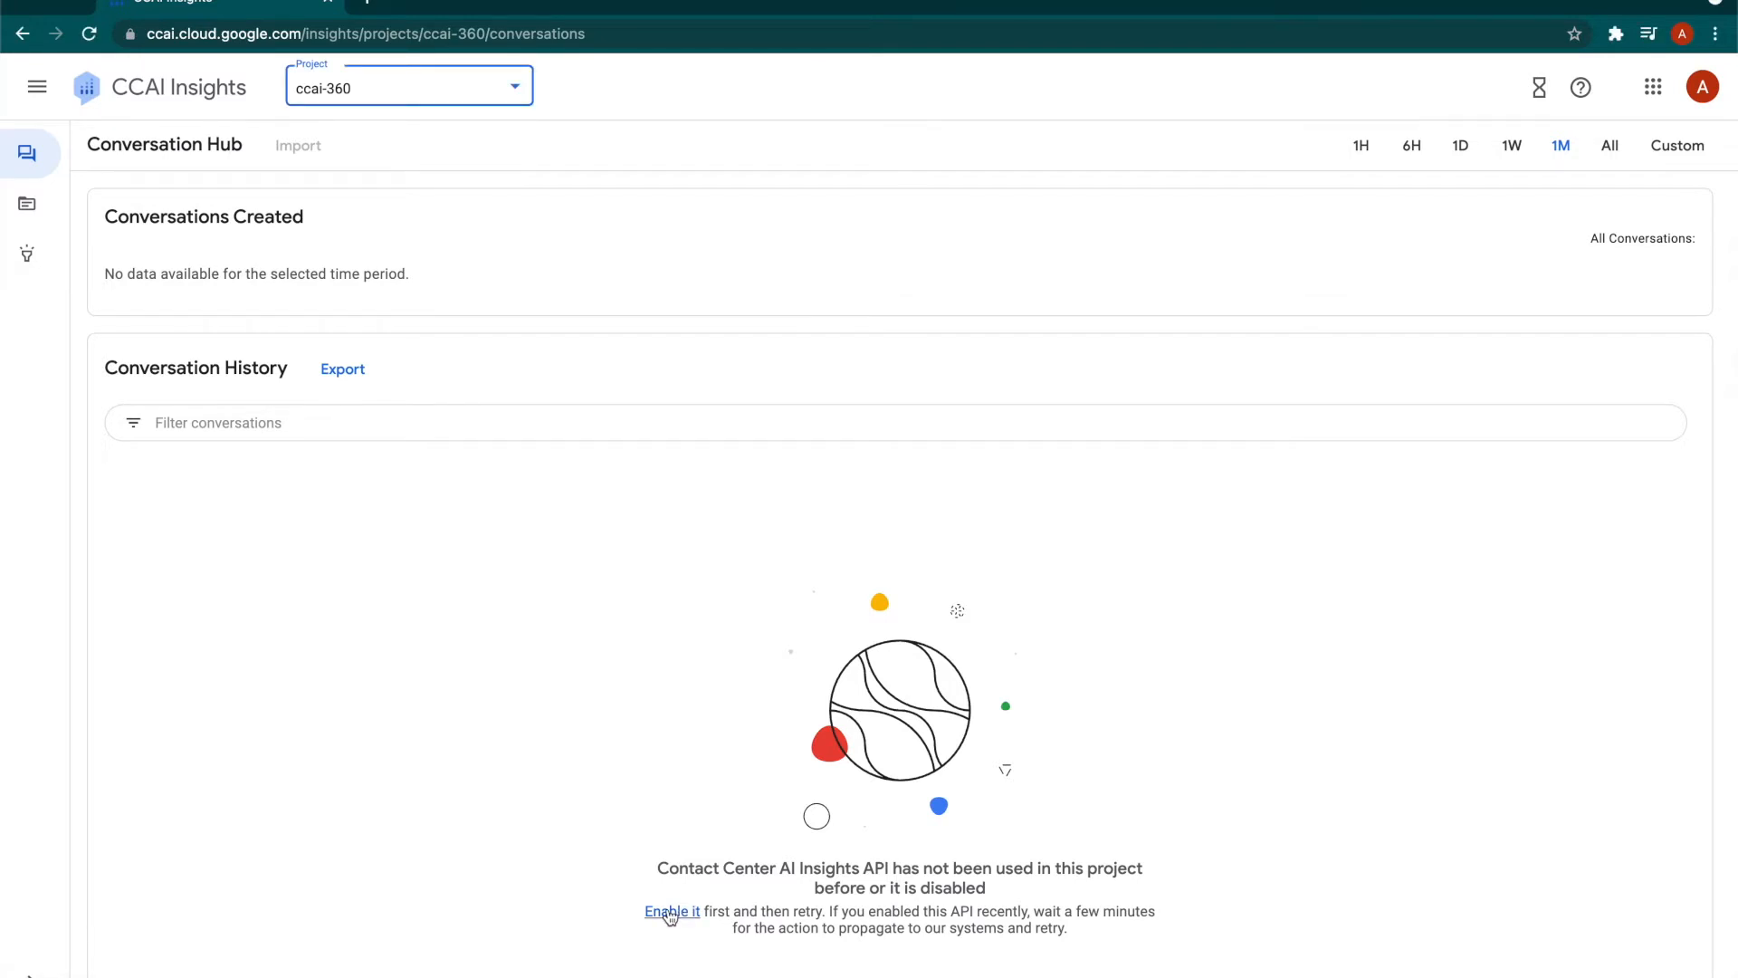
Follow the 'Enable it' link to the Contact Center AI Insights API page for ccai-360.
left_click(672, 911)
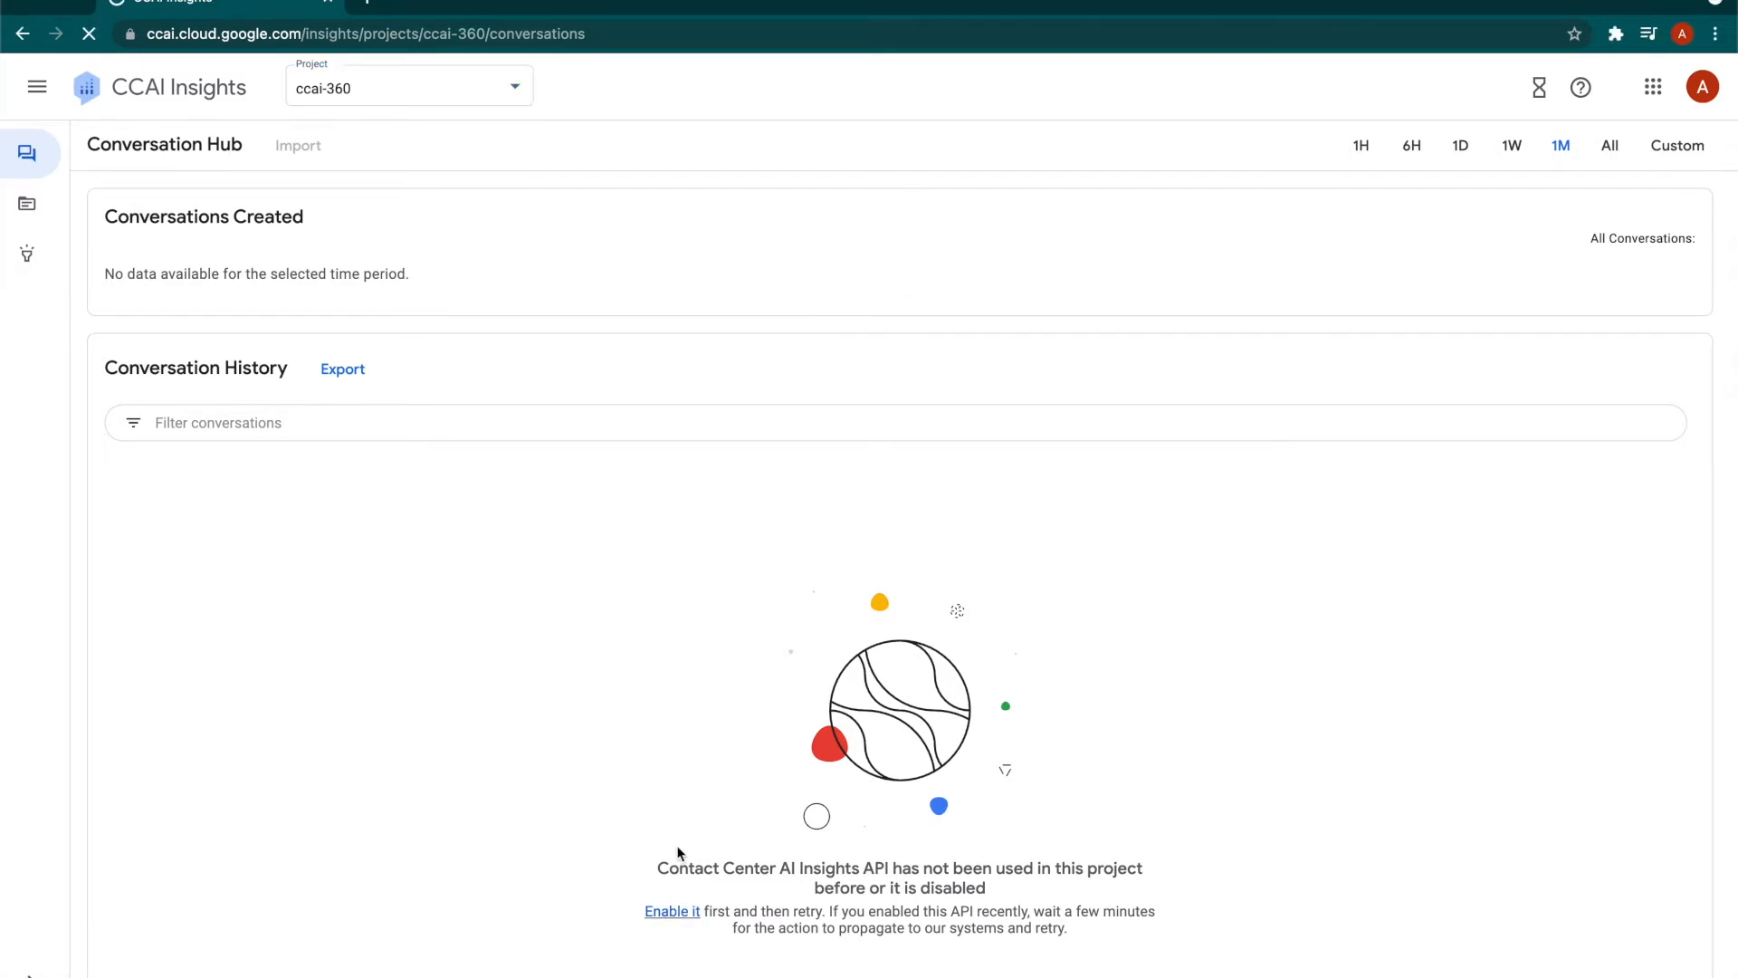
left_click(672, 911)
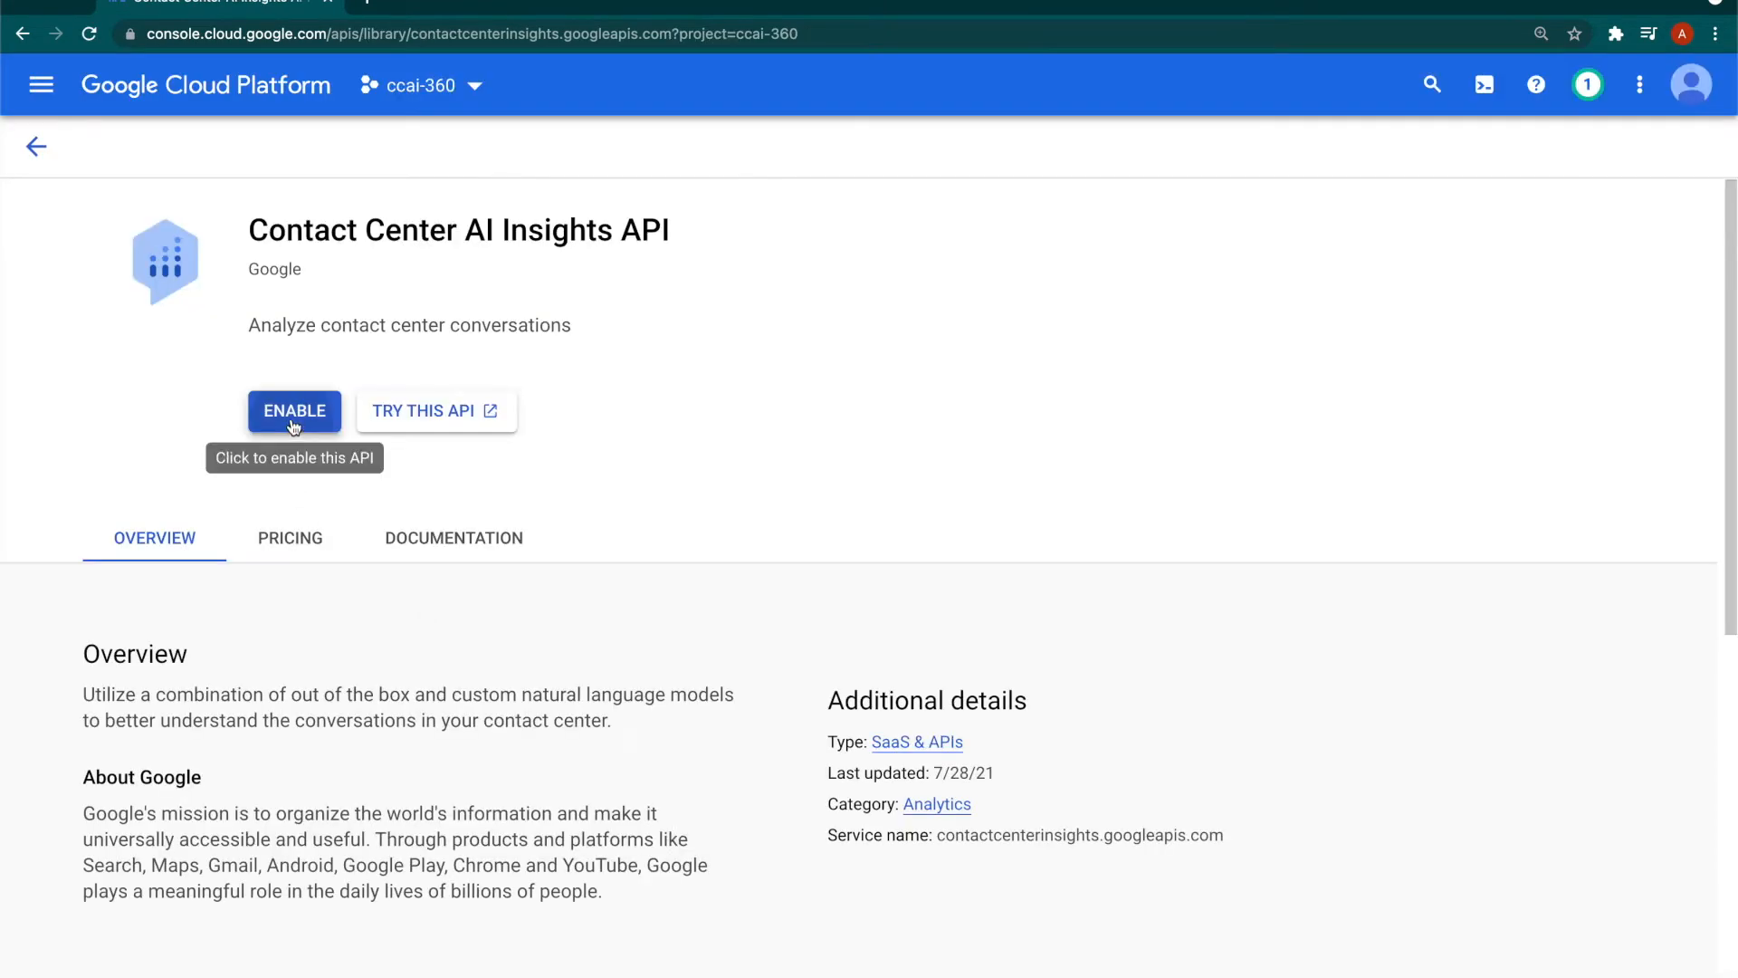
Enable the Contact Center AI Insights API for project ccai-360.
left_click(293, 412)
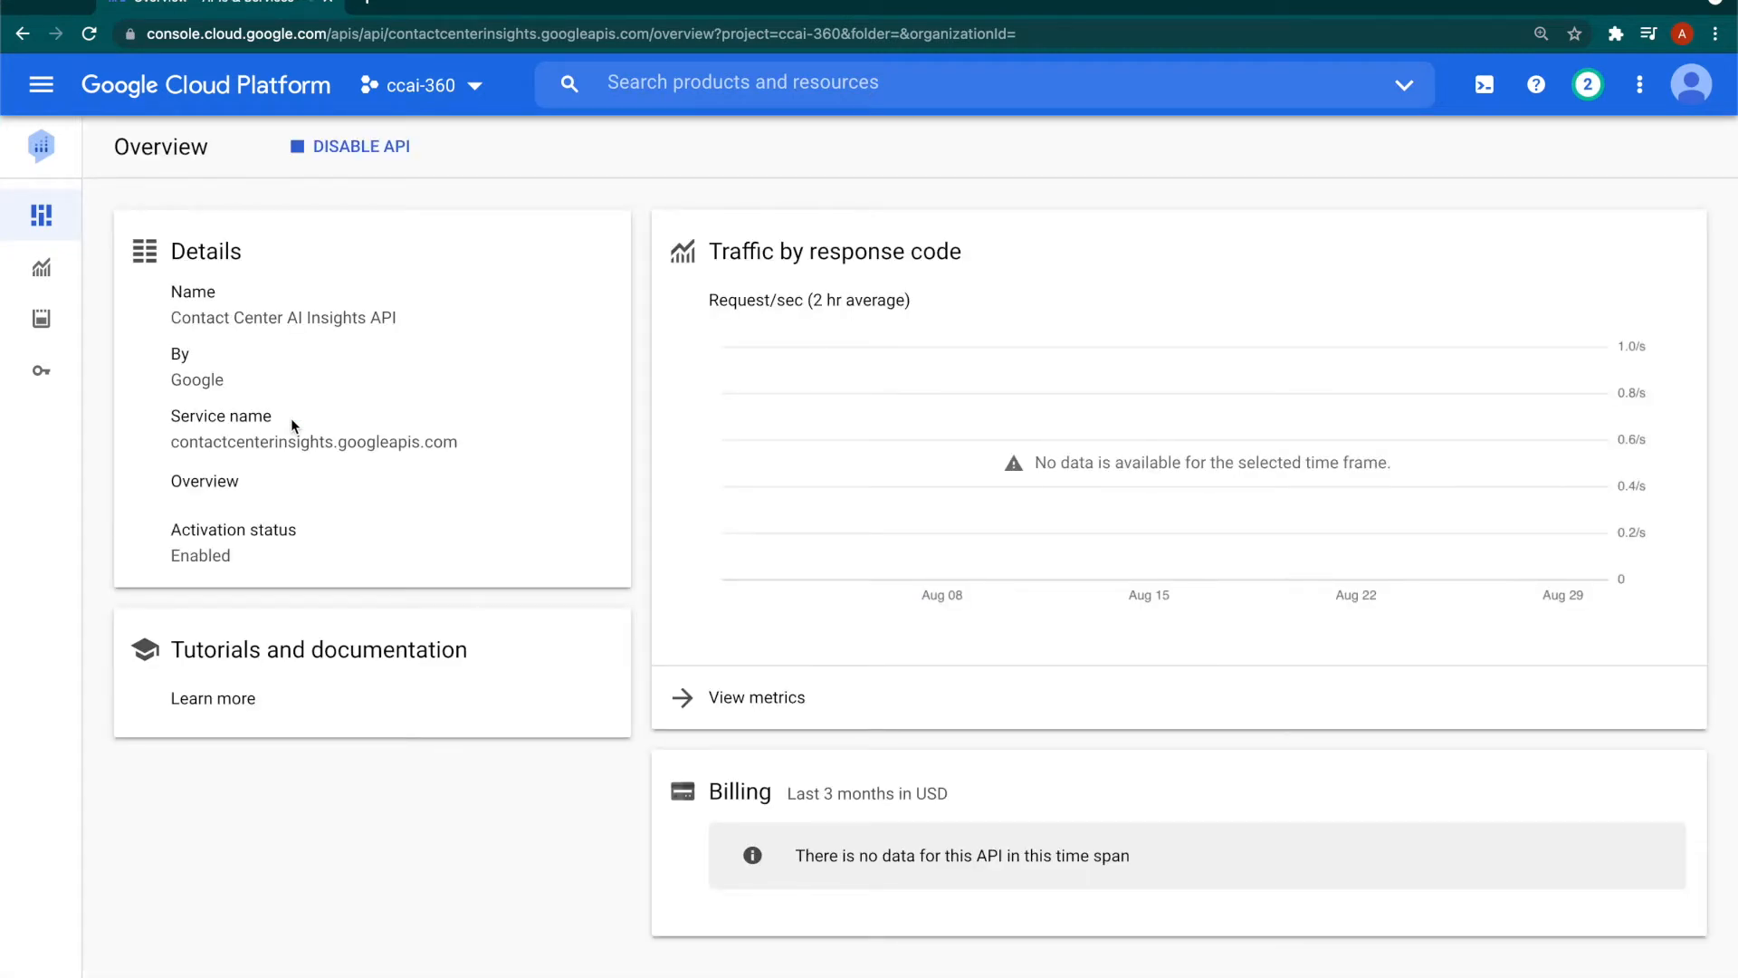
mouse_move(309, 306)
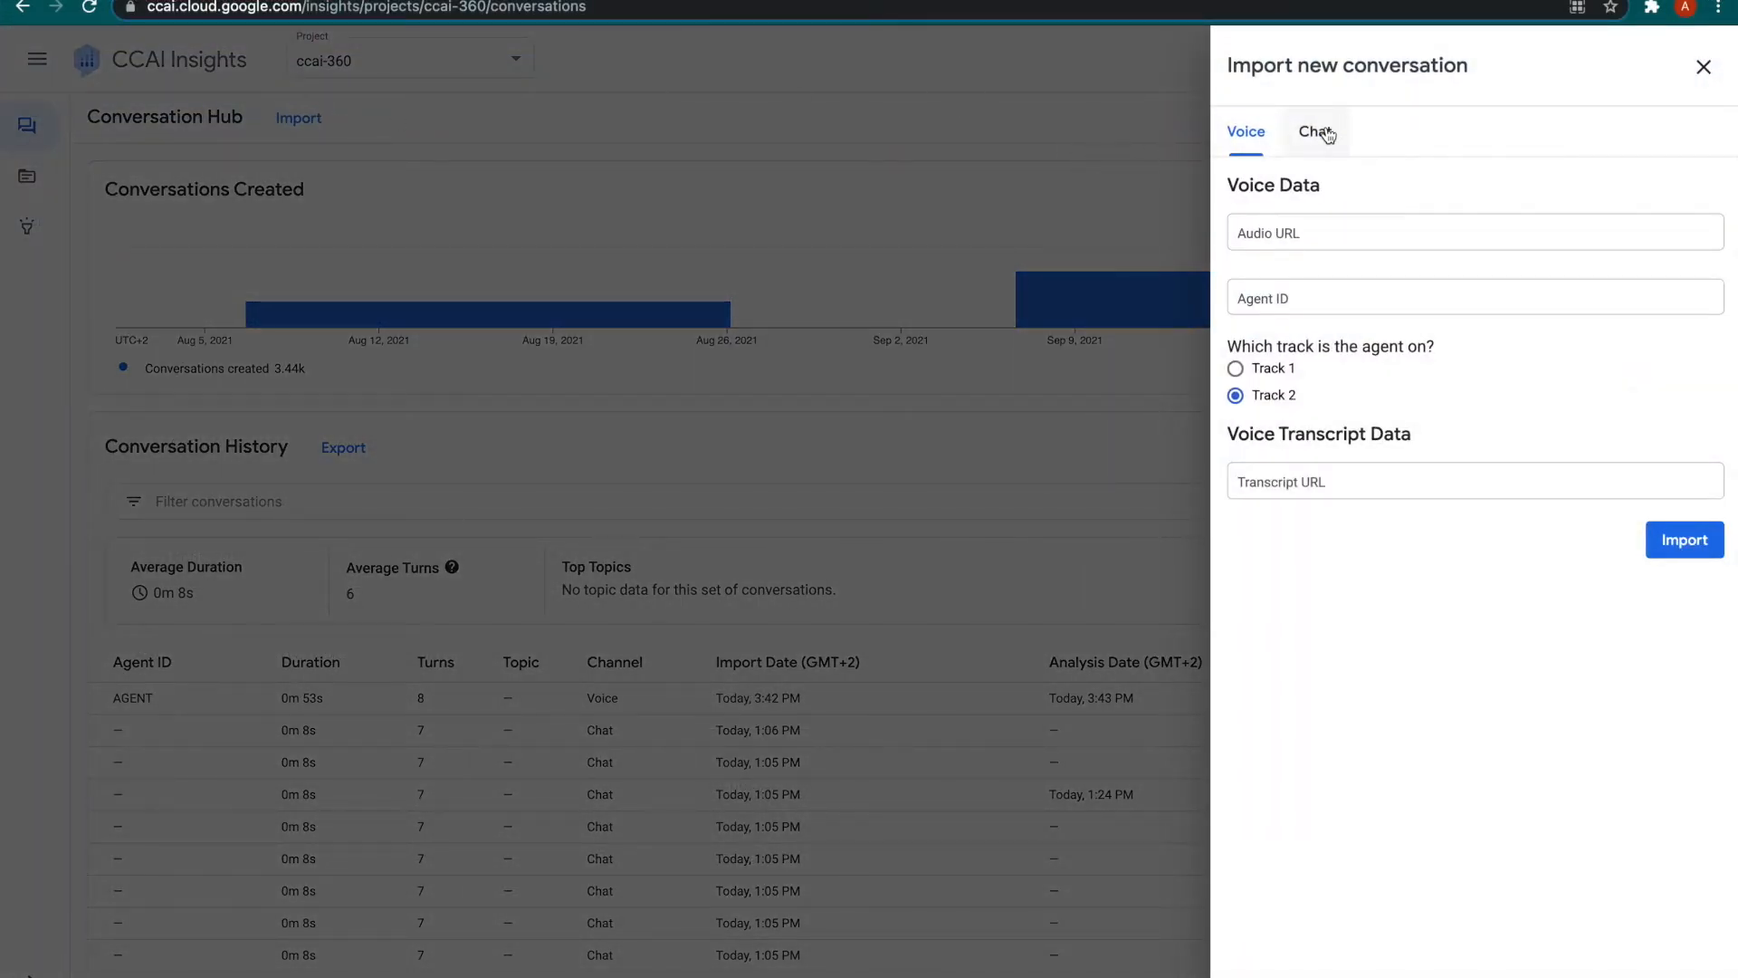
Import chat transcript gs://insights-questions/gmortgages-question1.json with agent ID AGENT.
left_click(1315, 130)
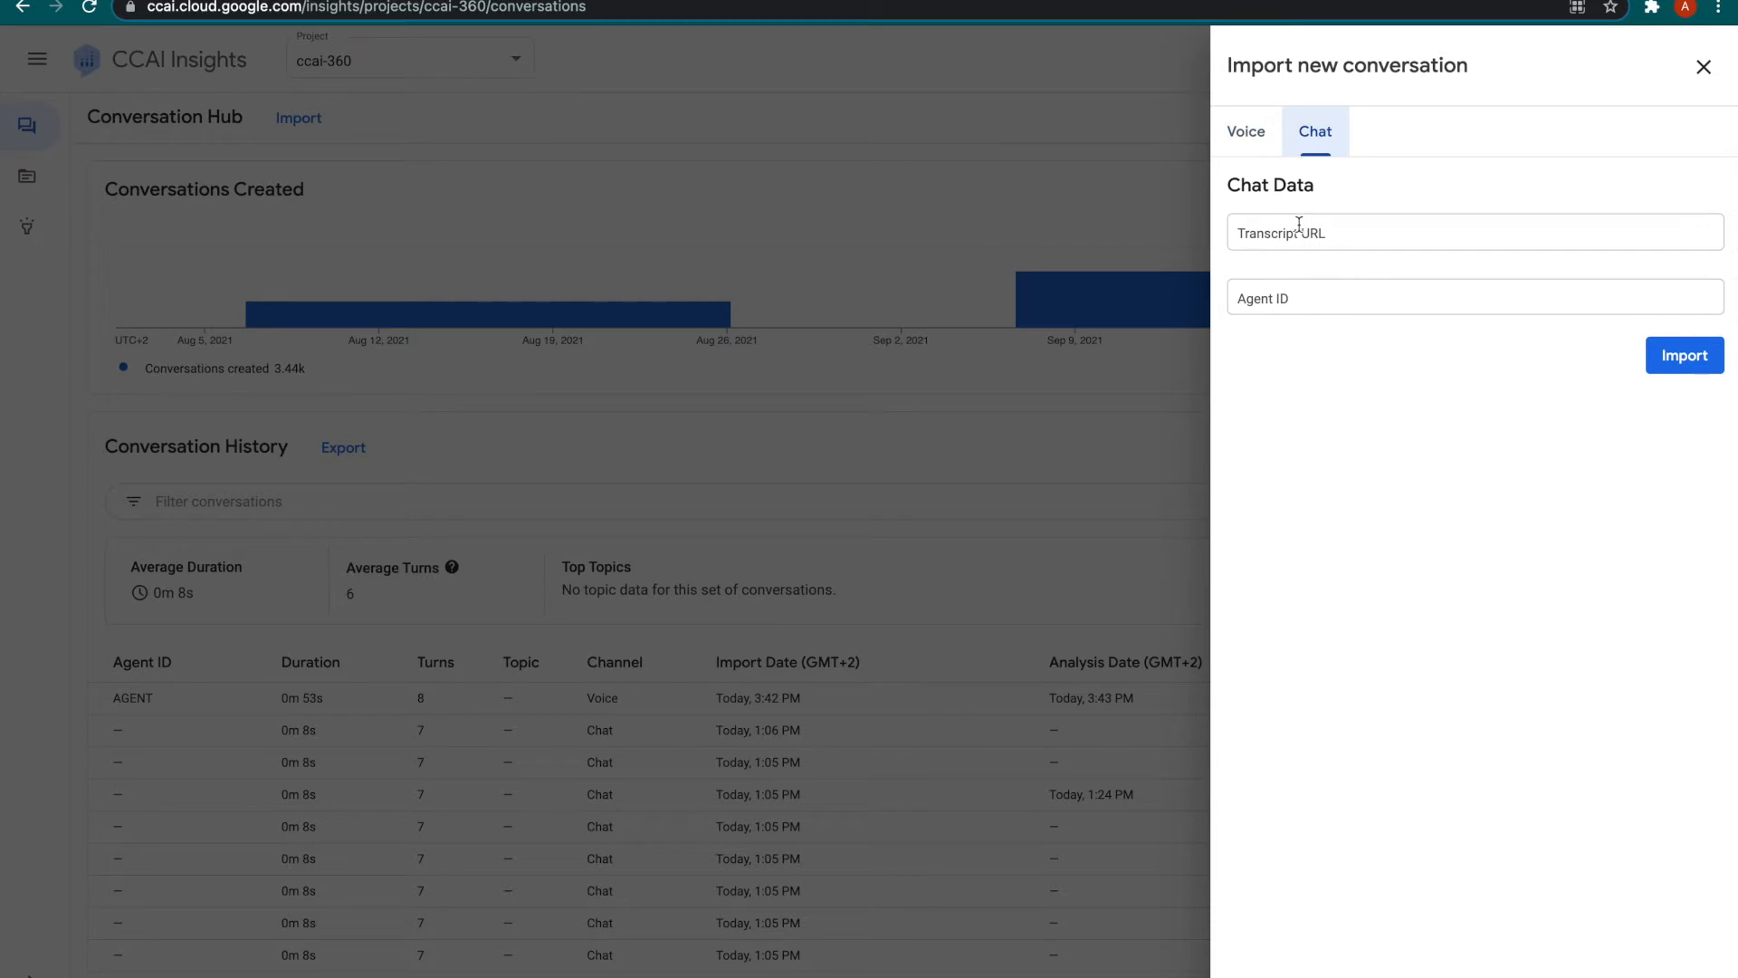
type("gs://insights-questions/gmortgages-question1.json")
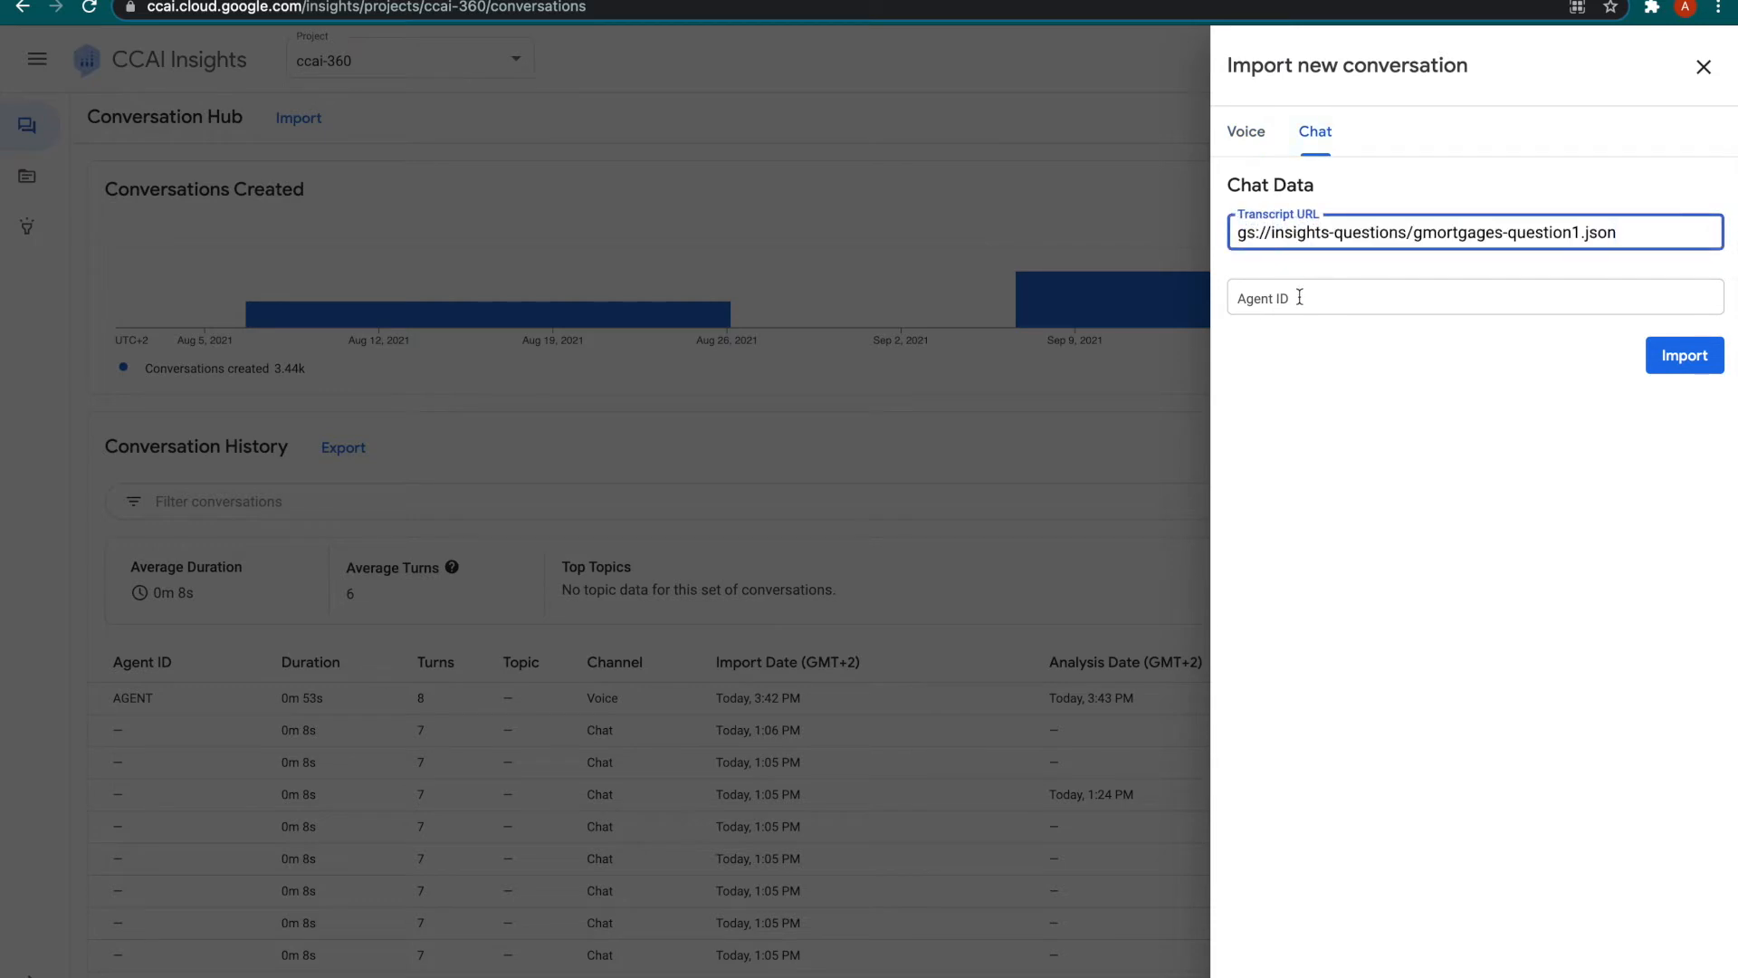
type("A")
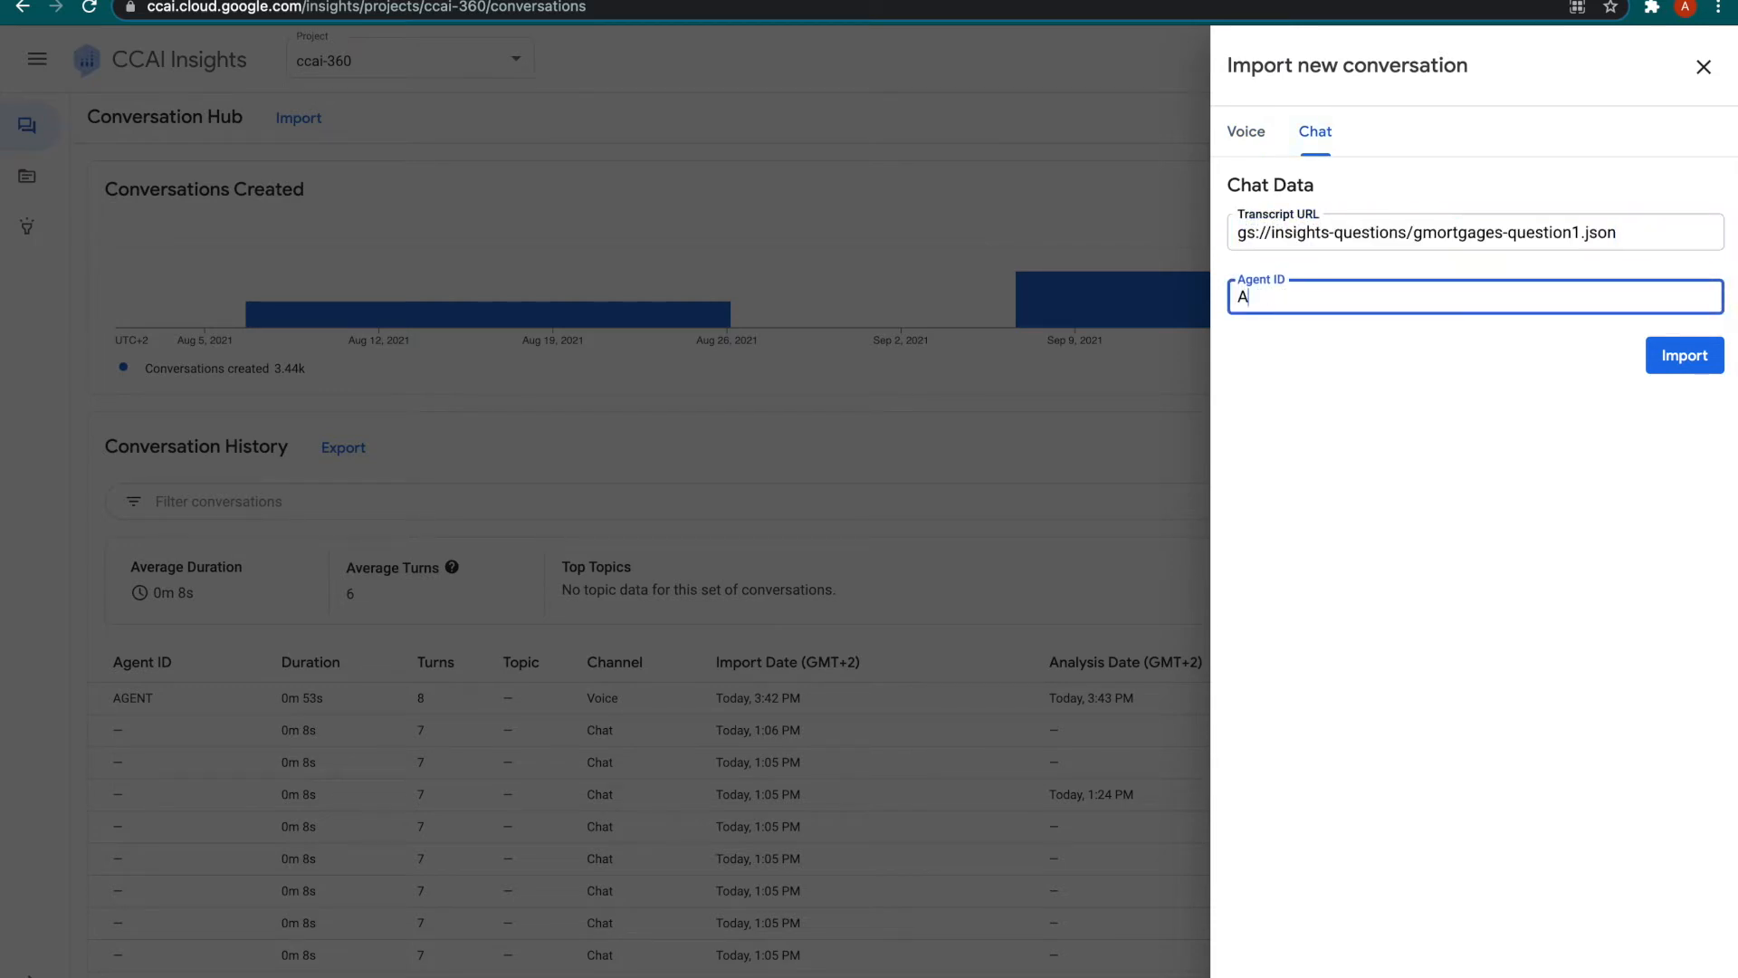
type("GENT")
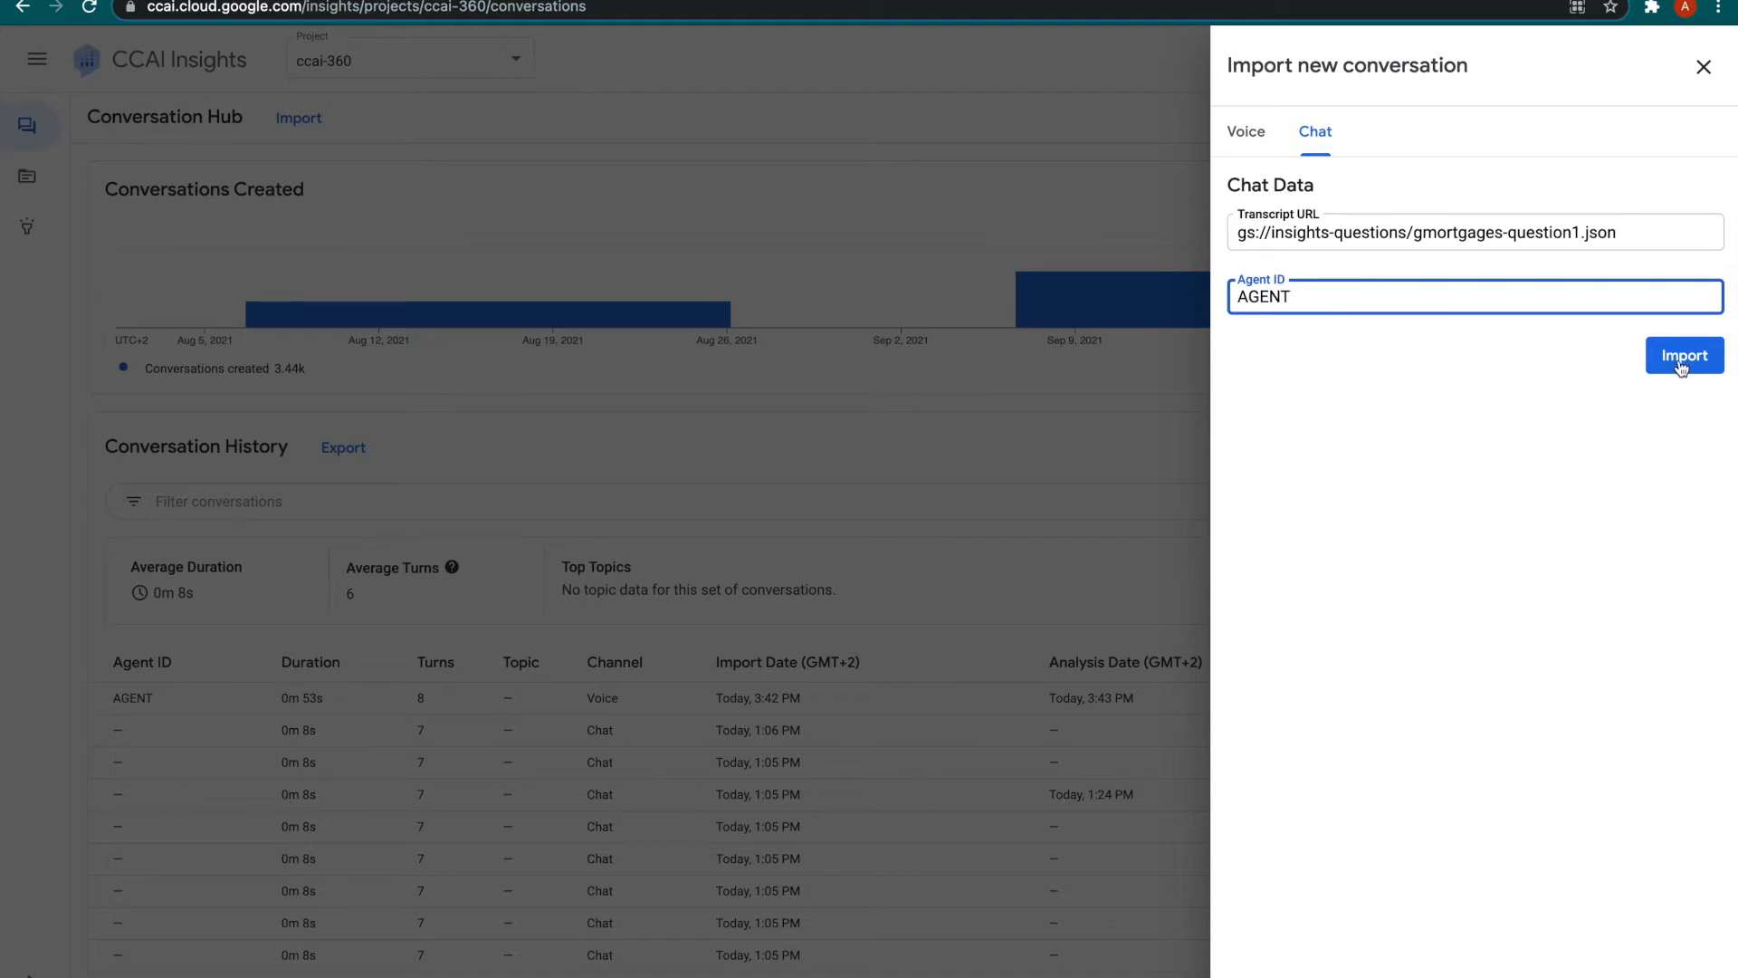
left_click(1684, 357)
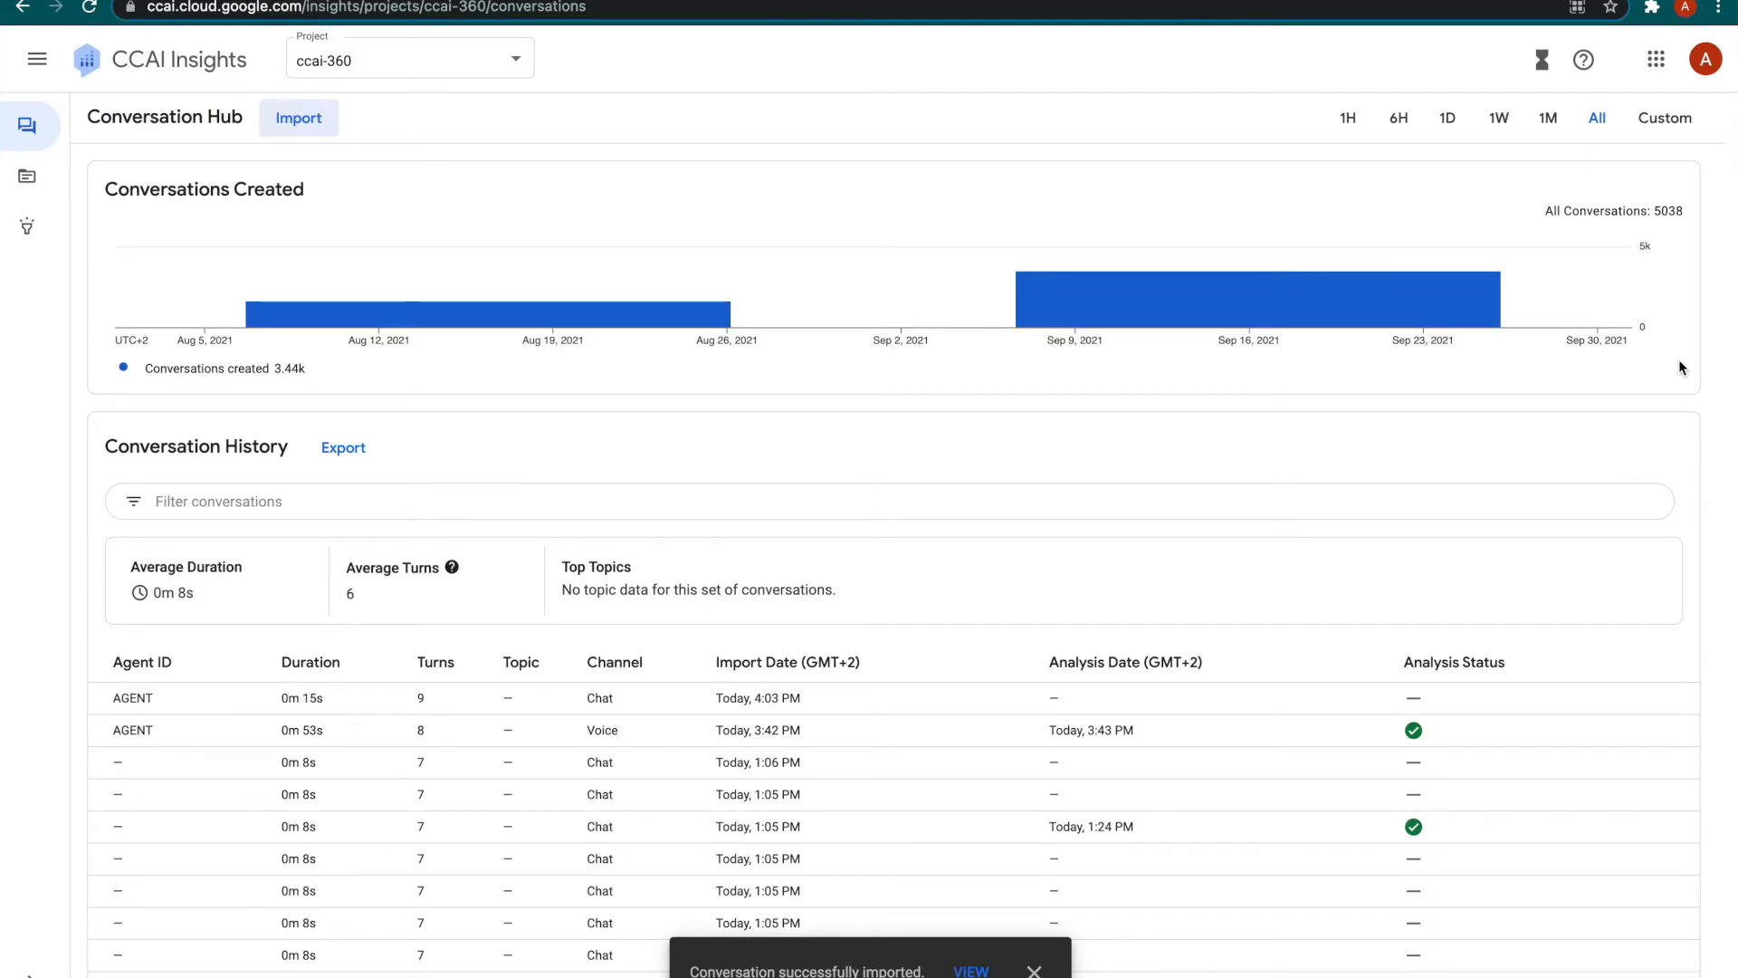
Retry the chat import with agent ID AGENT so the conversation appears in history.
left_click(299, 118)
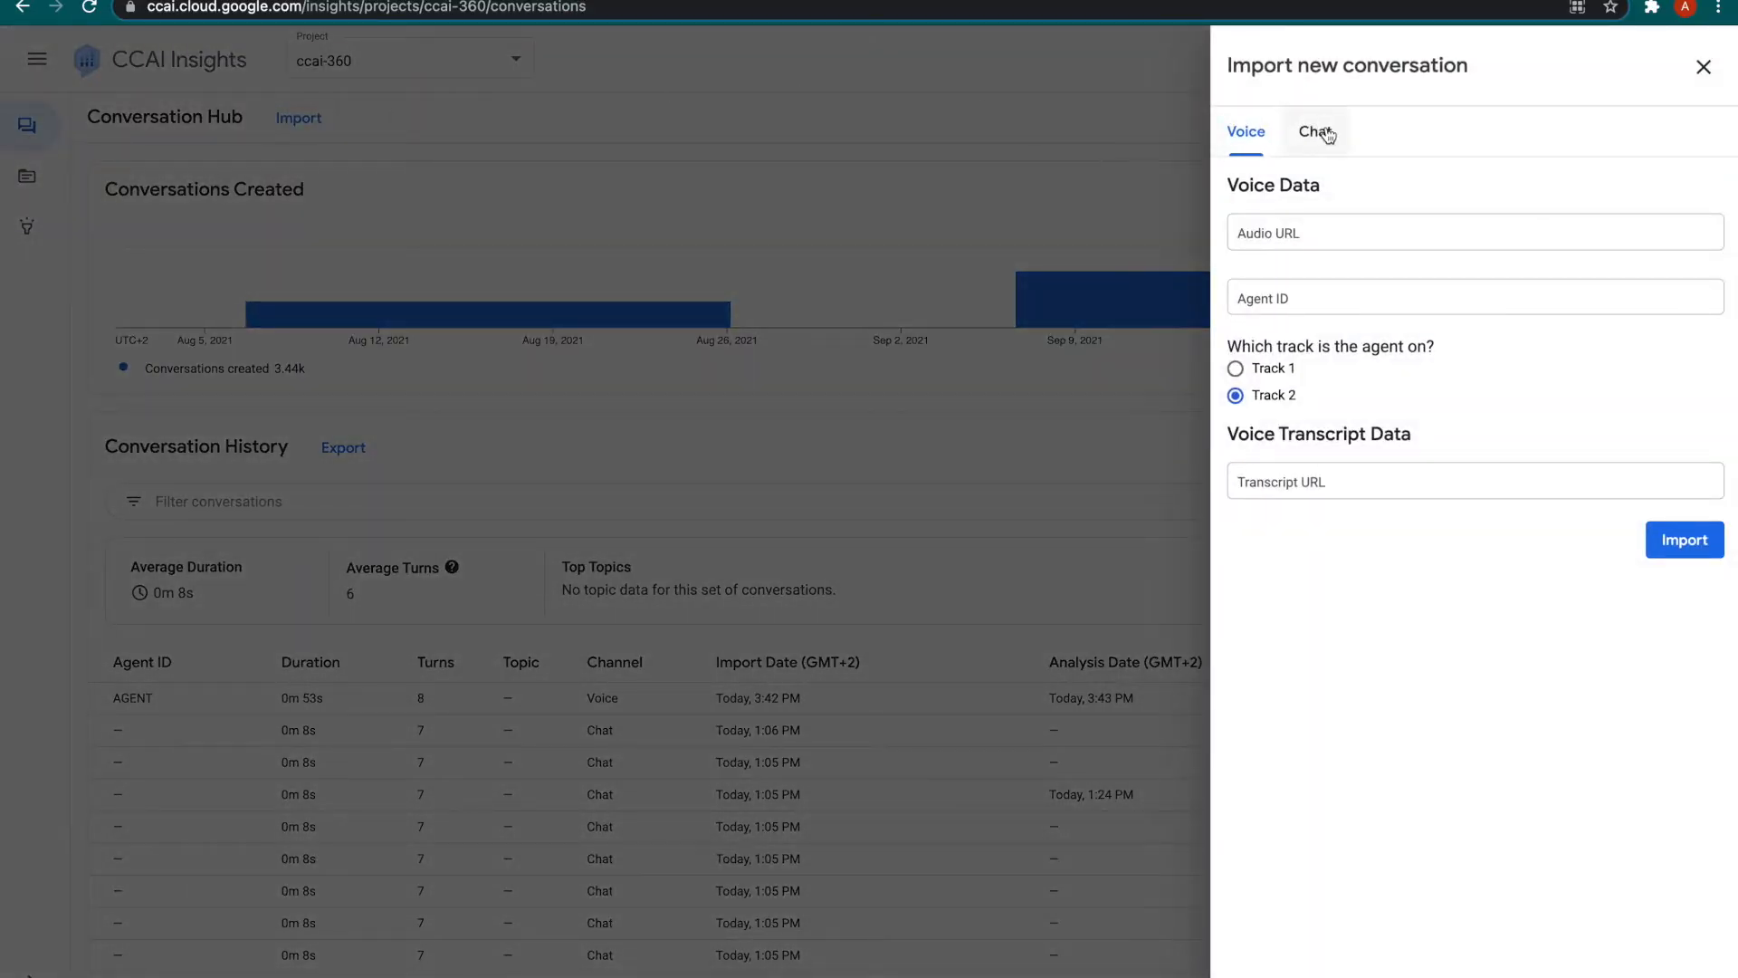
left_click(1315, 130)
type("A")
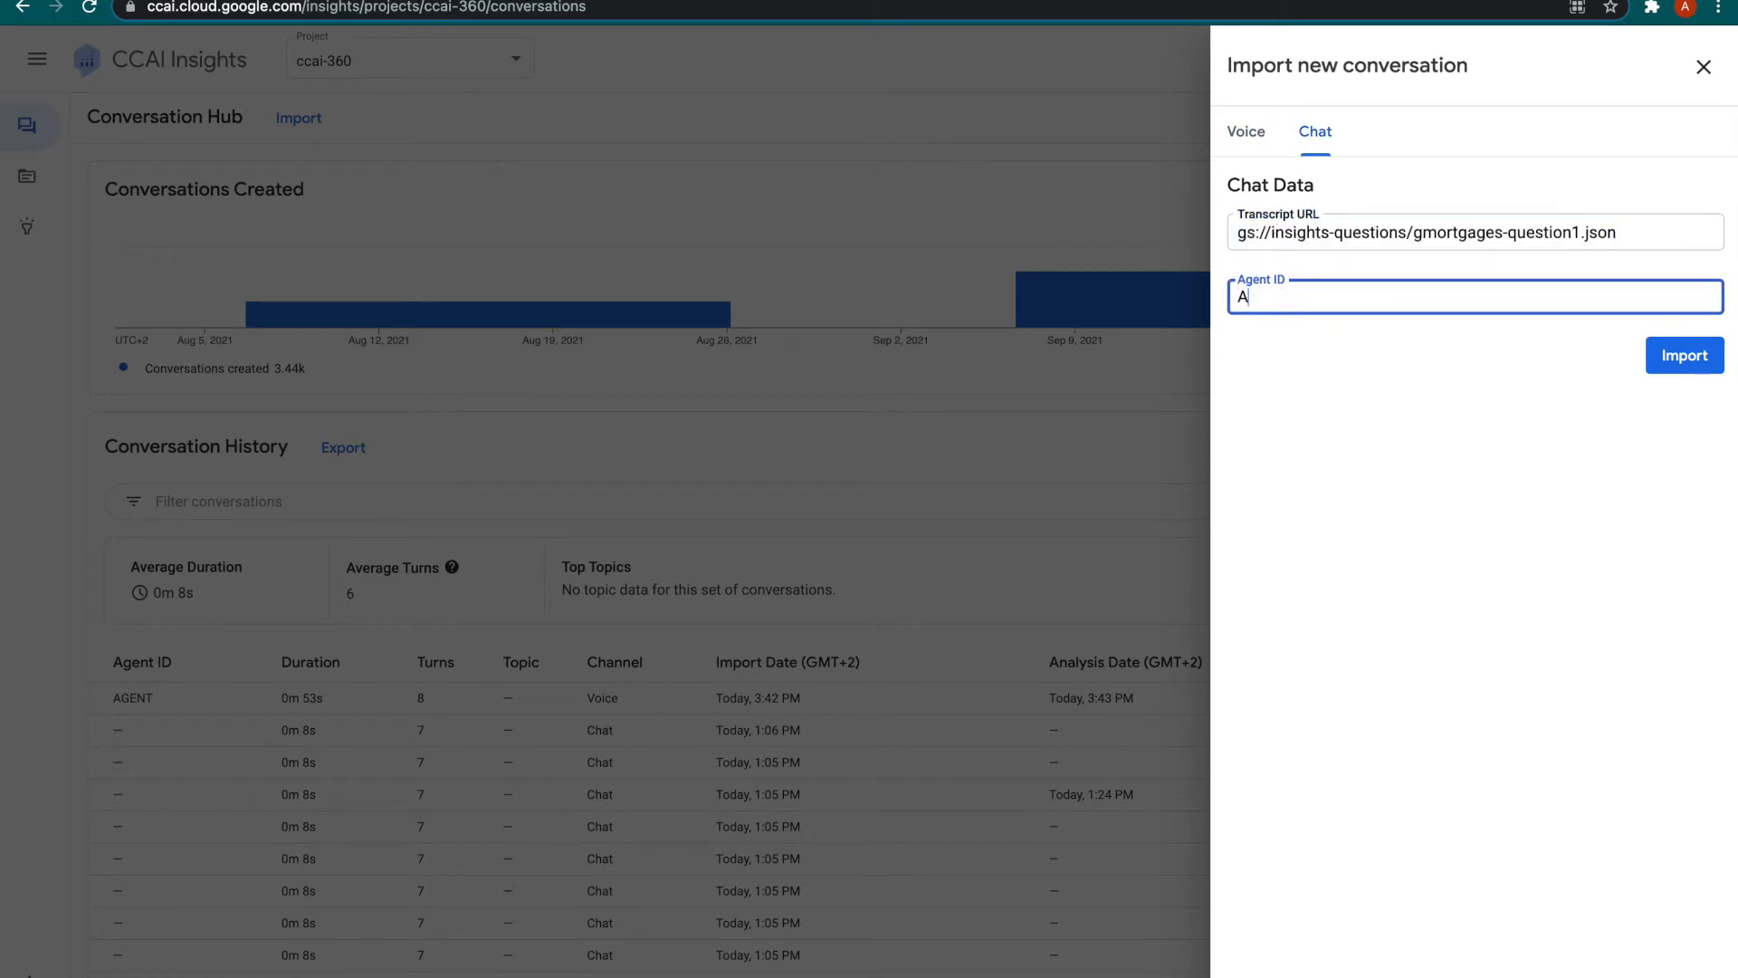
type("GENT")
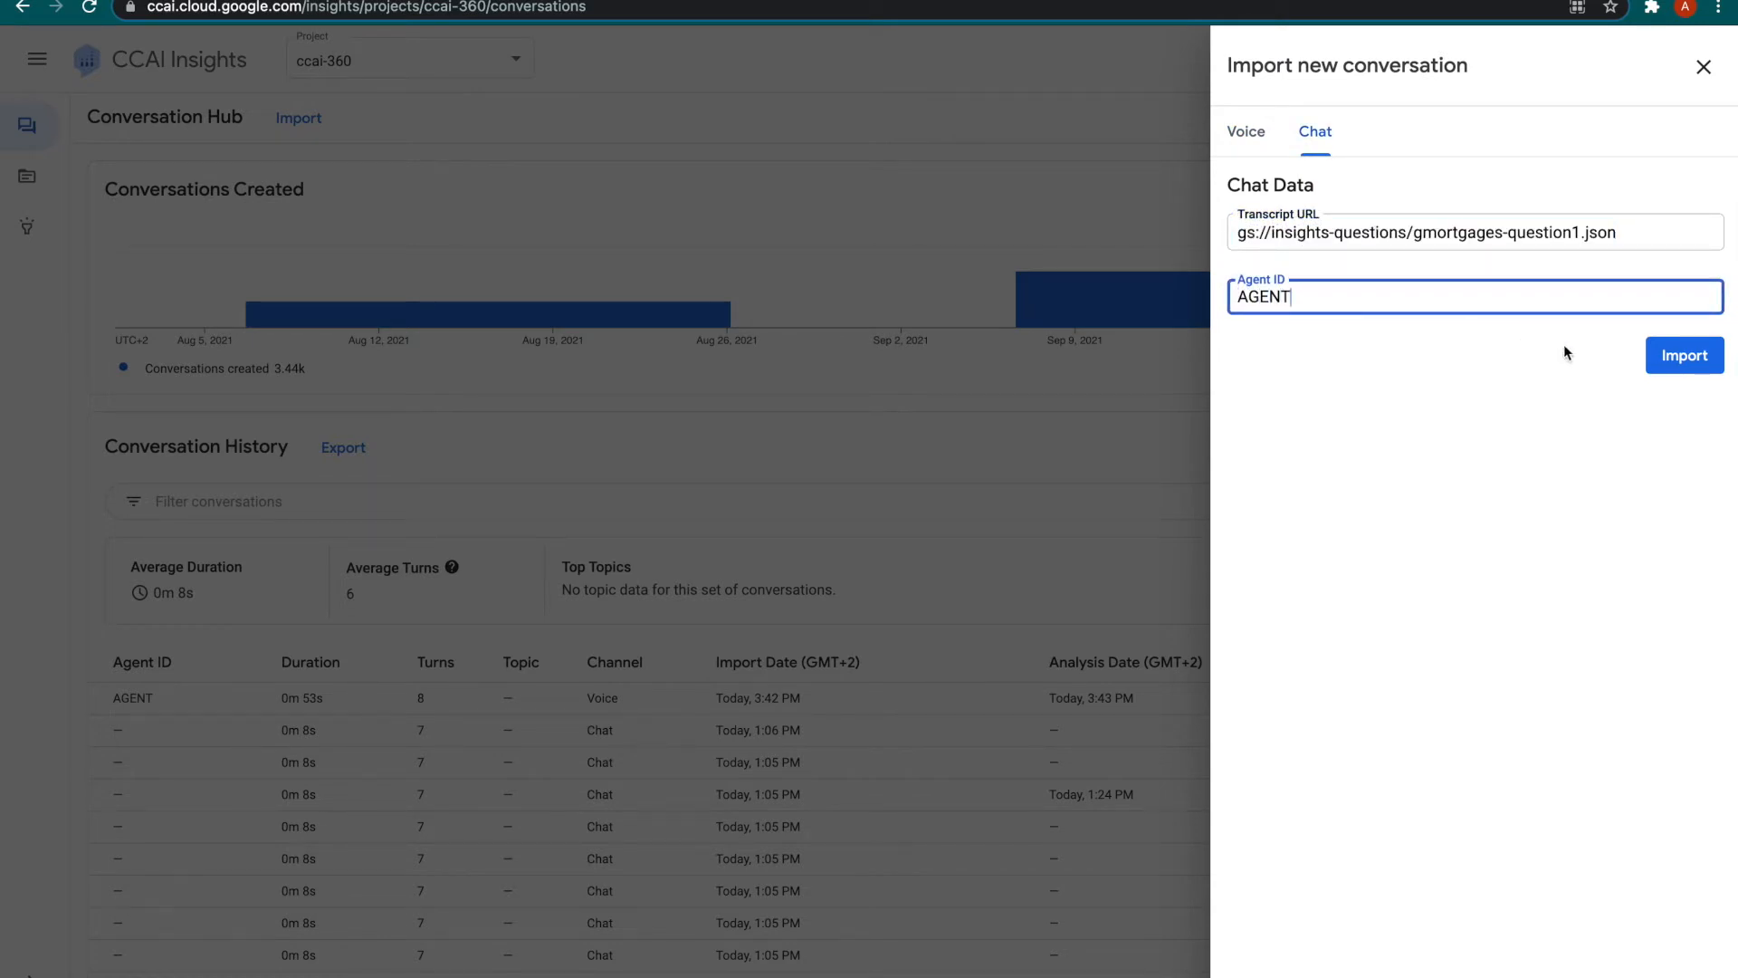
left_click(1682, 355)
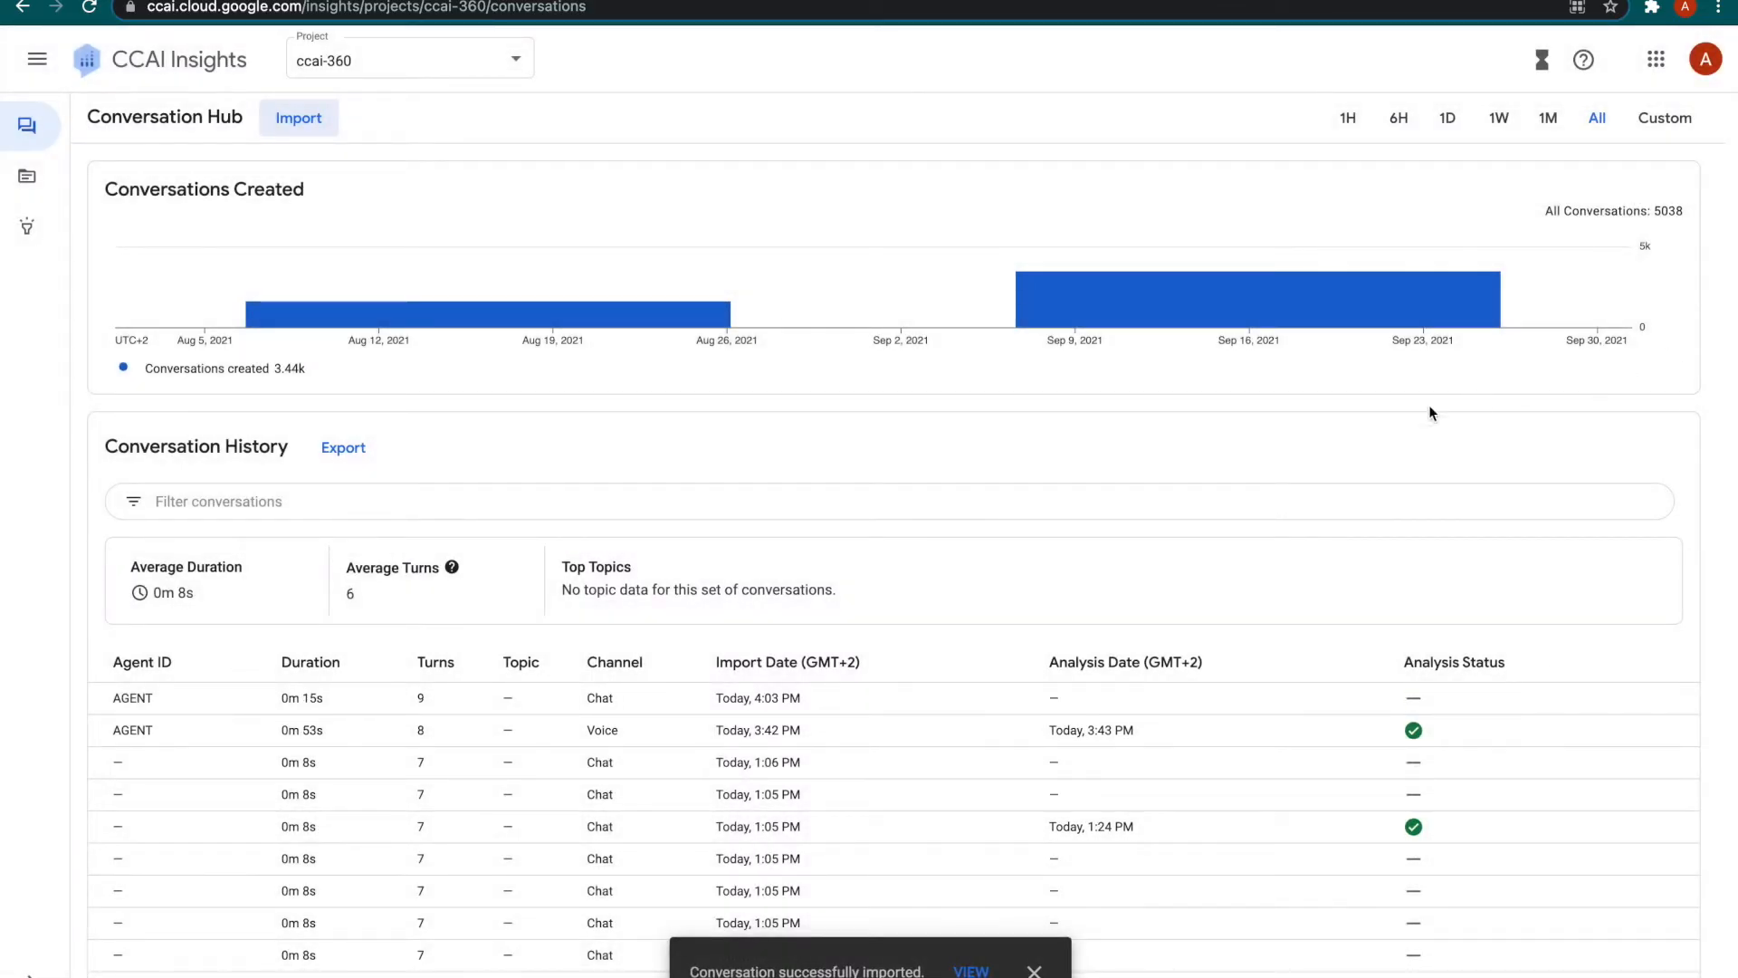
mouse_move(1681, 367)
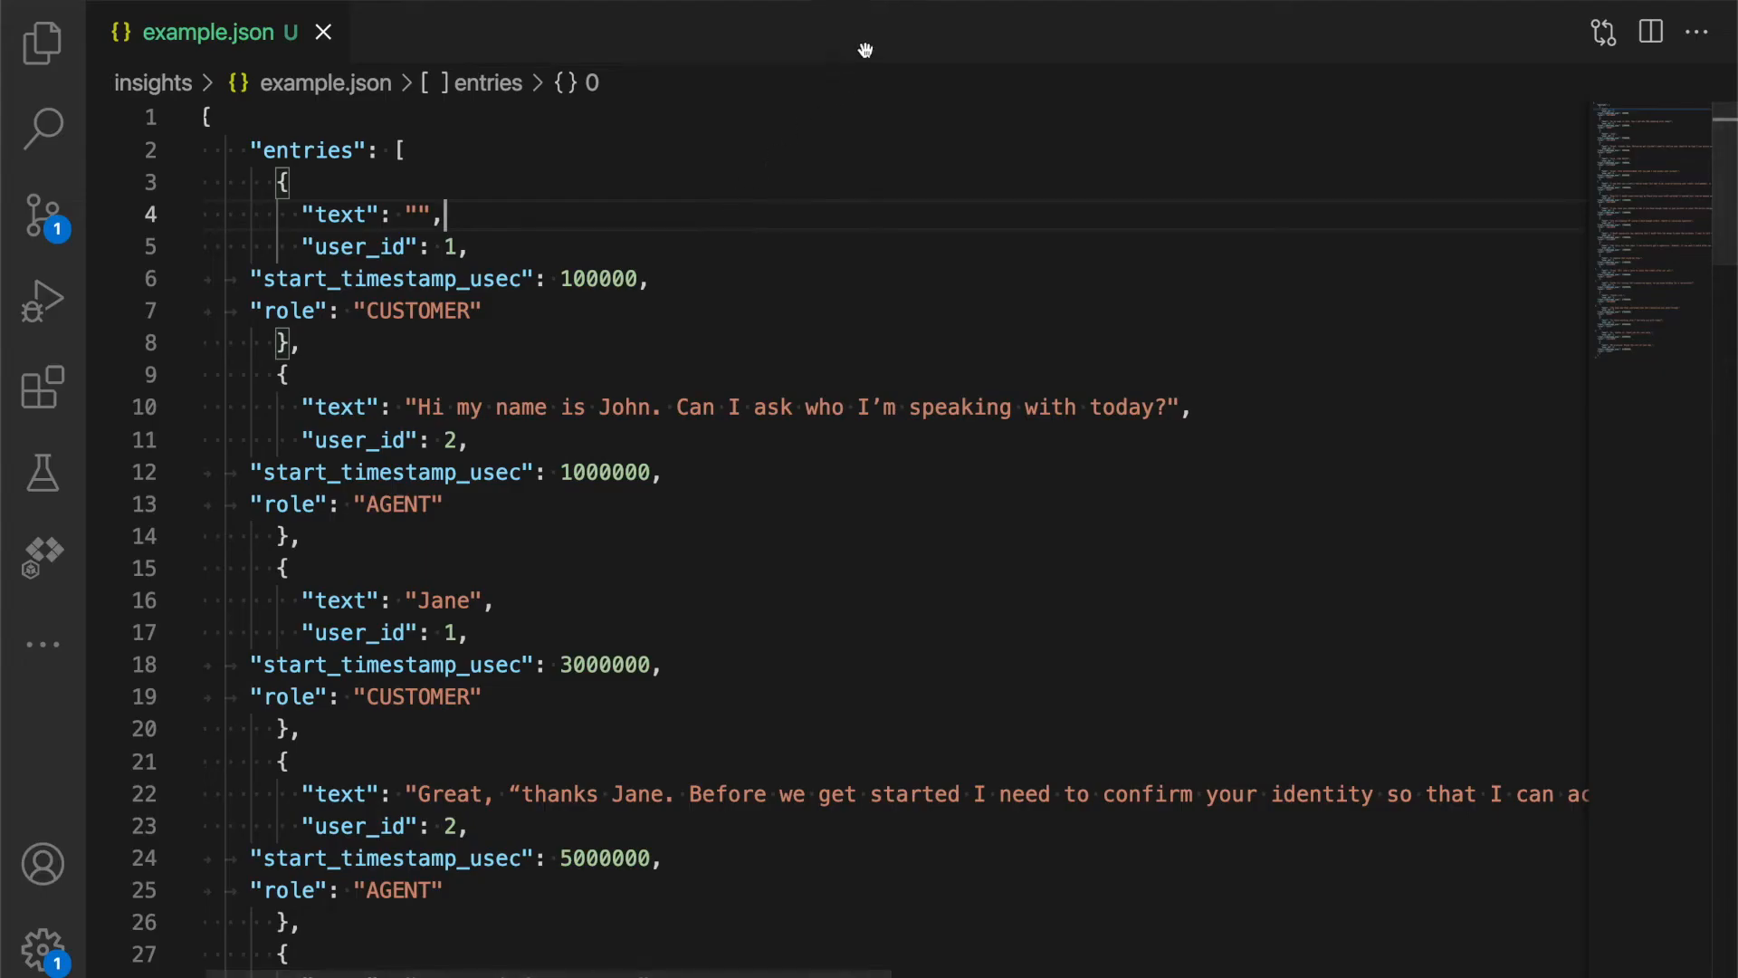
scroll("down", 3)
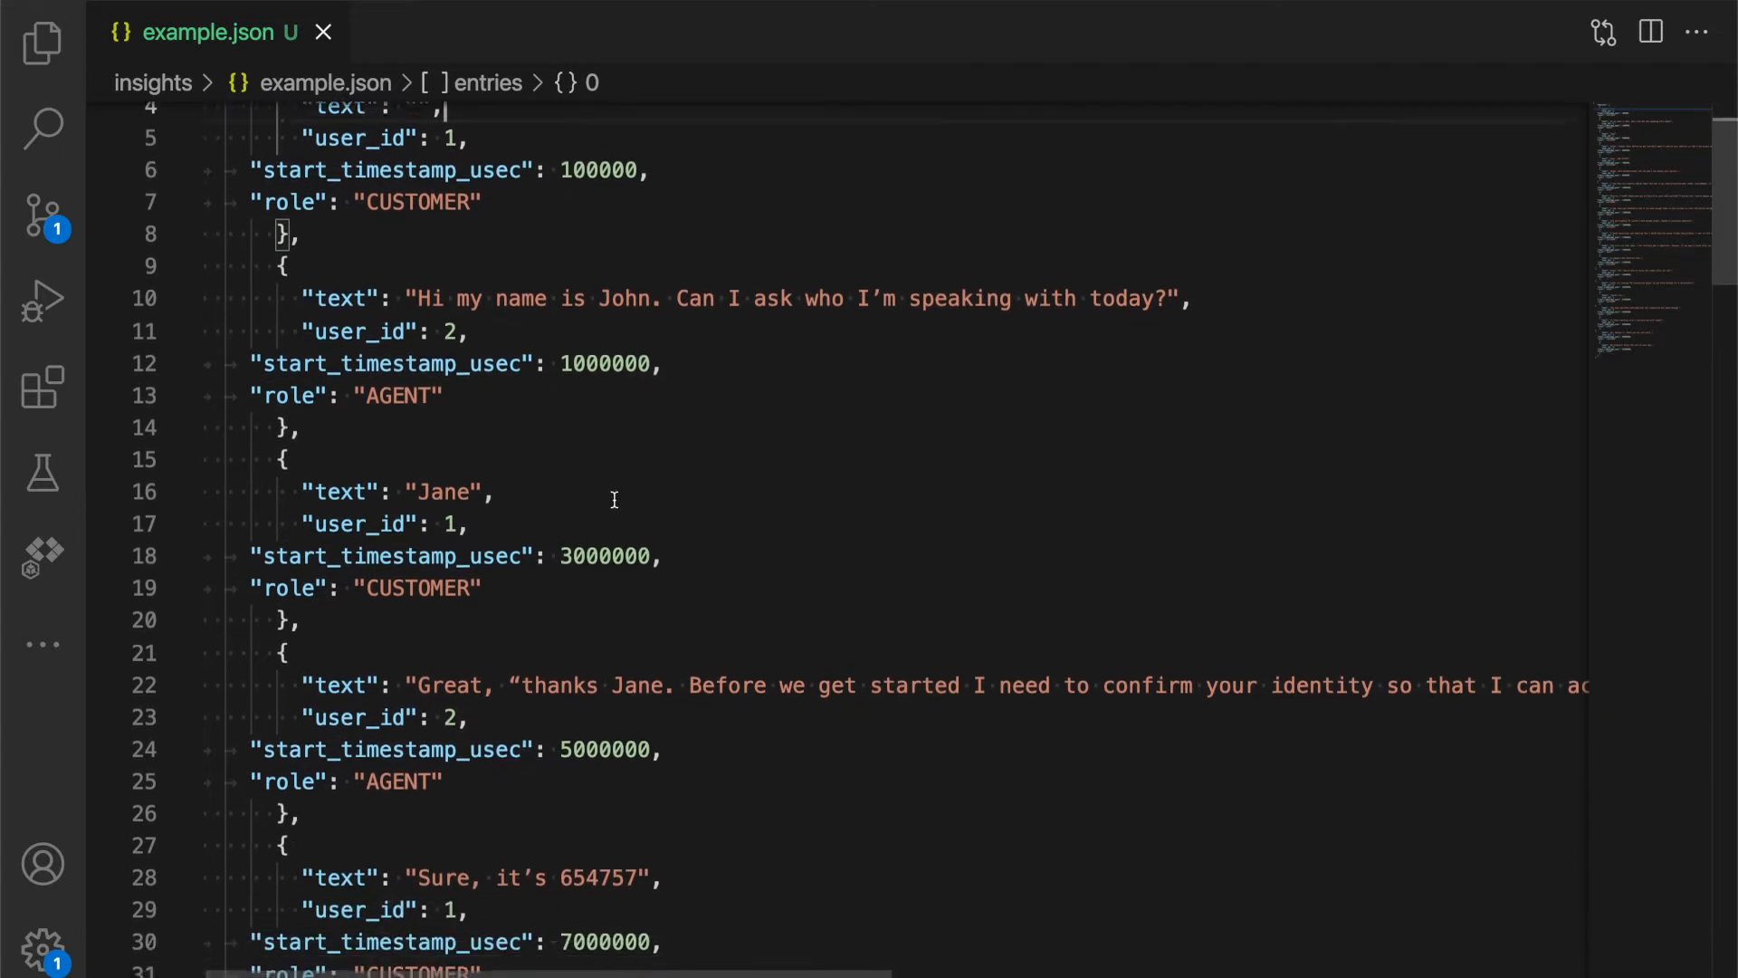
scroll("down", 3)
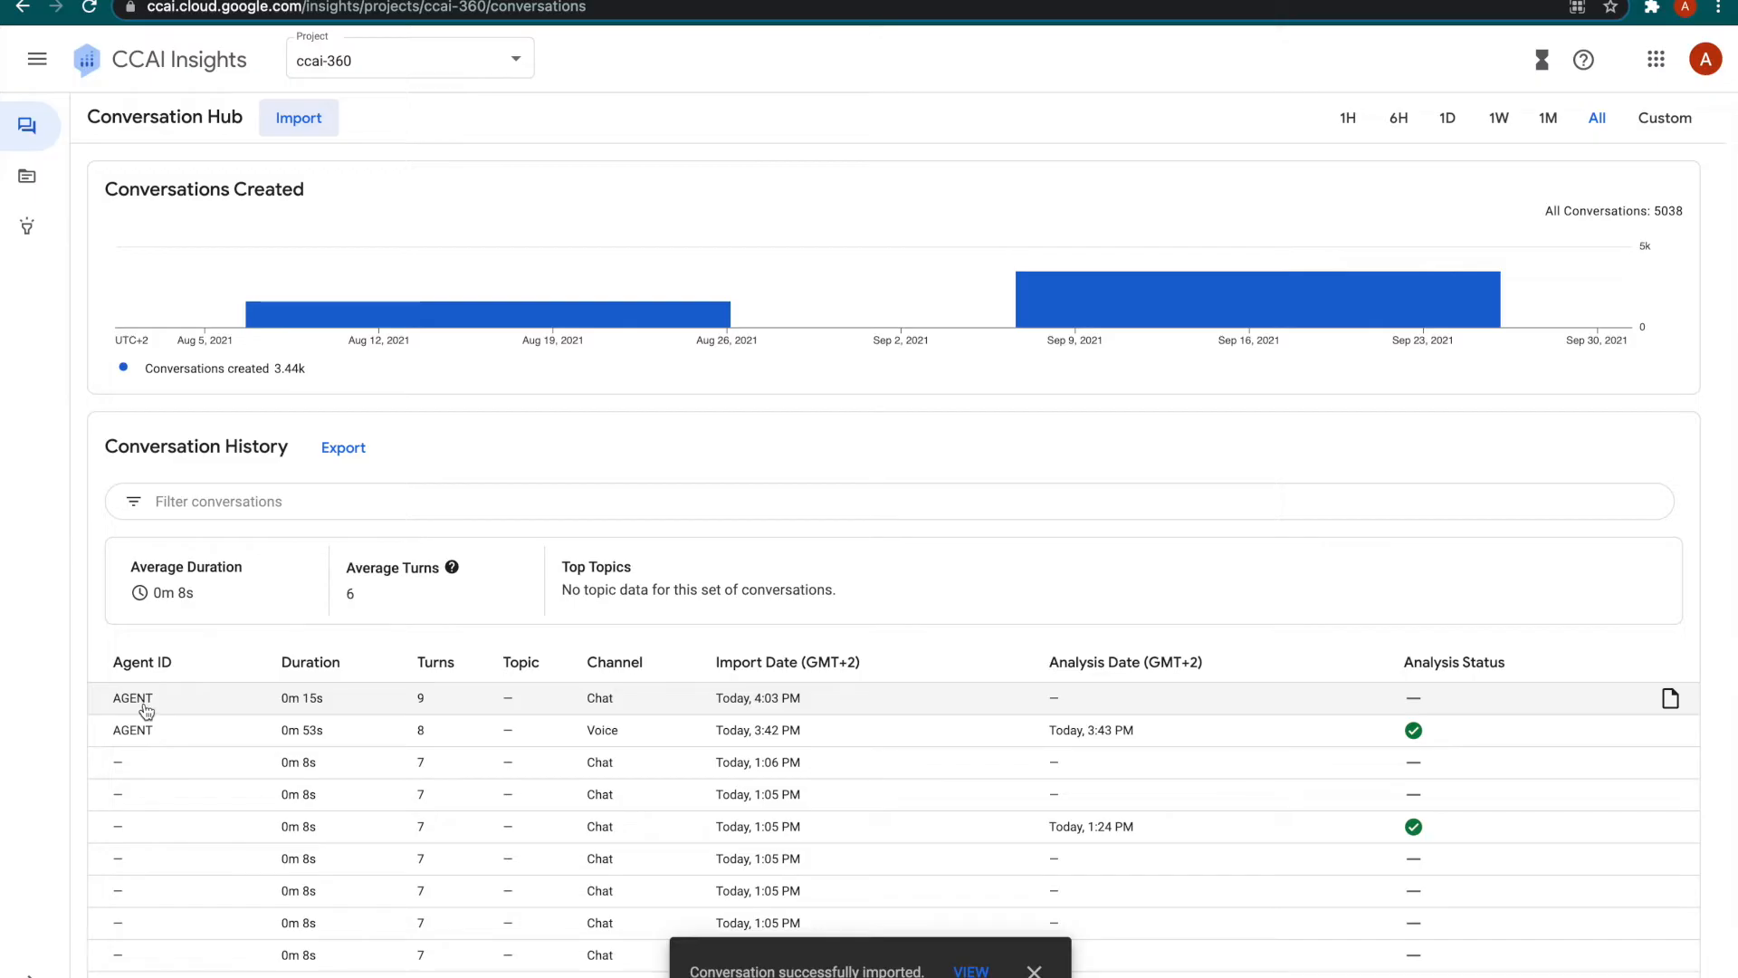
Start analysis on the imported Chat with AGENT conversation from its warning banner.
left_click(132, 697)
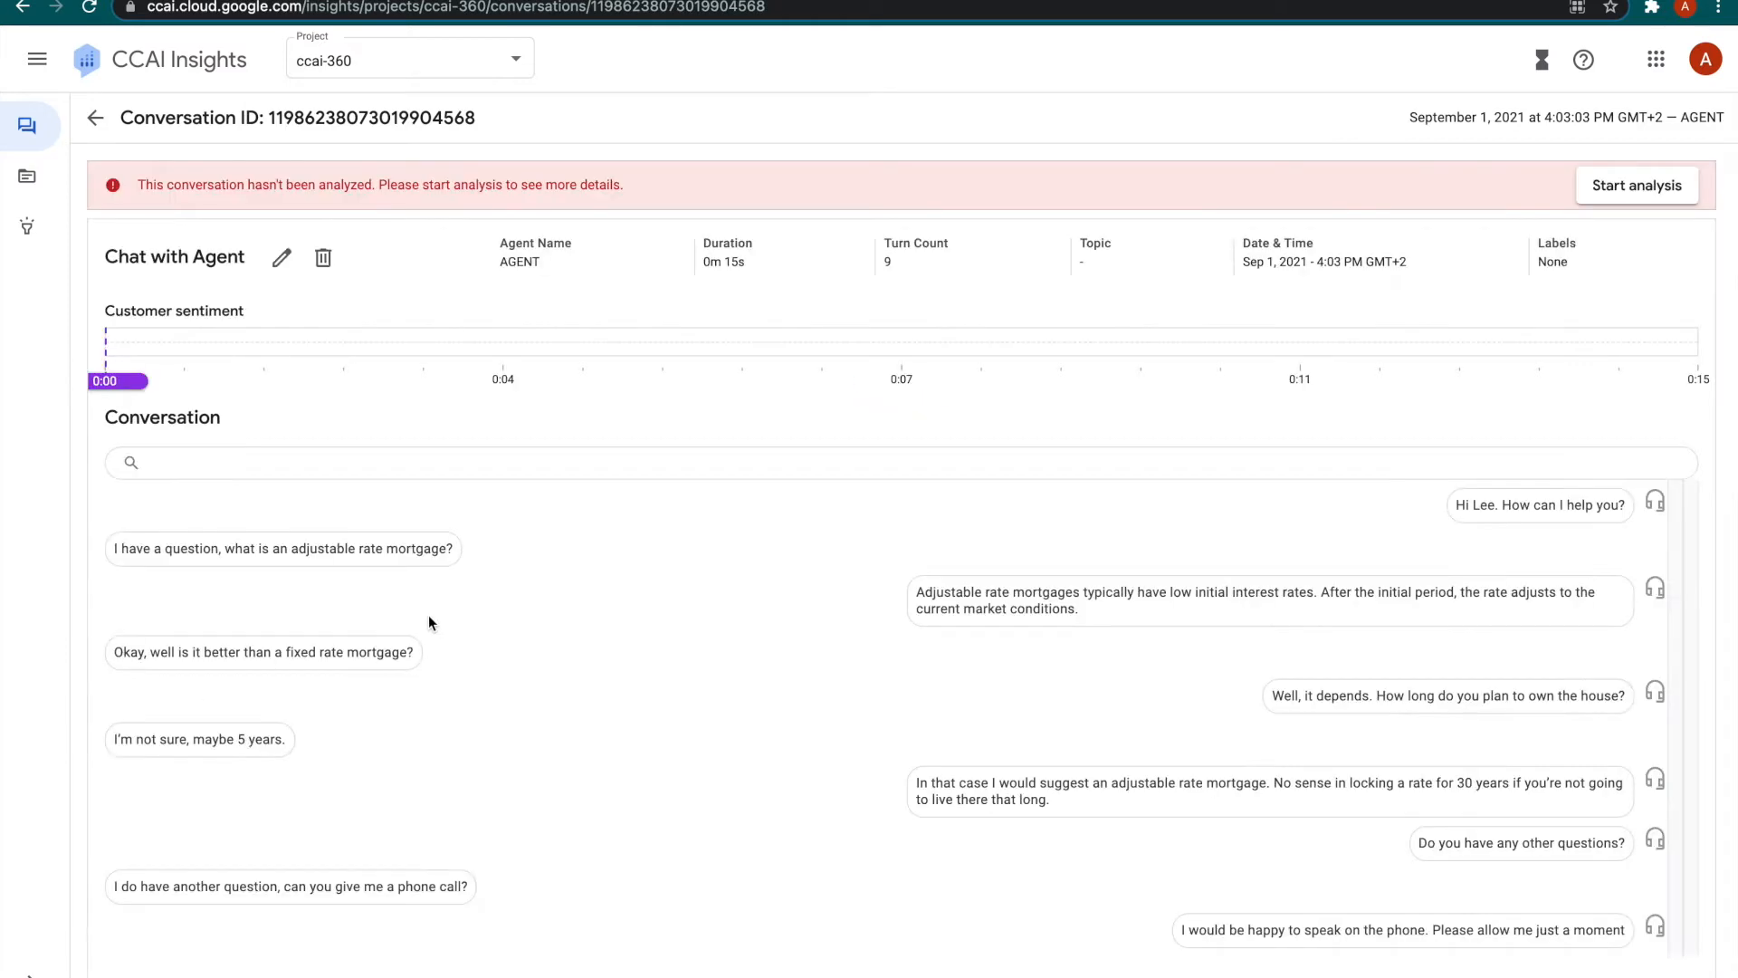
mouse_move(1637, 185)
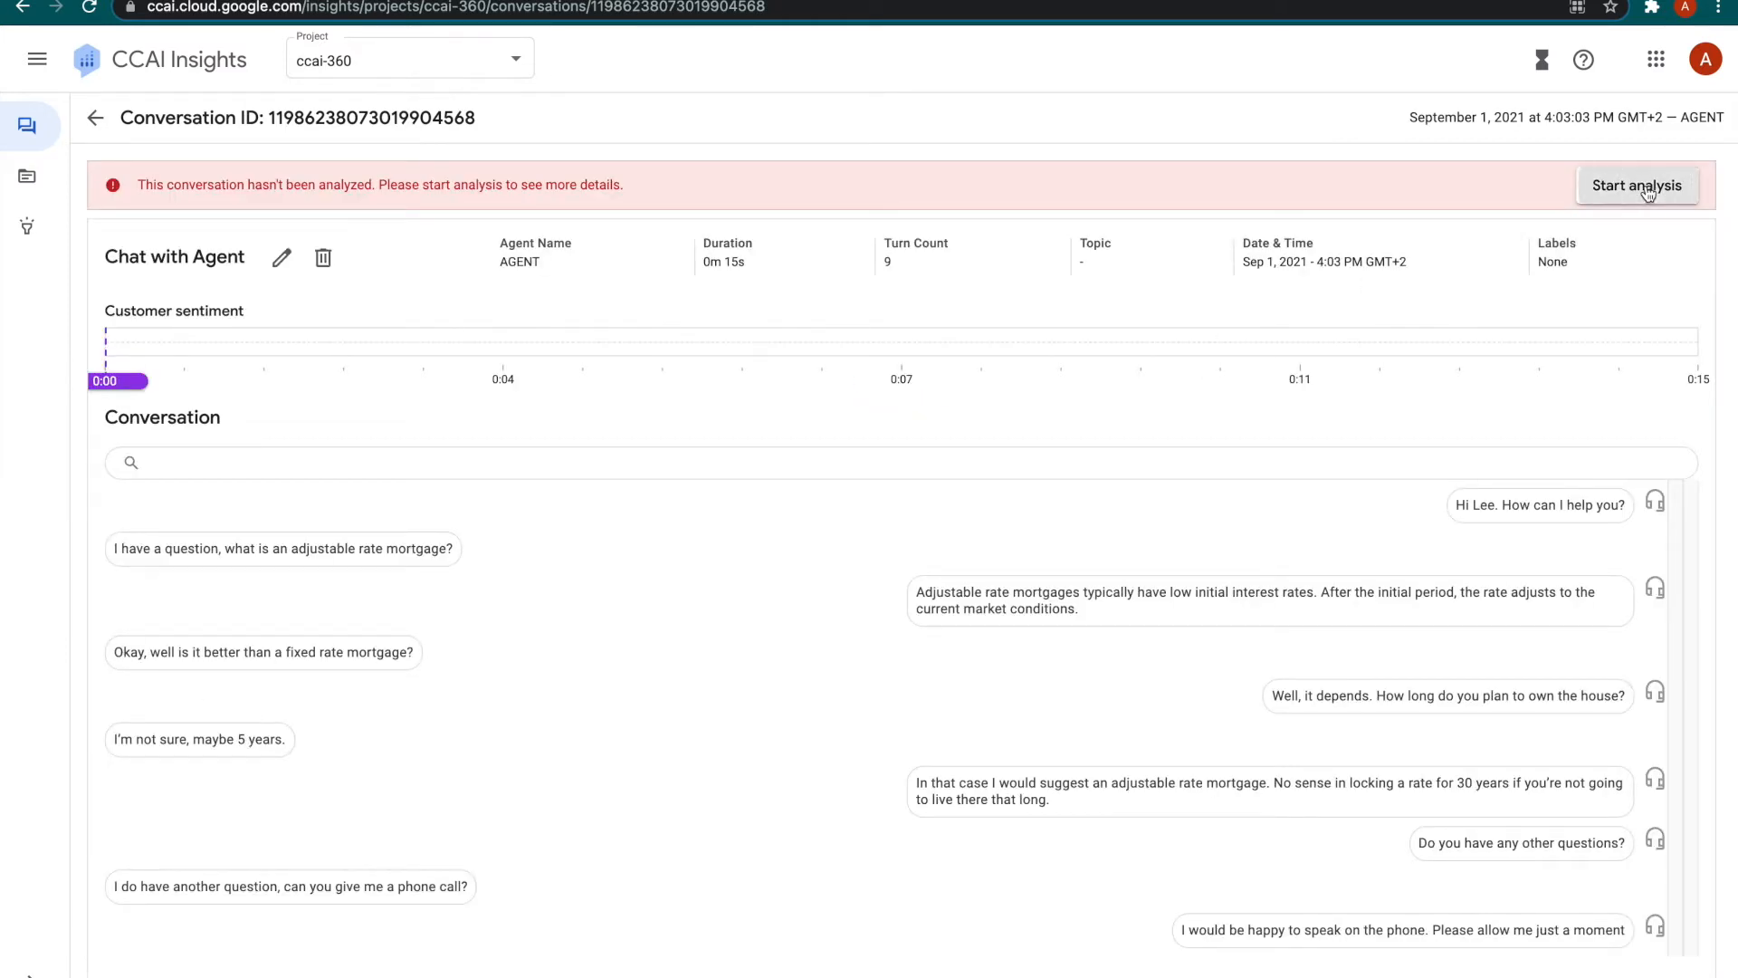
left_click(1637, 185)
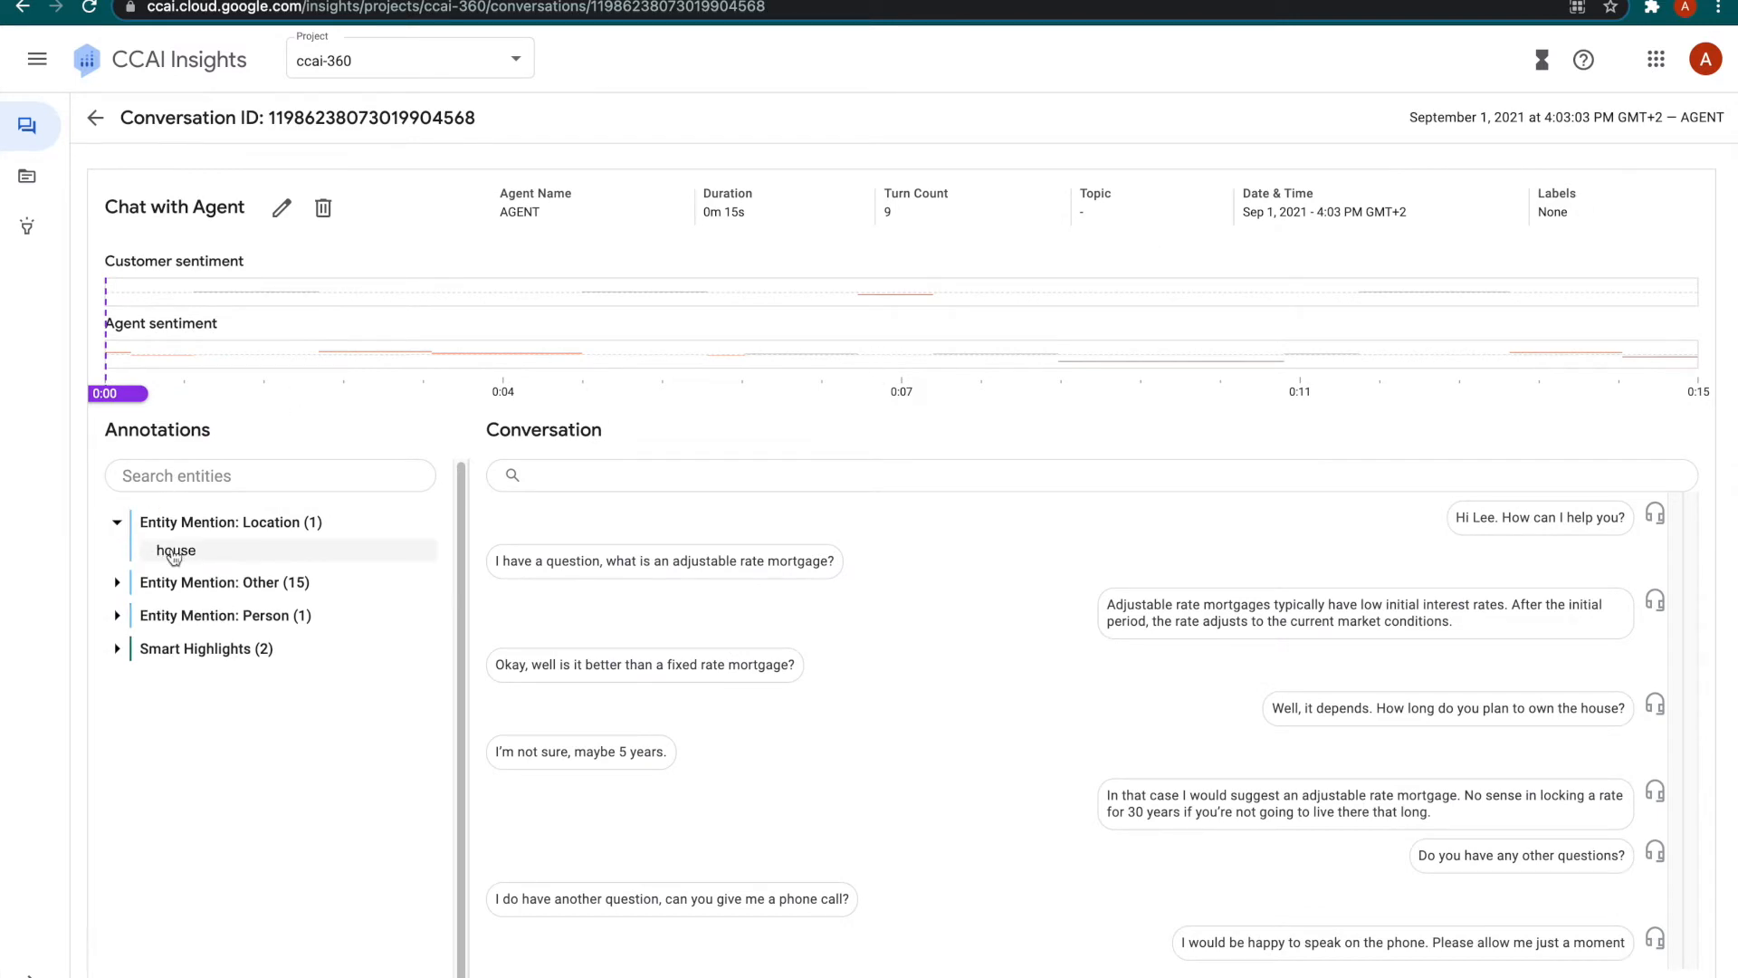
Review the 'house' mention and the Other and Person entity mentions in the transcript.
left_click(174, 551)
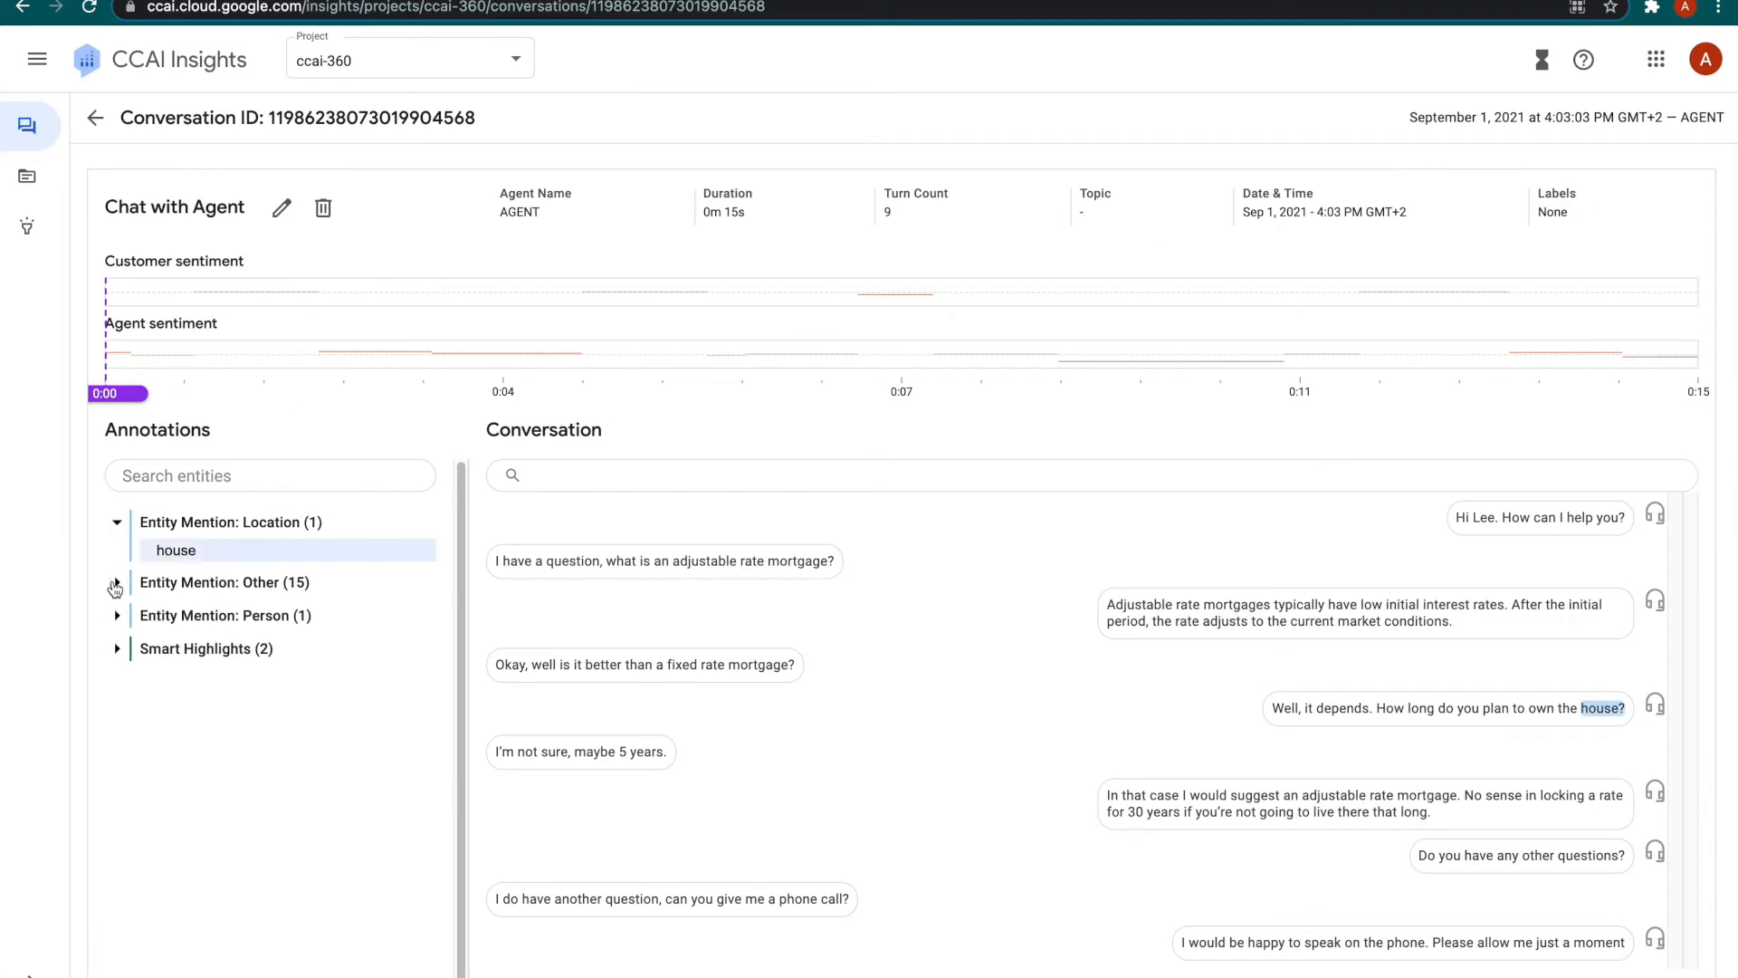
left_click(115, 581)
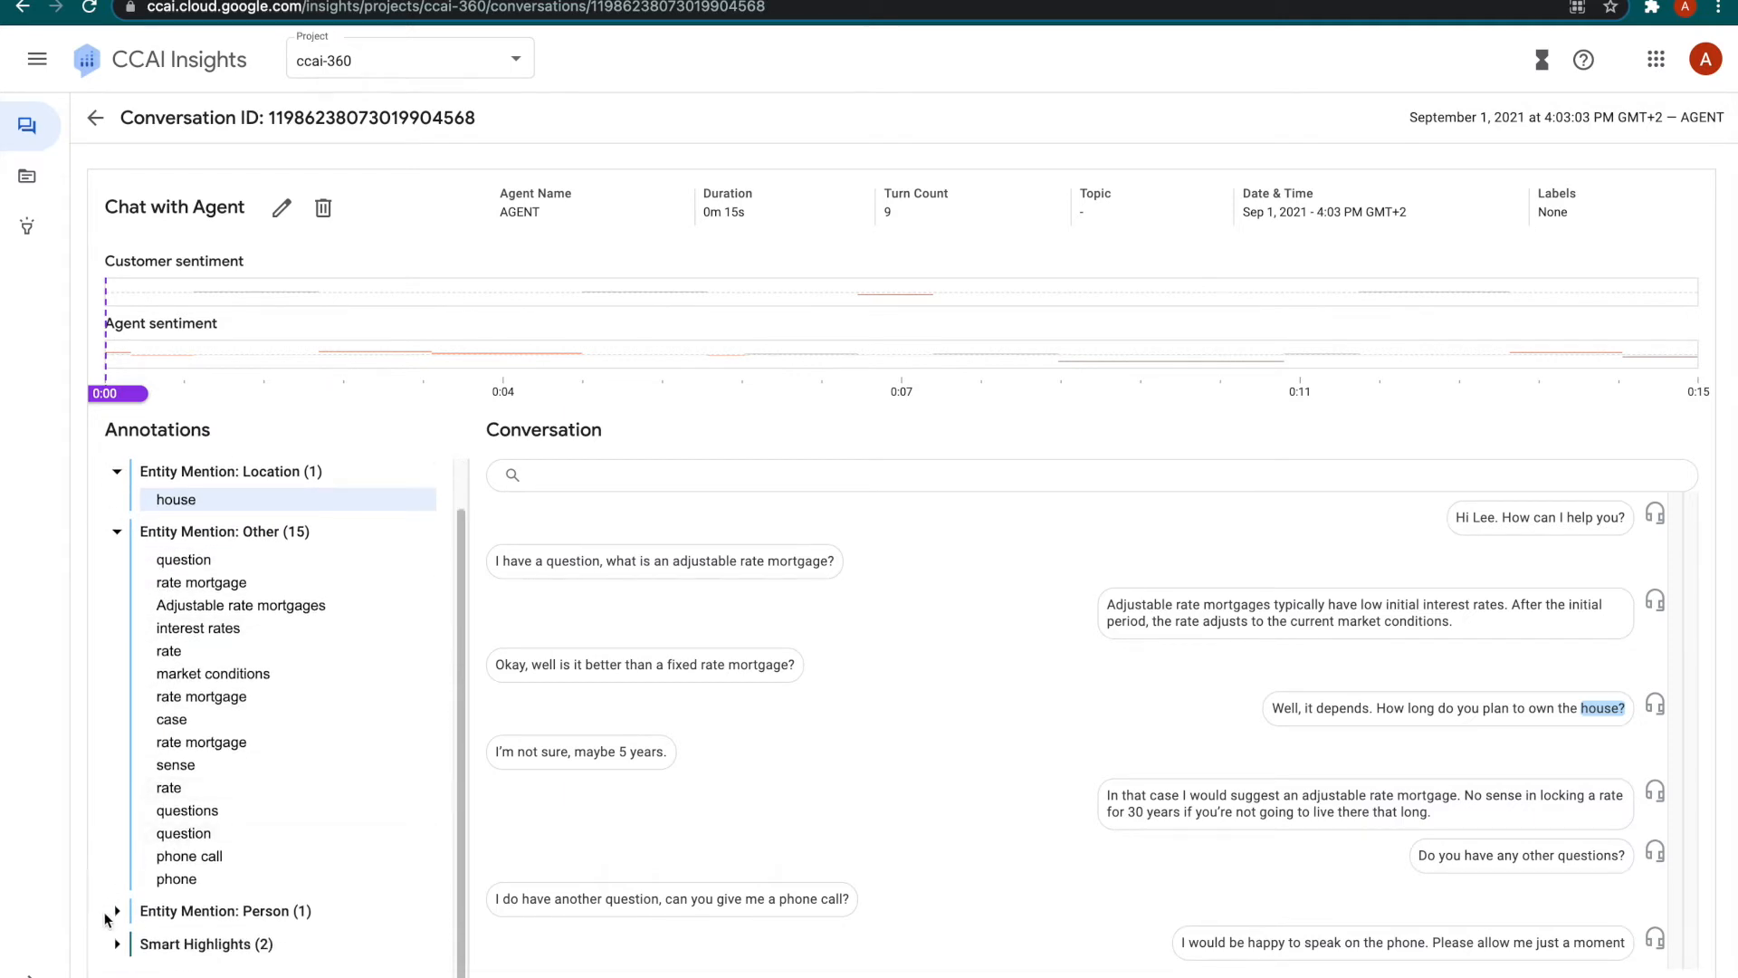
left_click(115, 911)
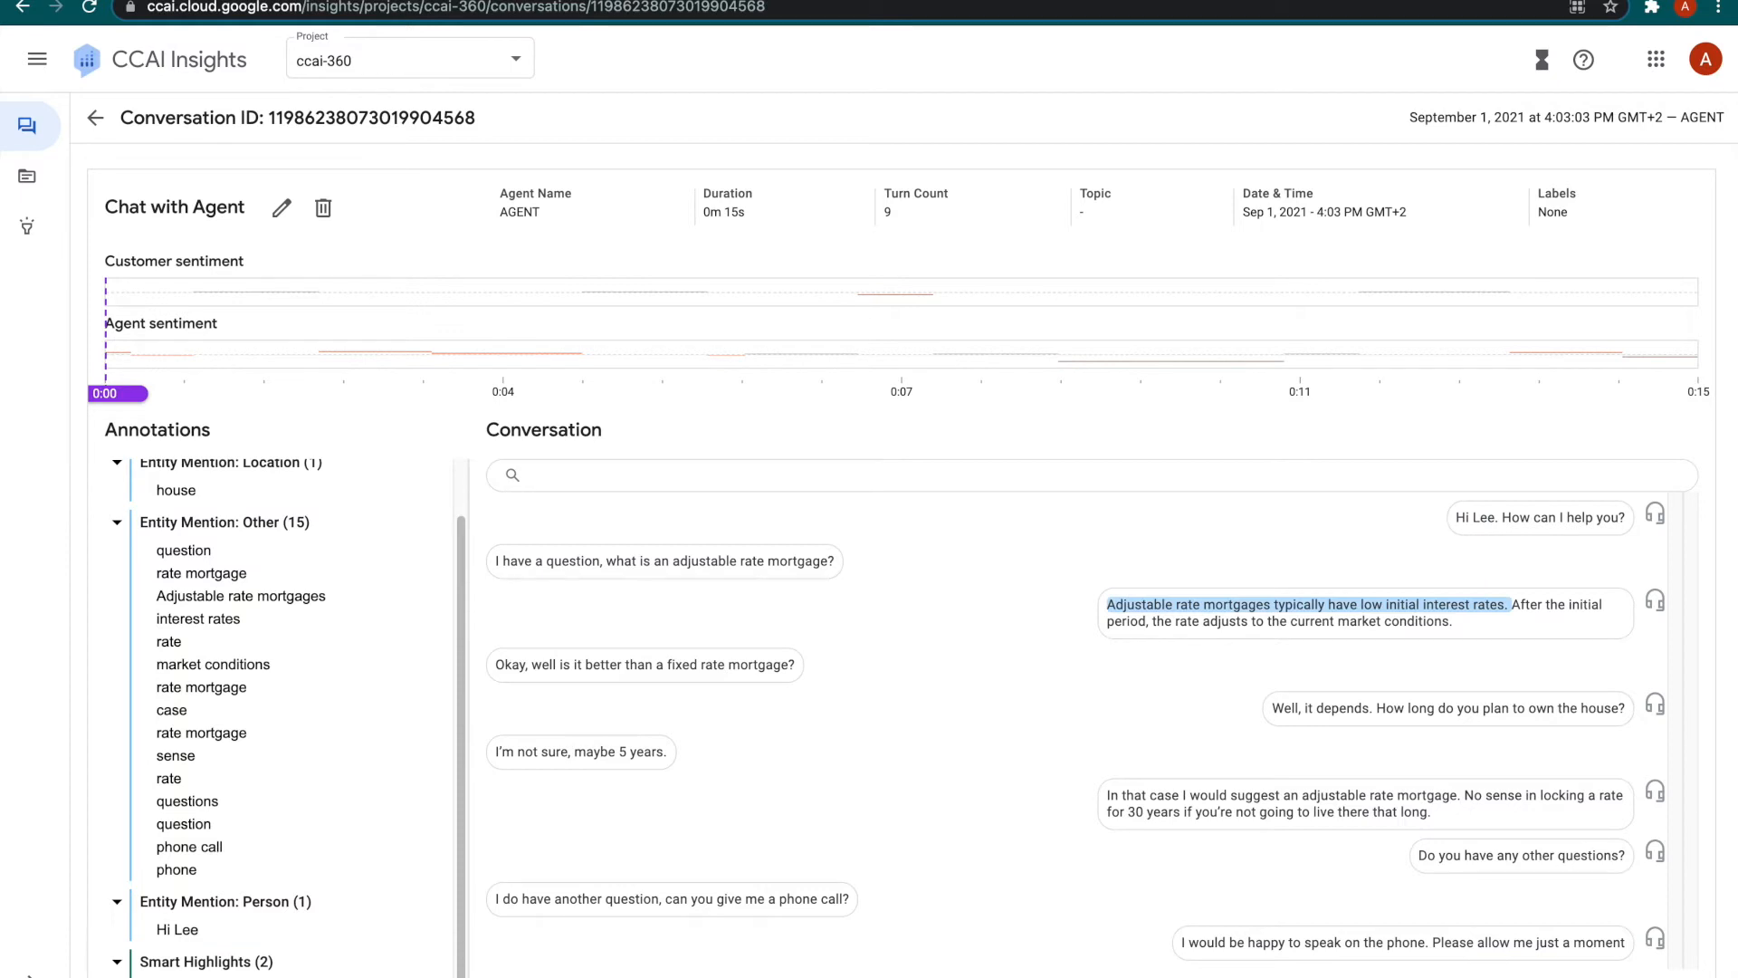
left_click(1519, 855)
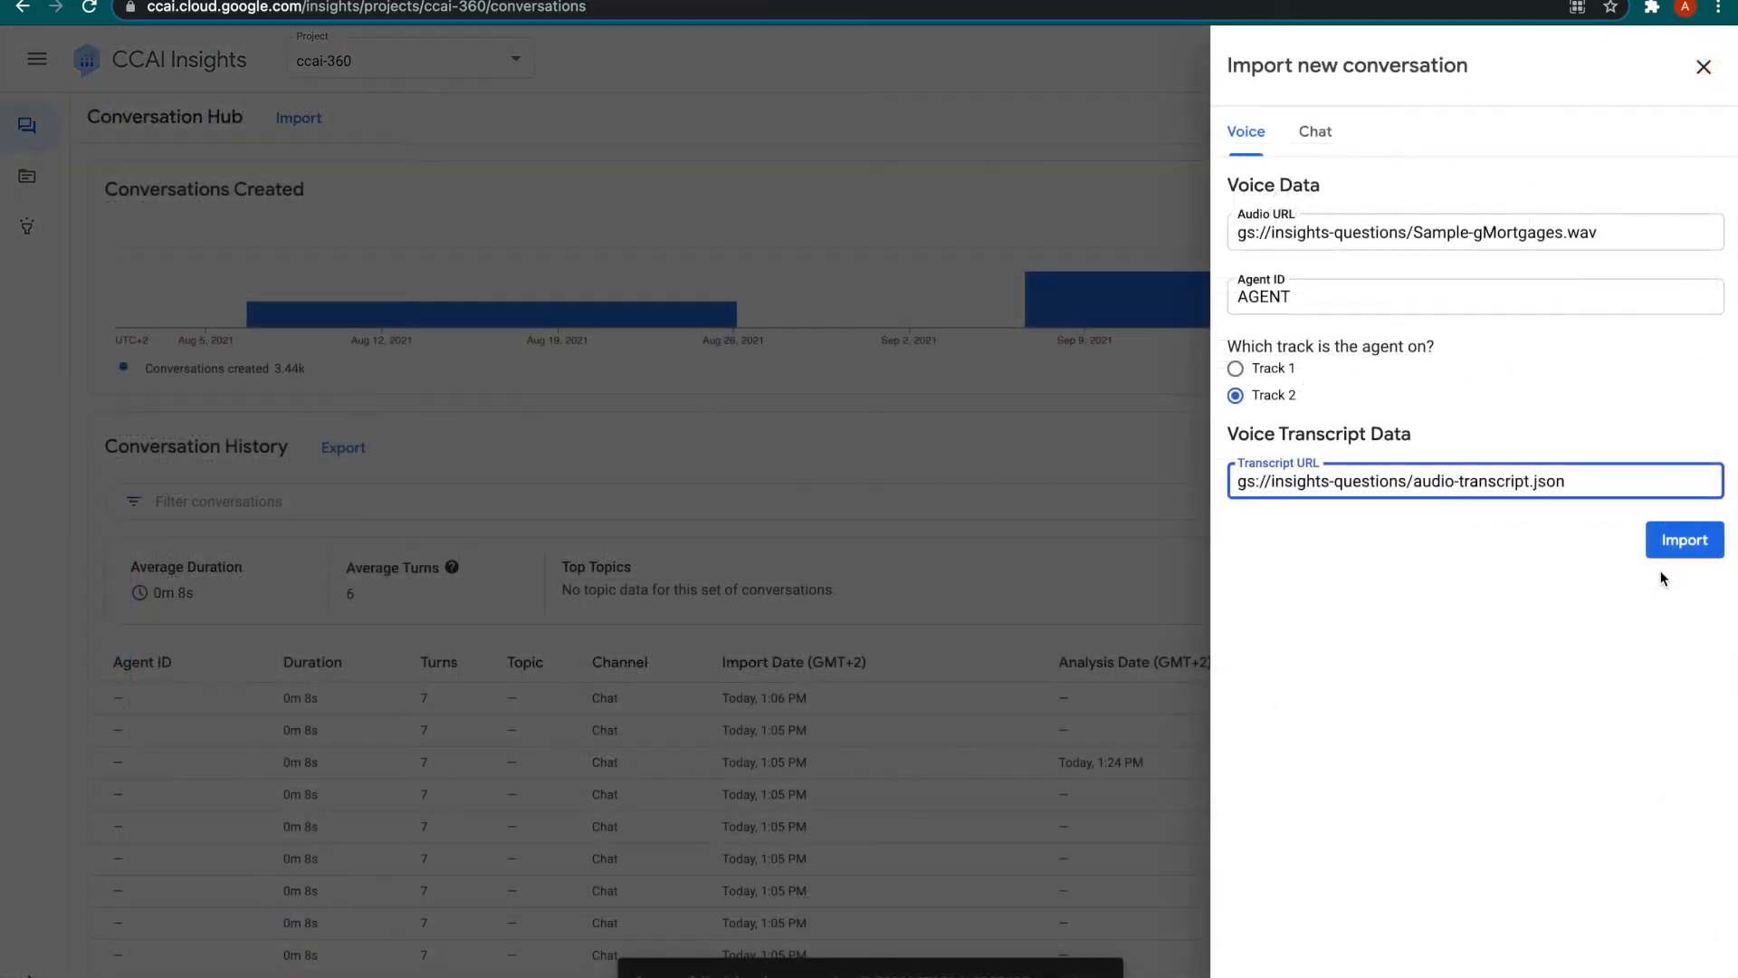
Import the voice conversation with Sample-gMortgages.wav audio and audio-transcript.json transcript.
left_click(1684, 540)
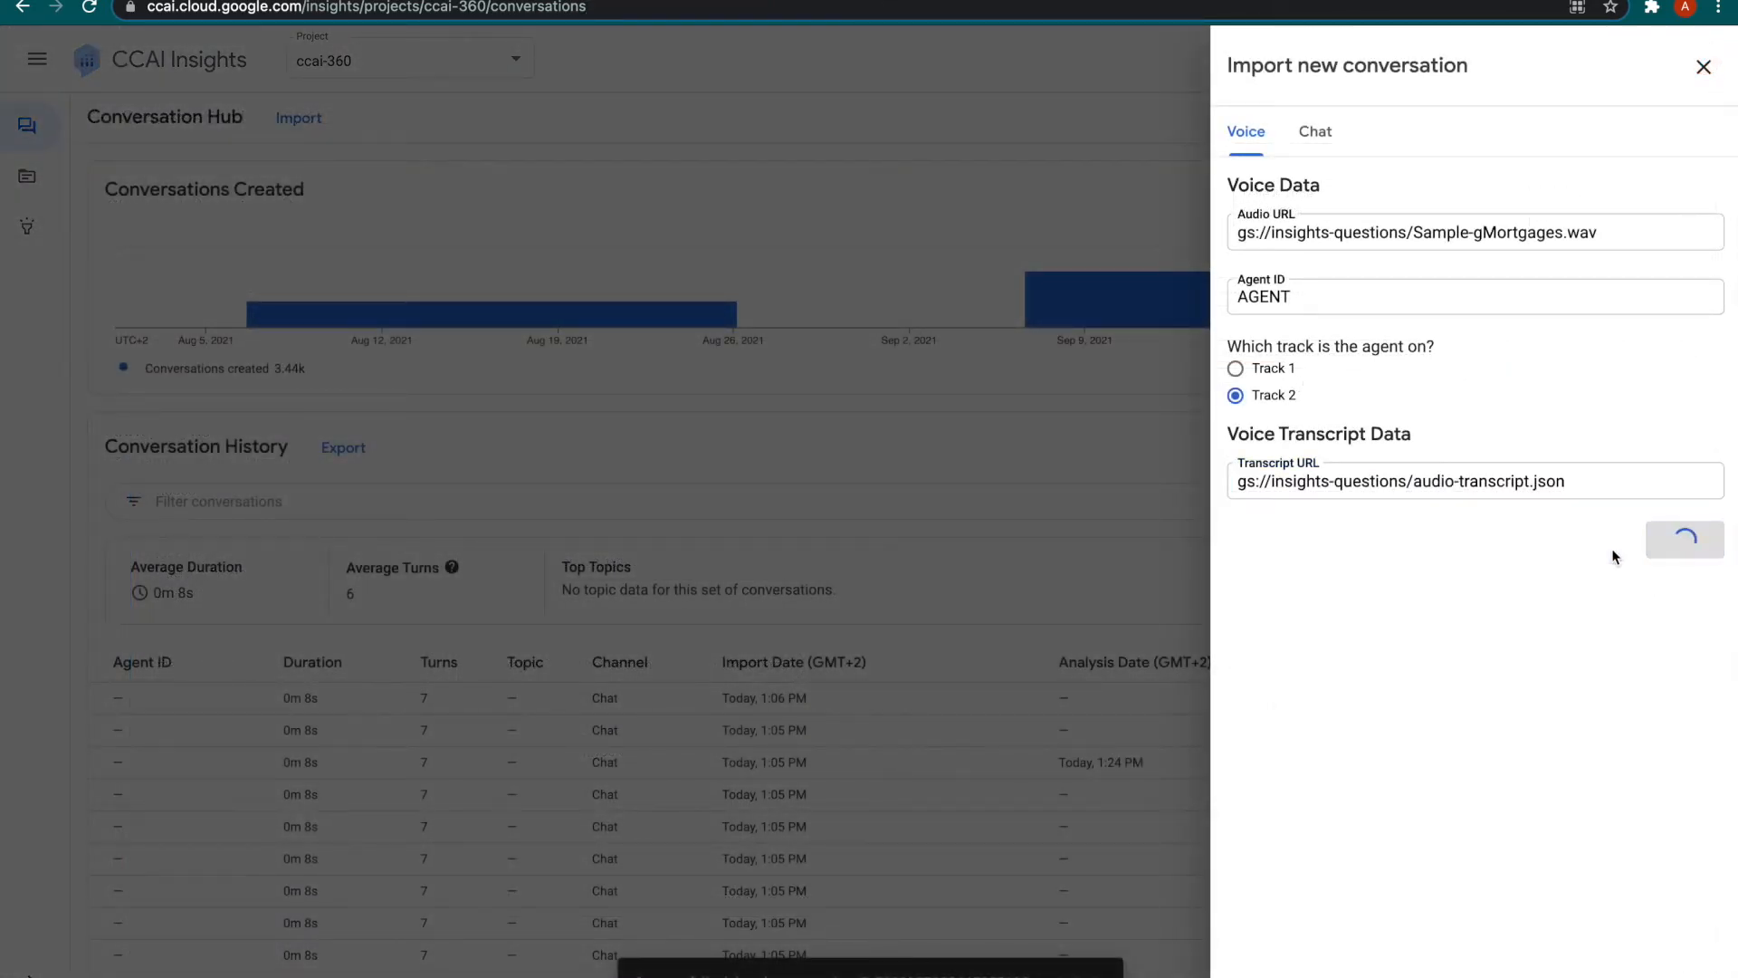
left_click(1680, 540)
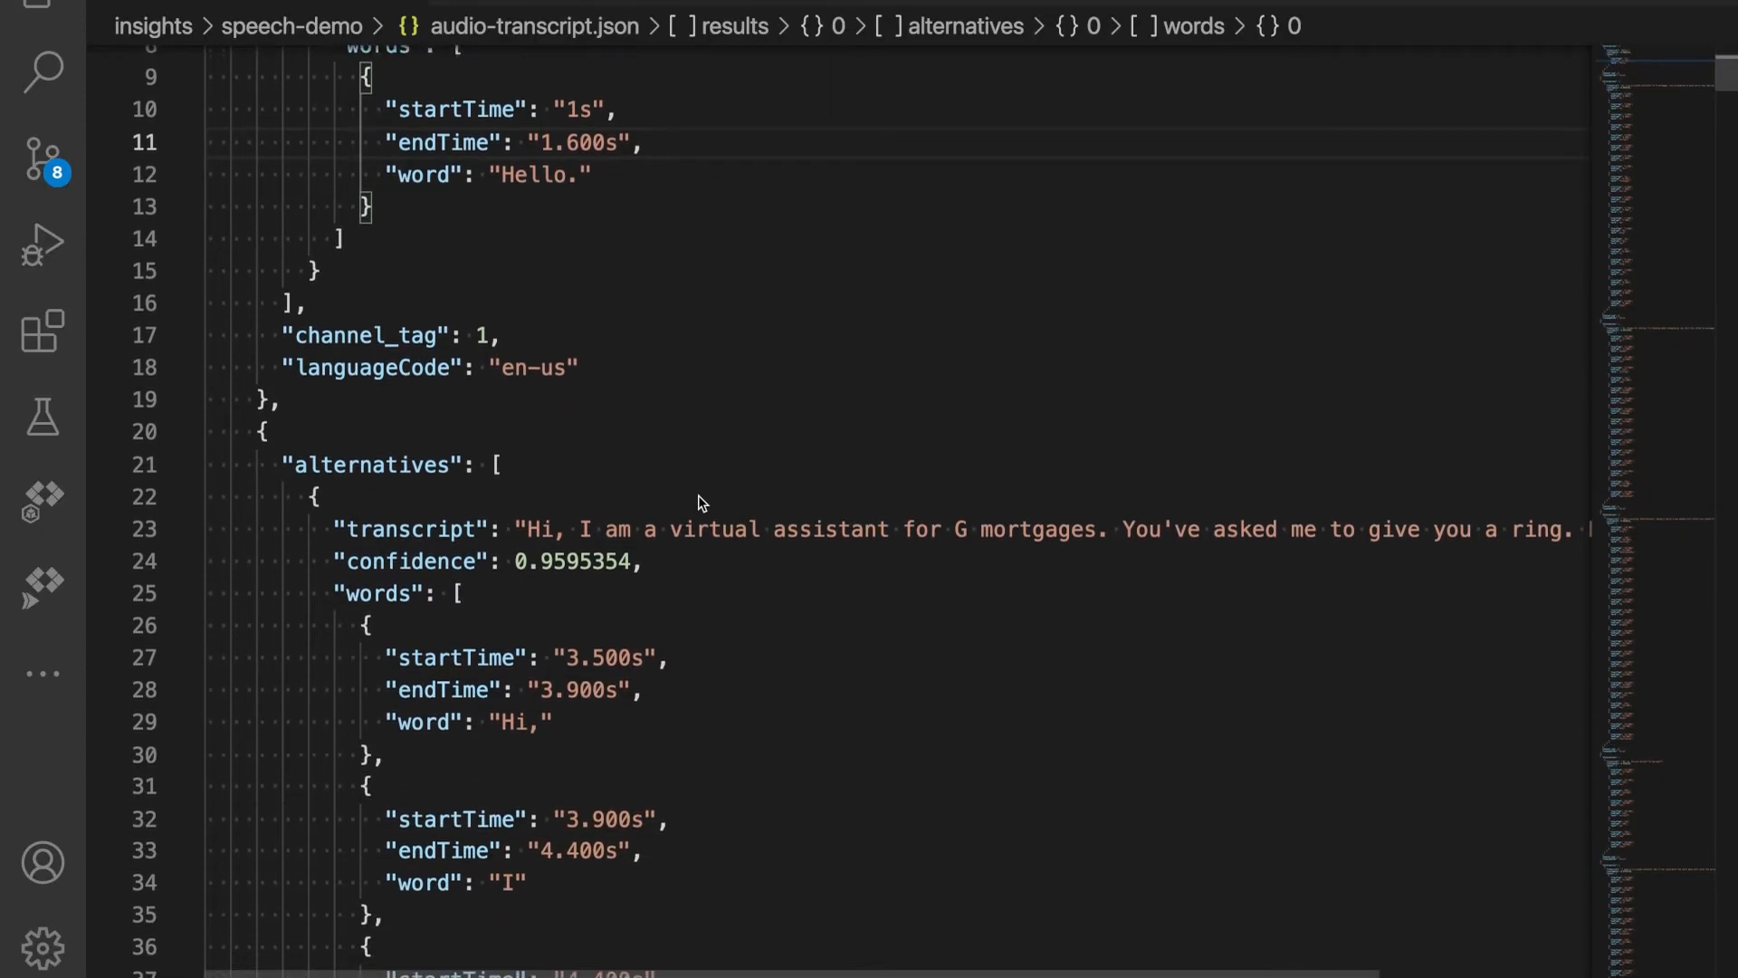
scroll("down", 3)
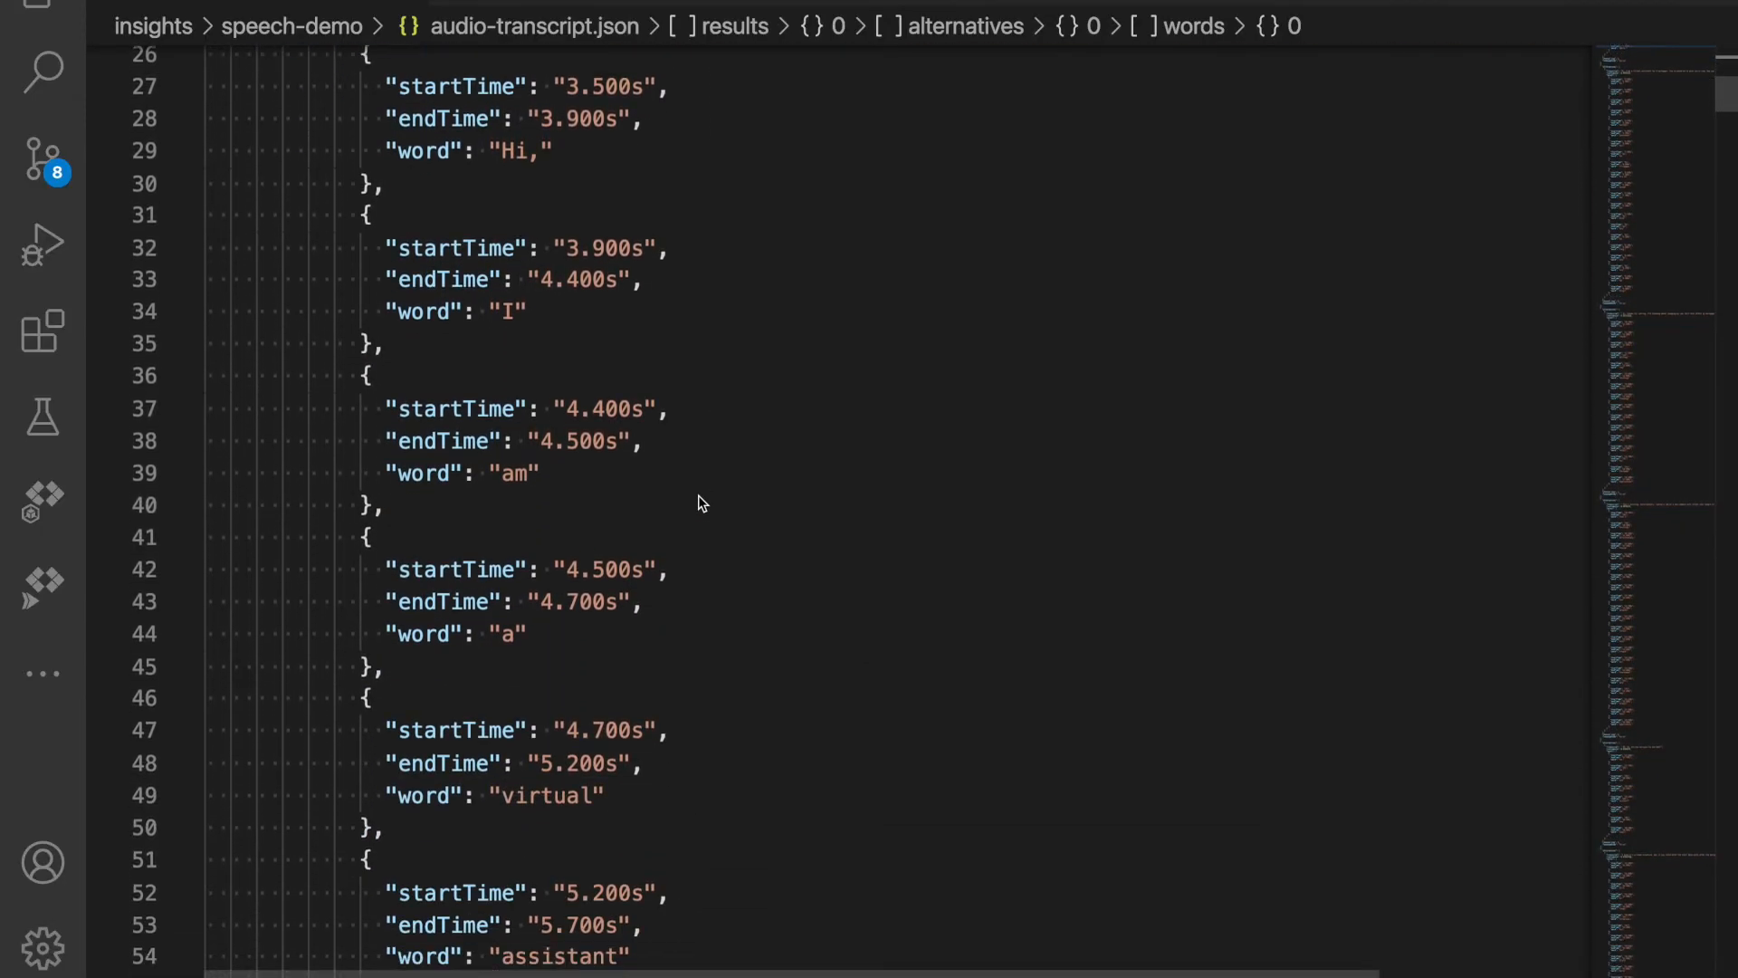
scroll("down", 3)
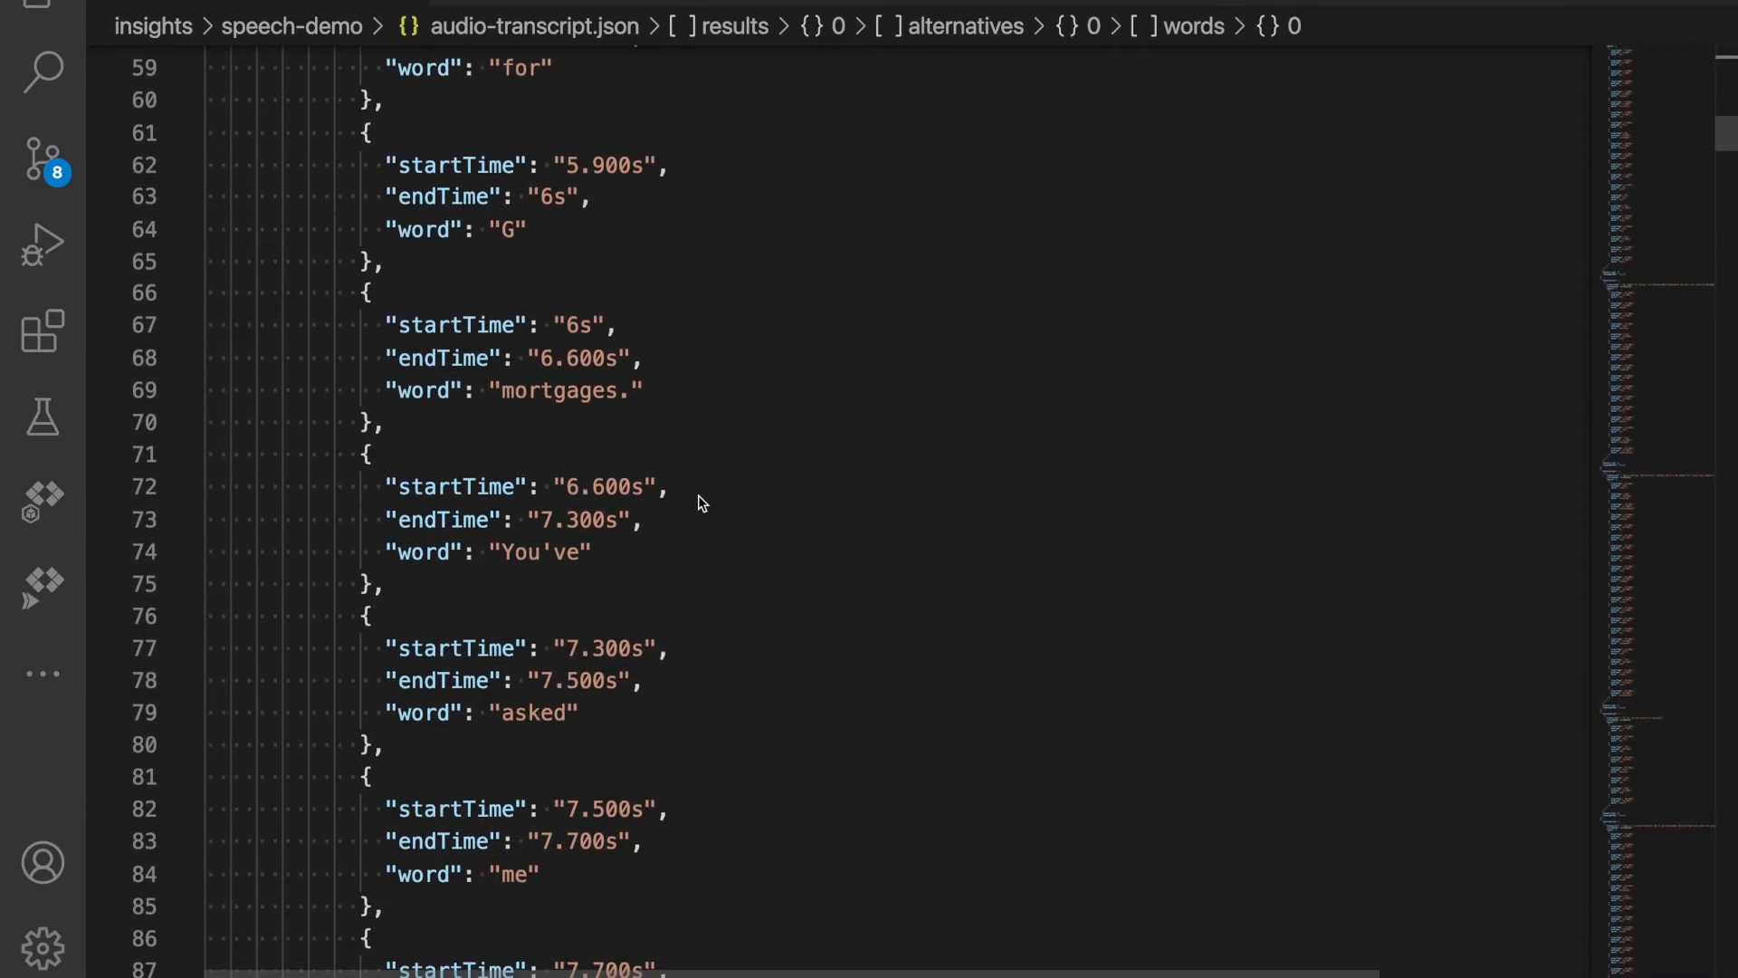
scroll("down", 3)
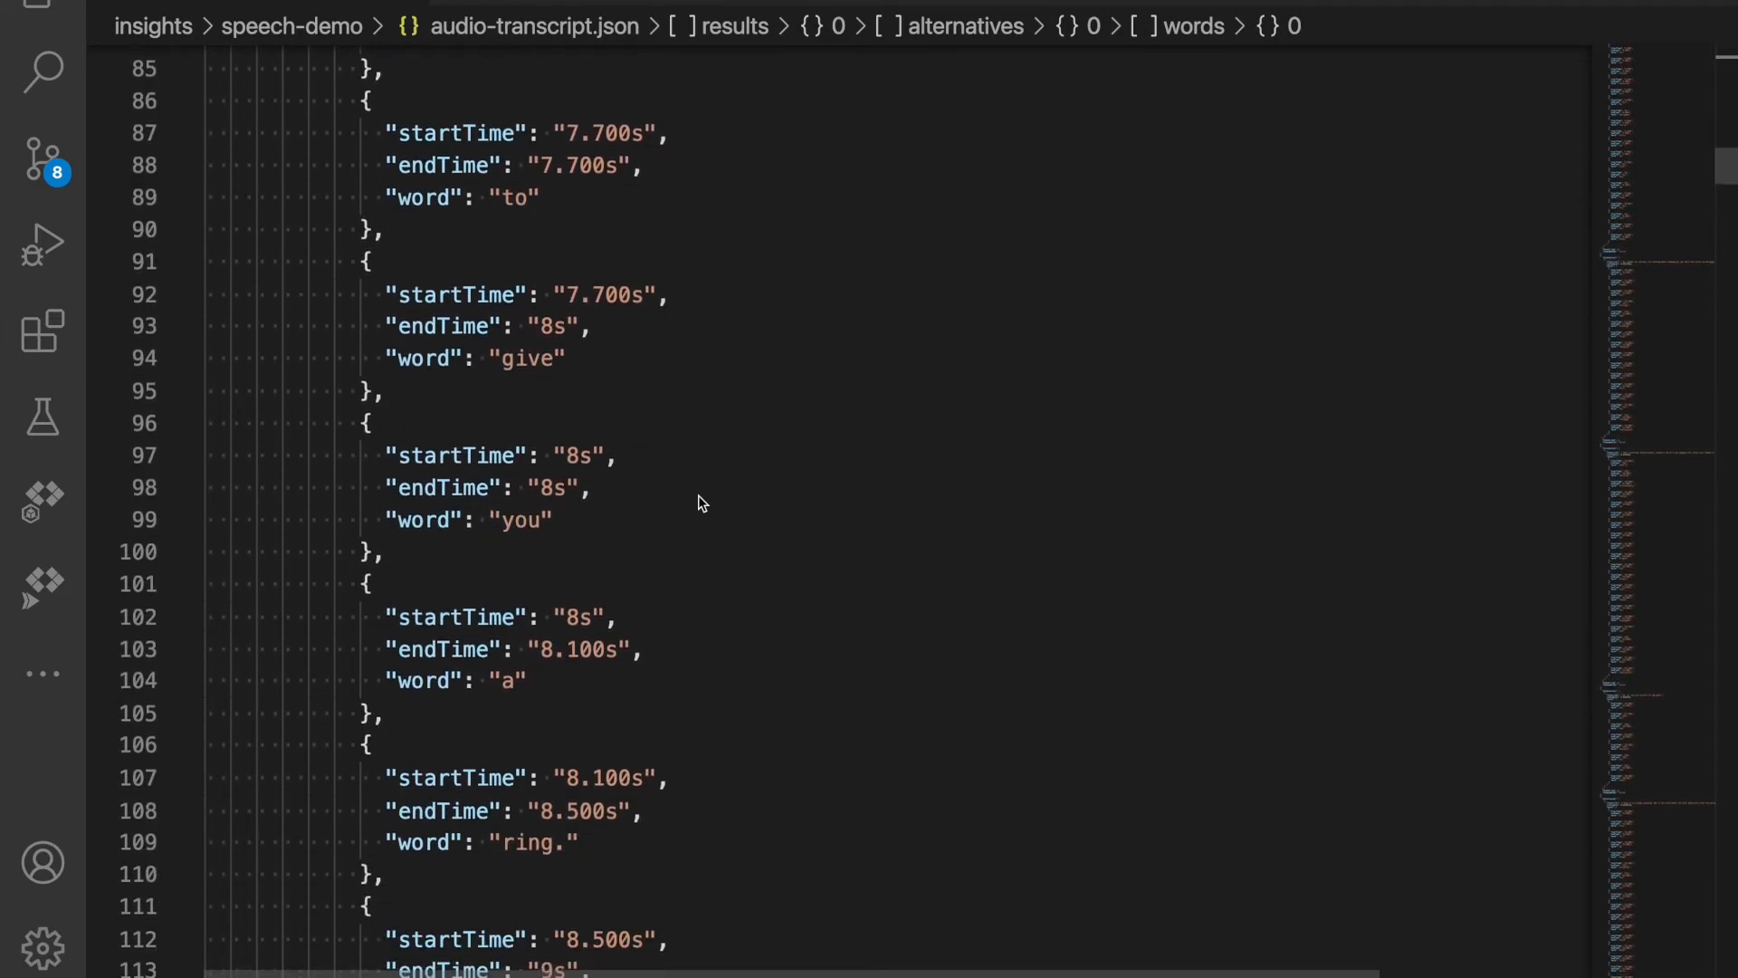
scroll("down", 3)
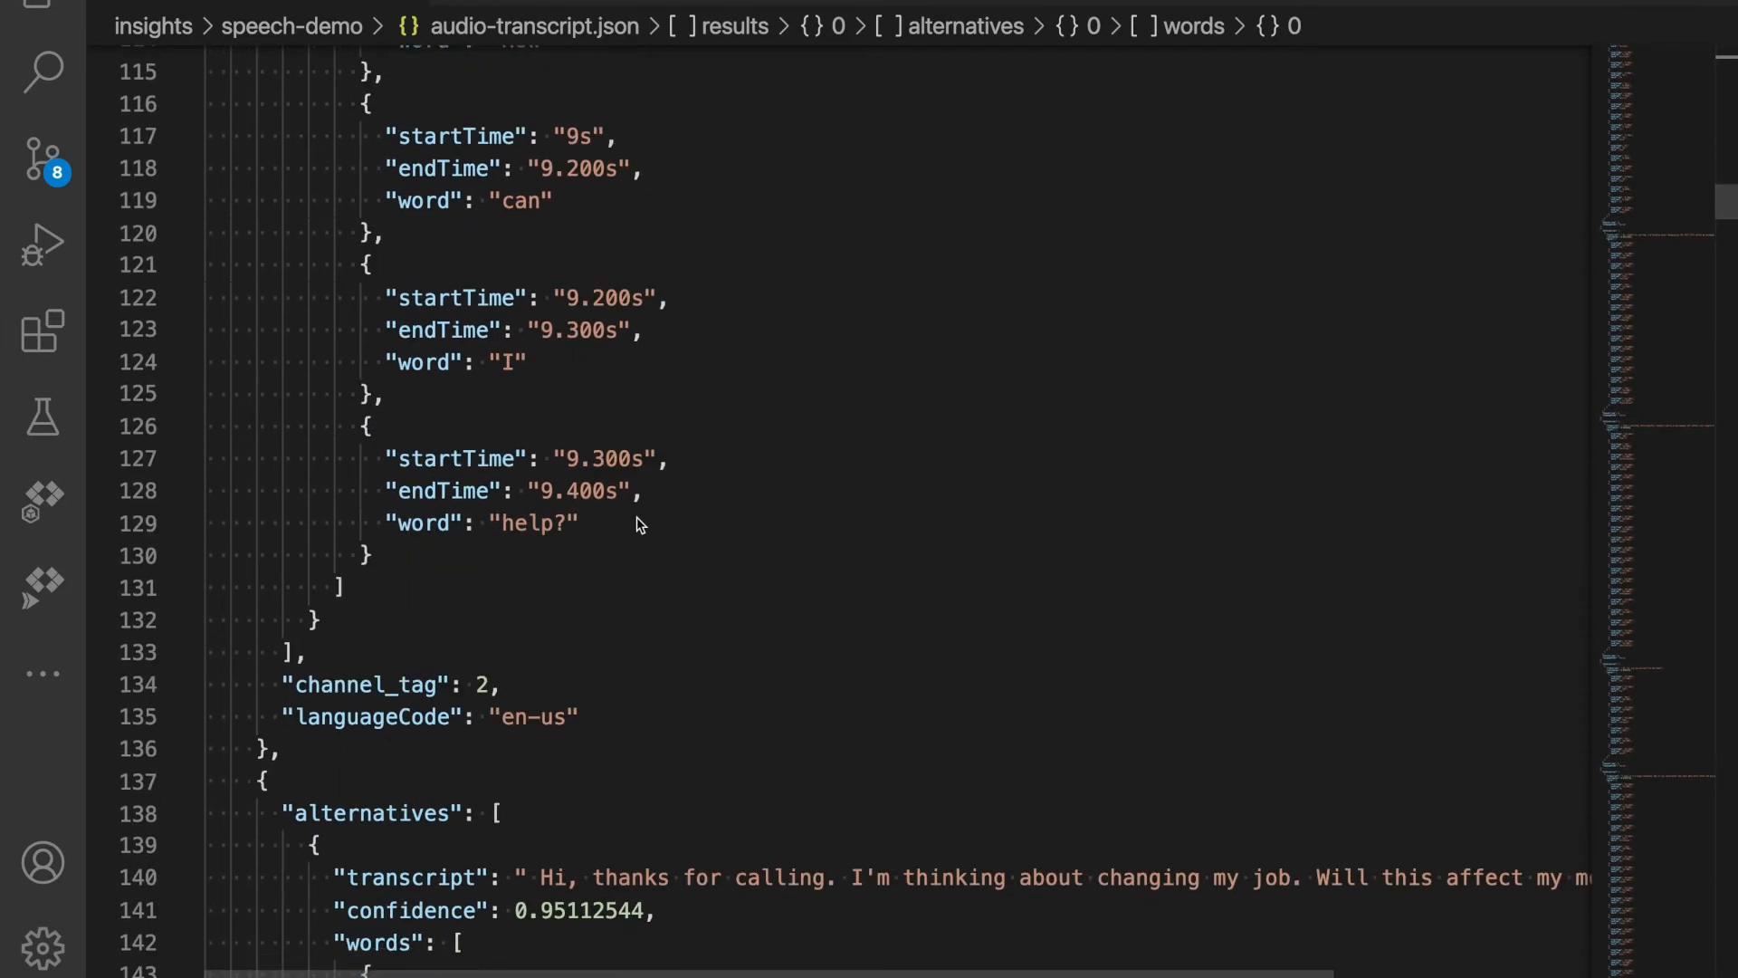
double_click(365, 685)
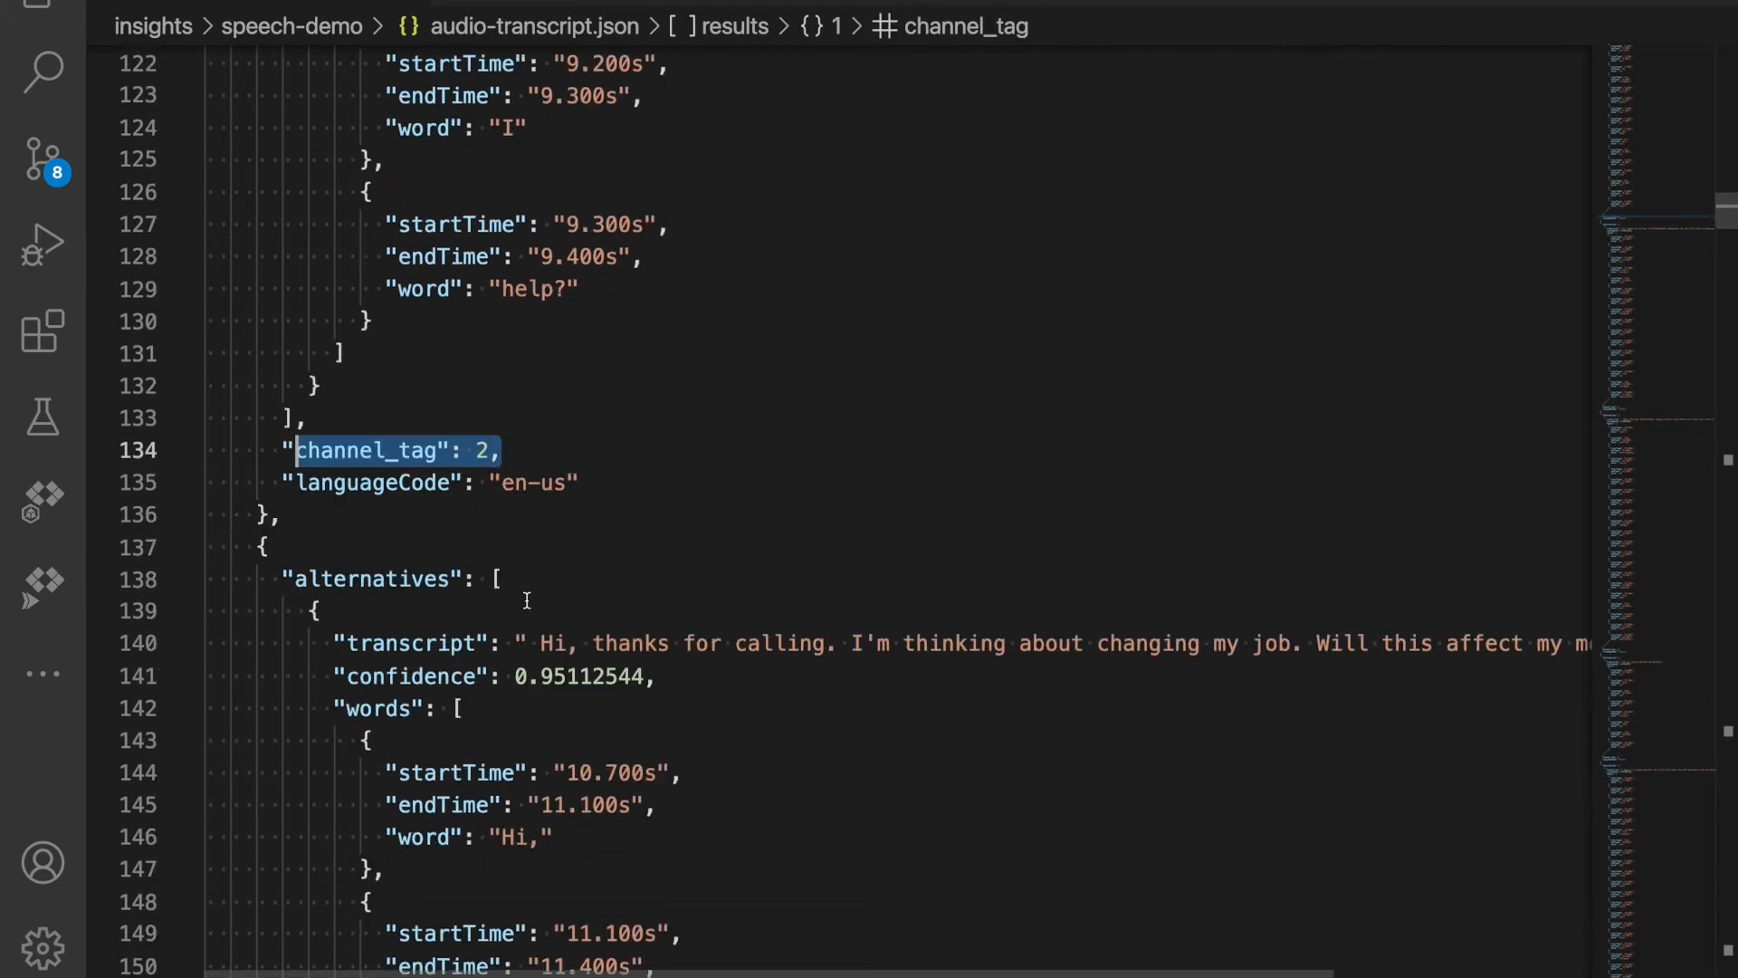
scroll("down", 3)
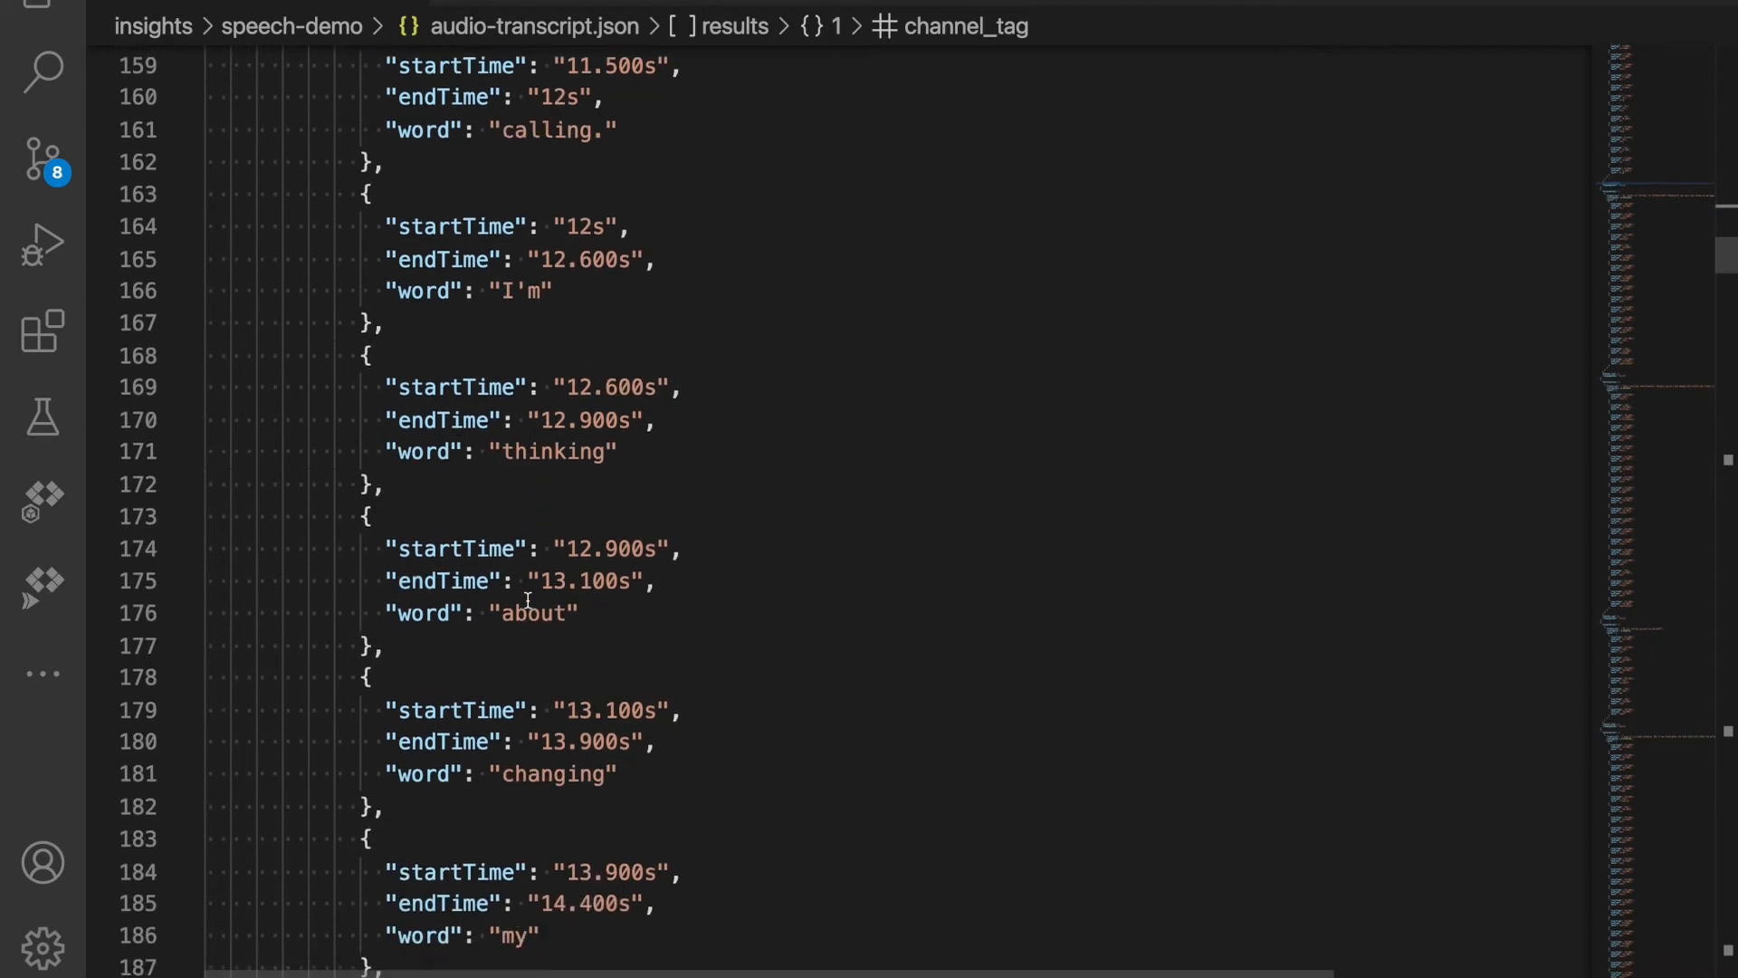
scroll("down", 3)
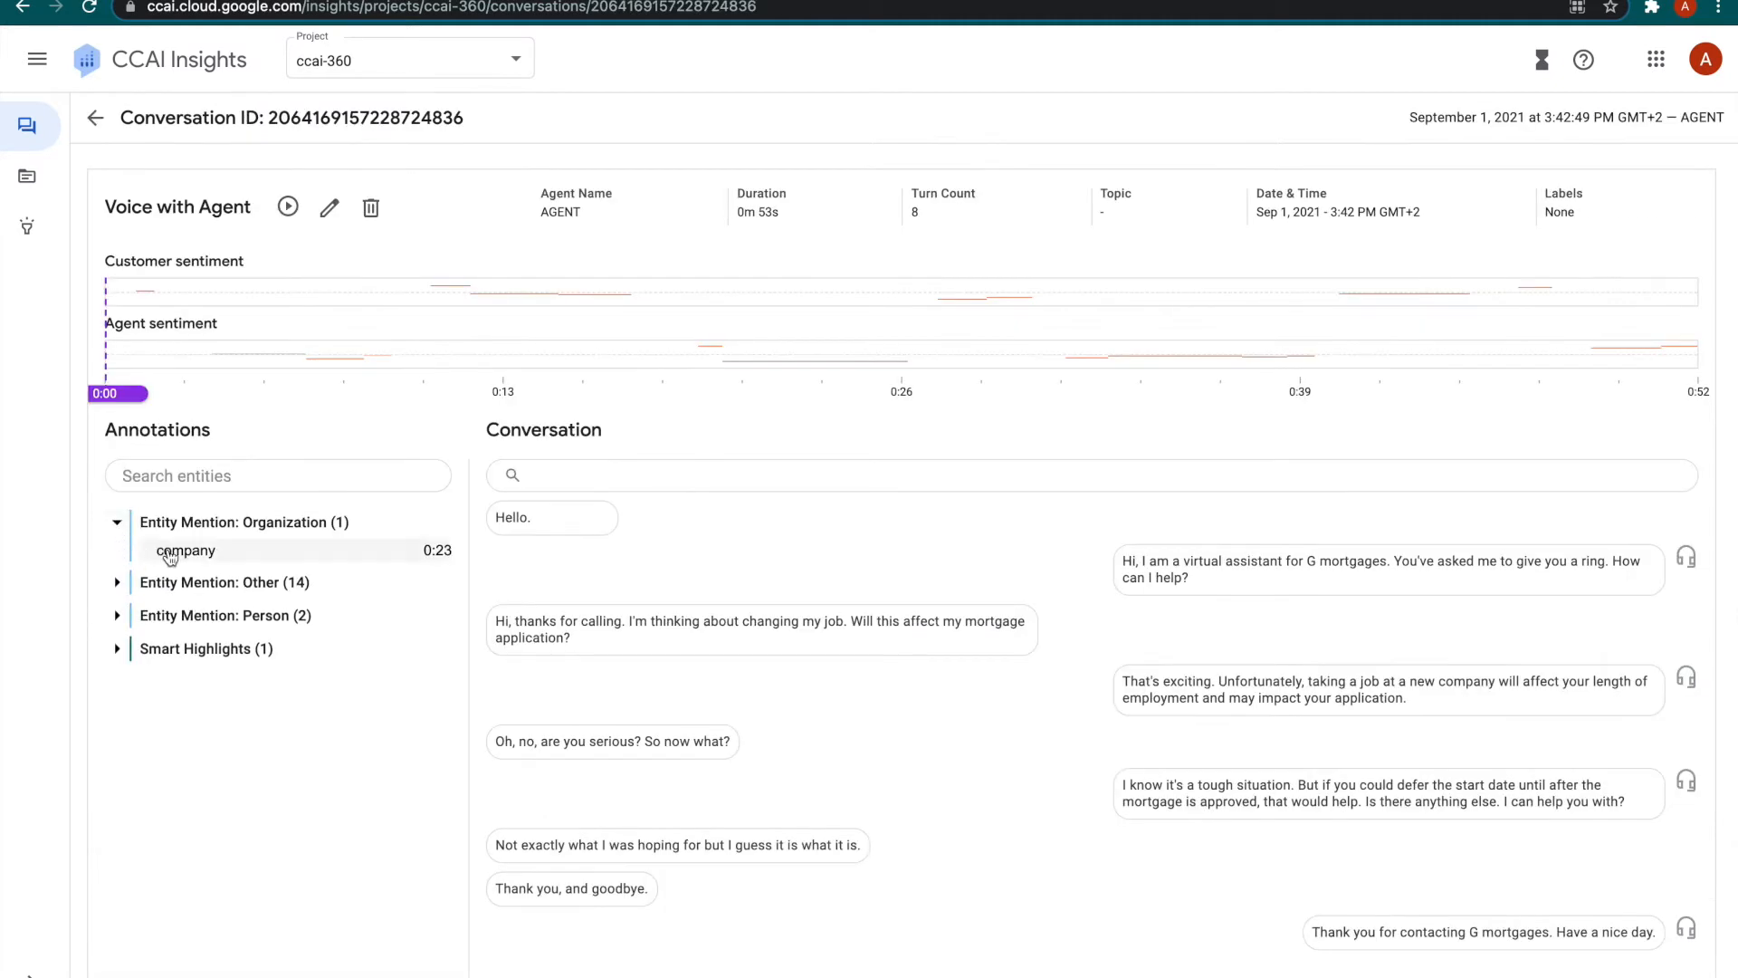
Mark the 'company' mention and show the voice call's Other entity mentions.
left_click(116, 581)
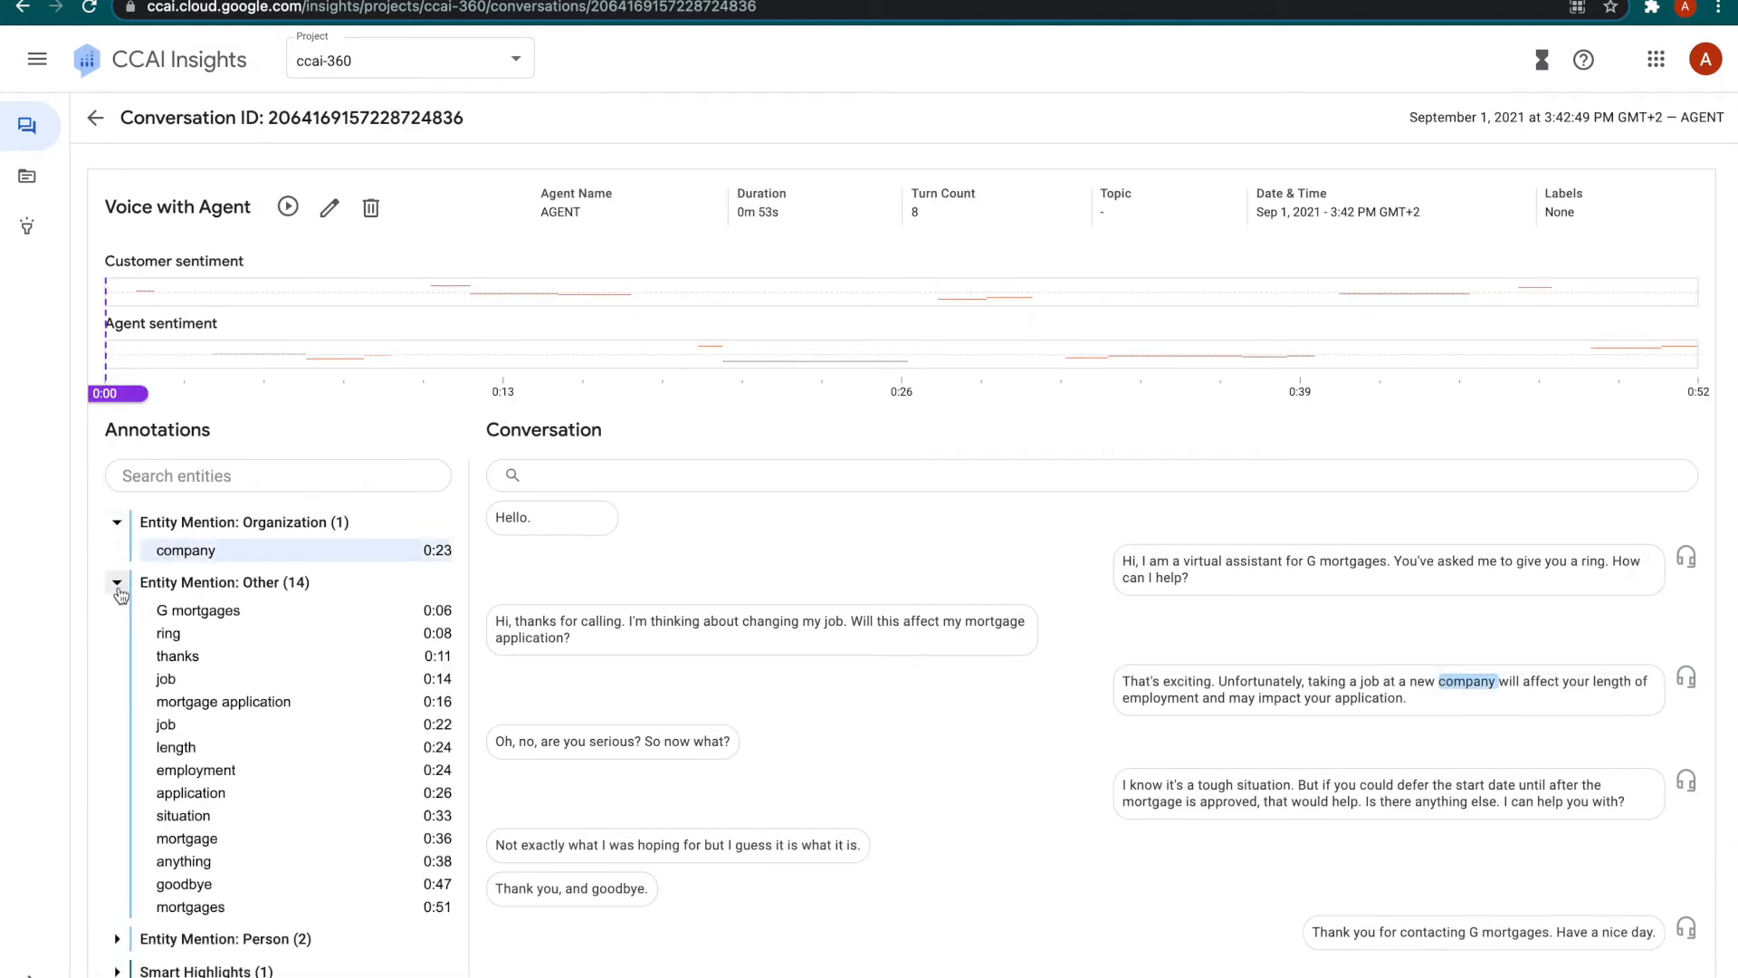
left_click(165, 724)
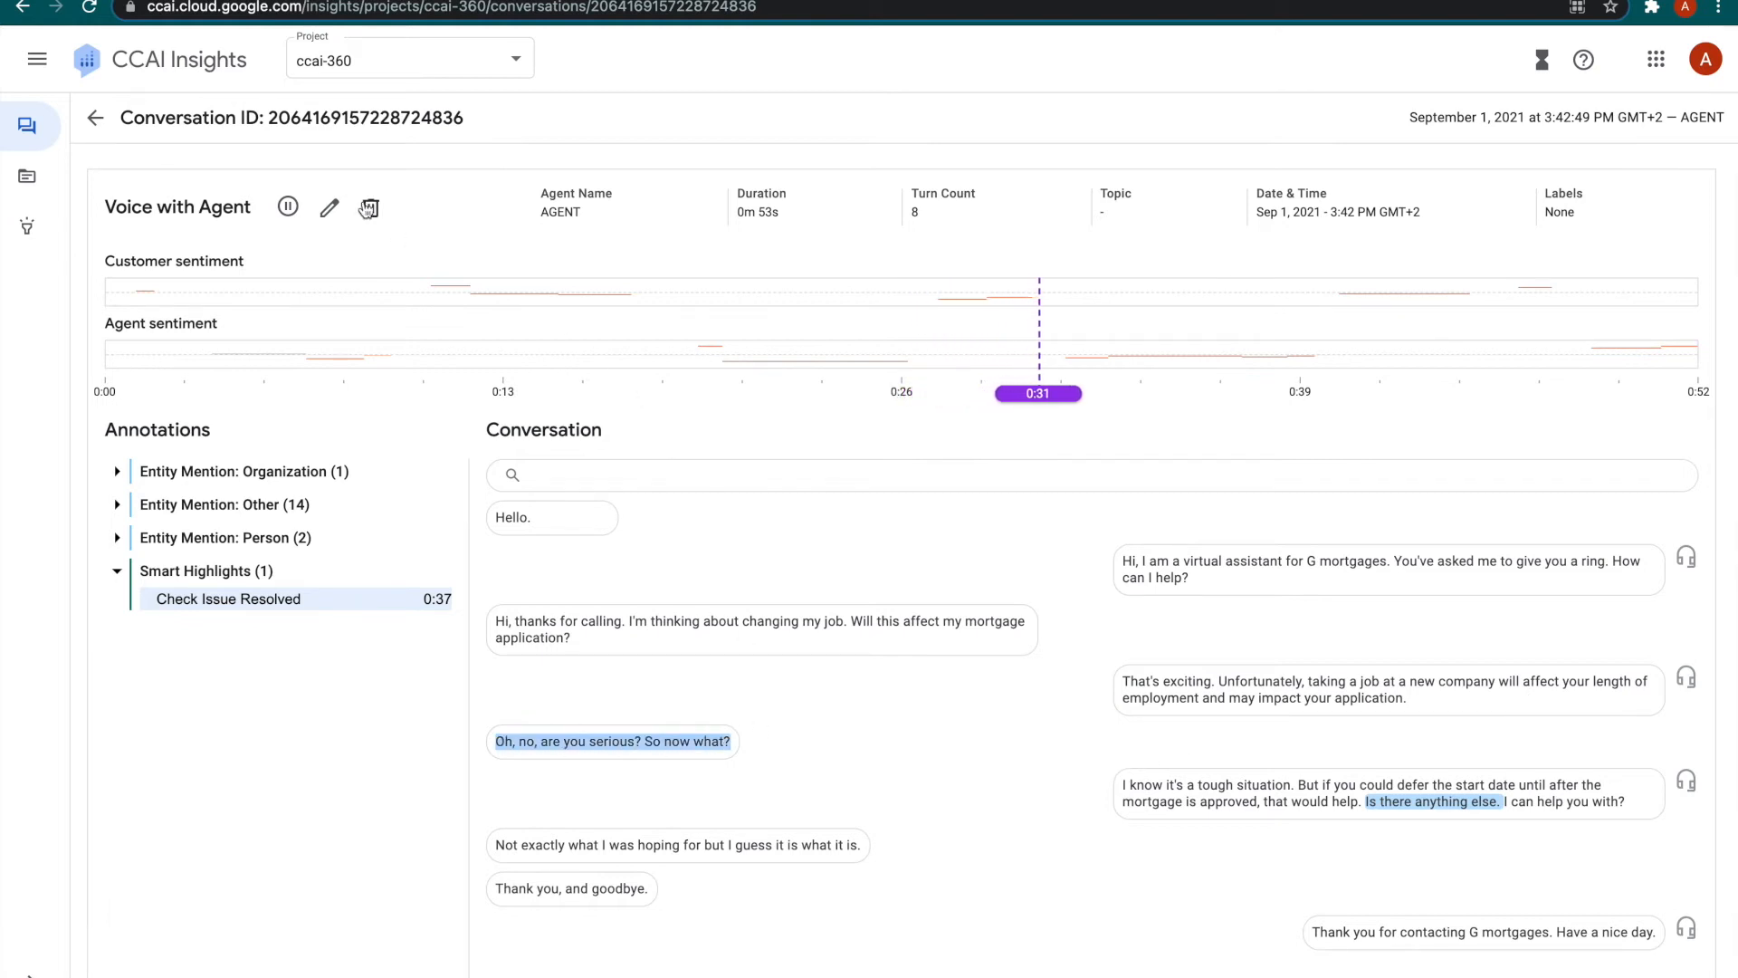
mouse_move(978, 290)
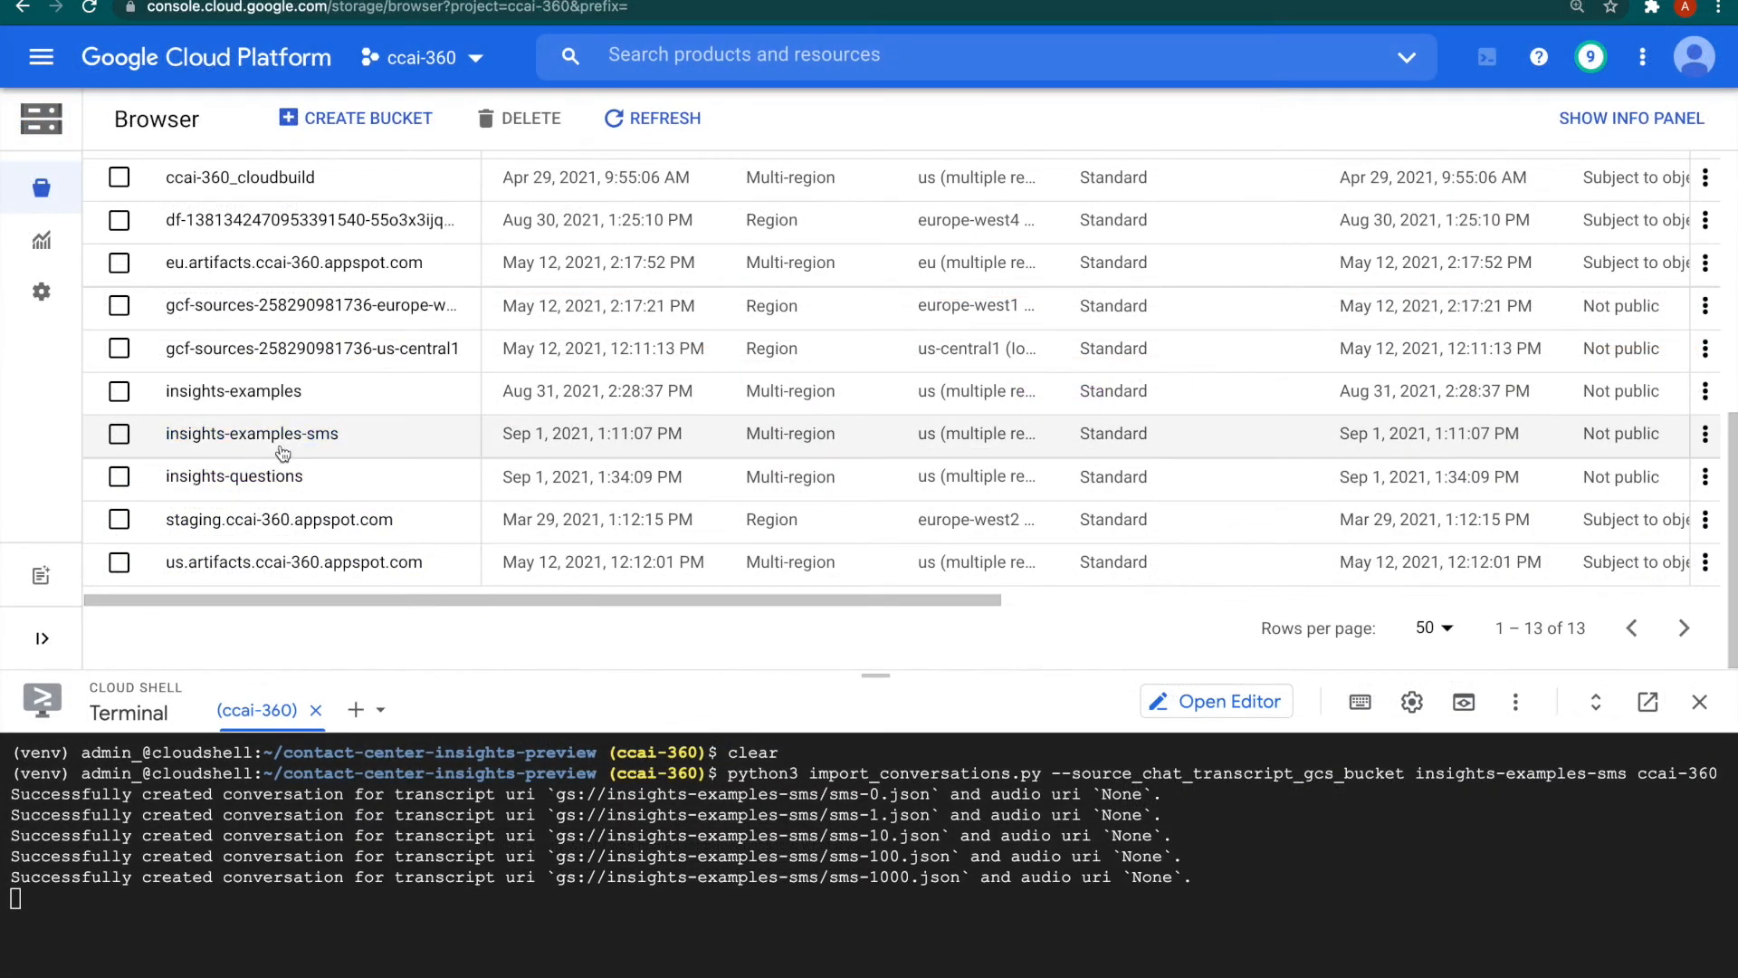
Browse the sms JSON transcript files in the insights-examples-sms bucket.
left_click(251, 433)
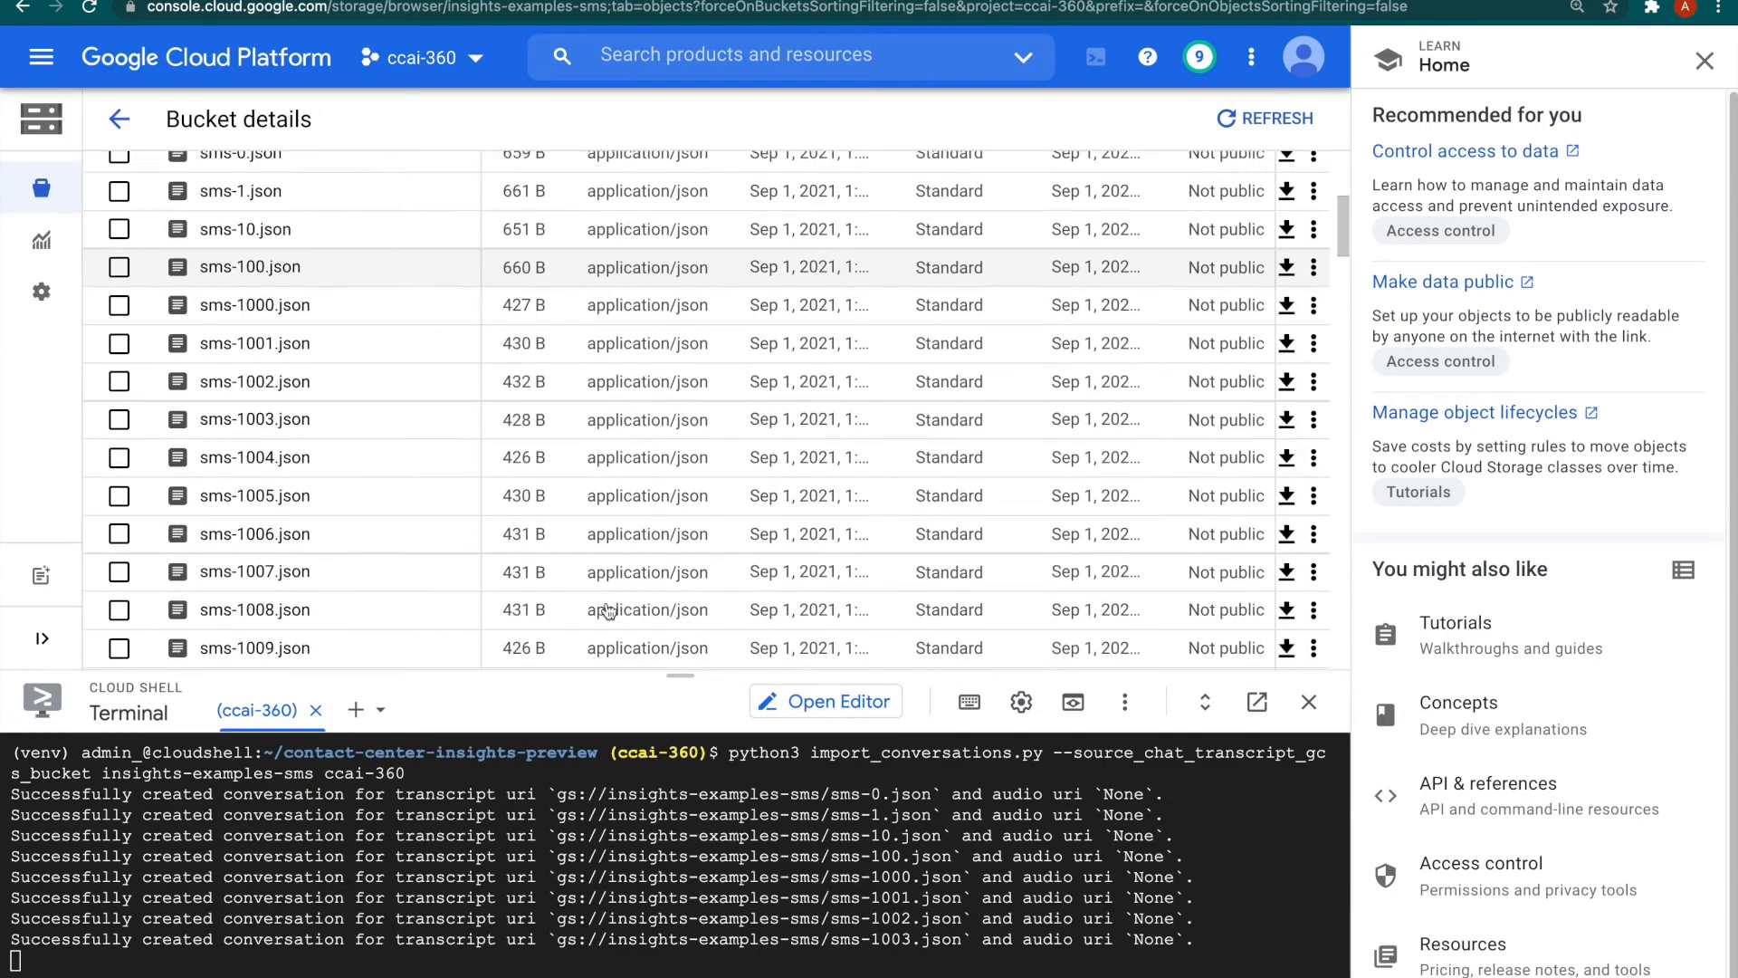
scroll("down", 3)
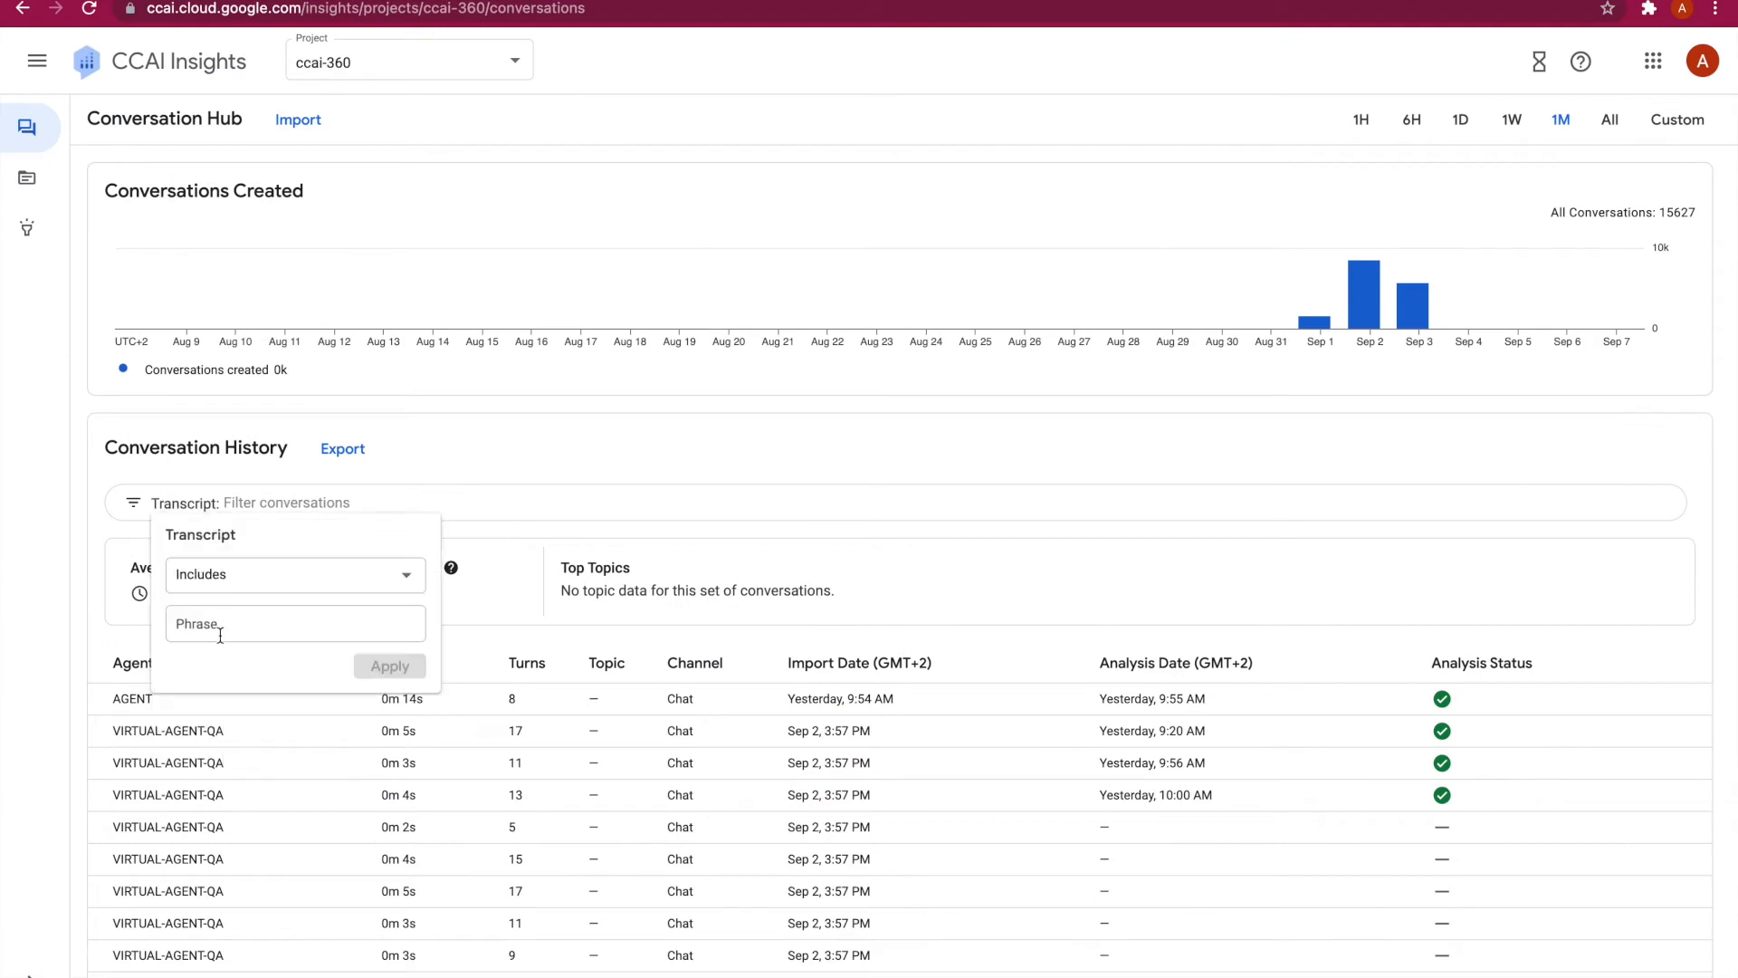
Filter conversation history to transcripts that include the phrase 'mortgage appl'.
type("mortgage appl")
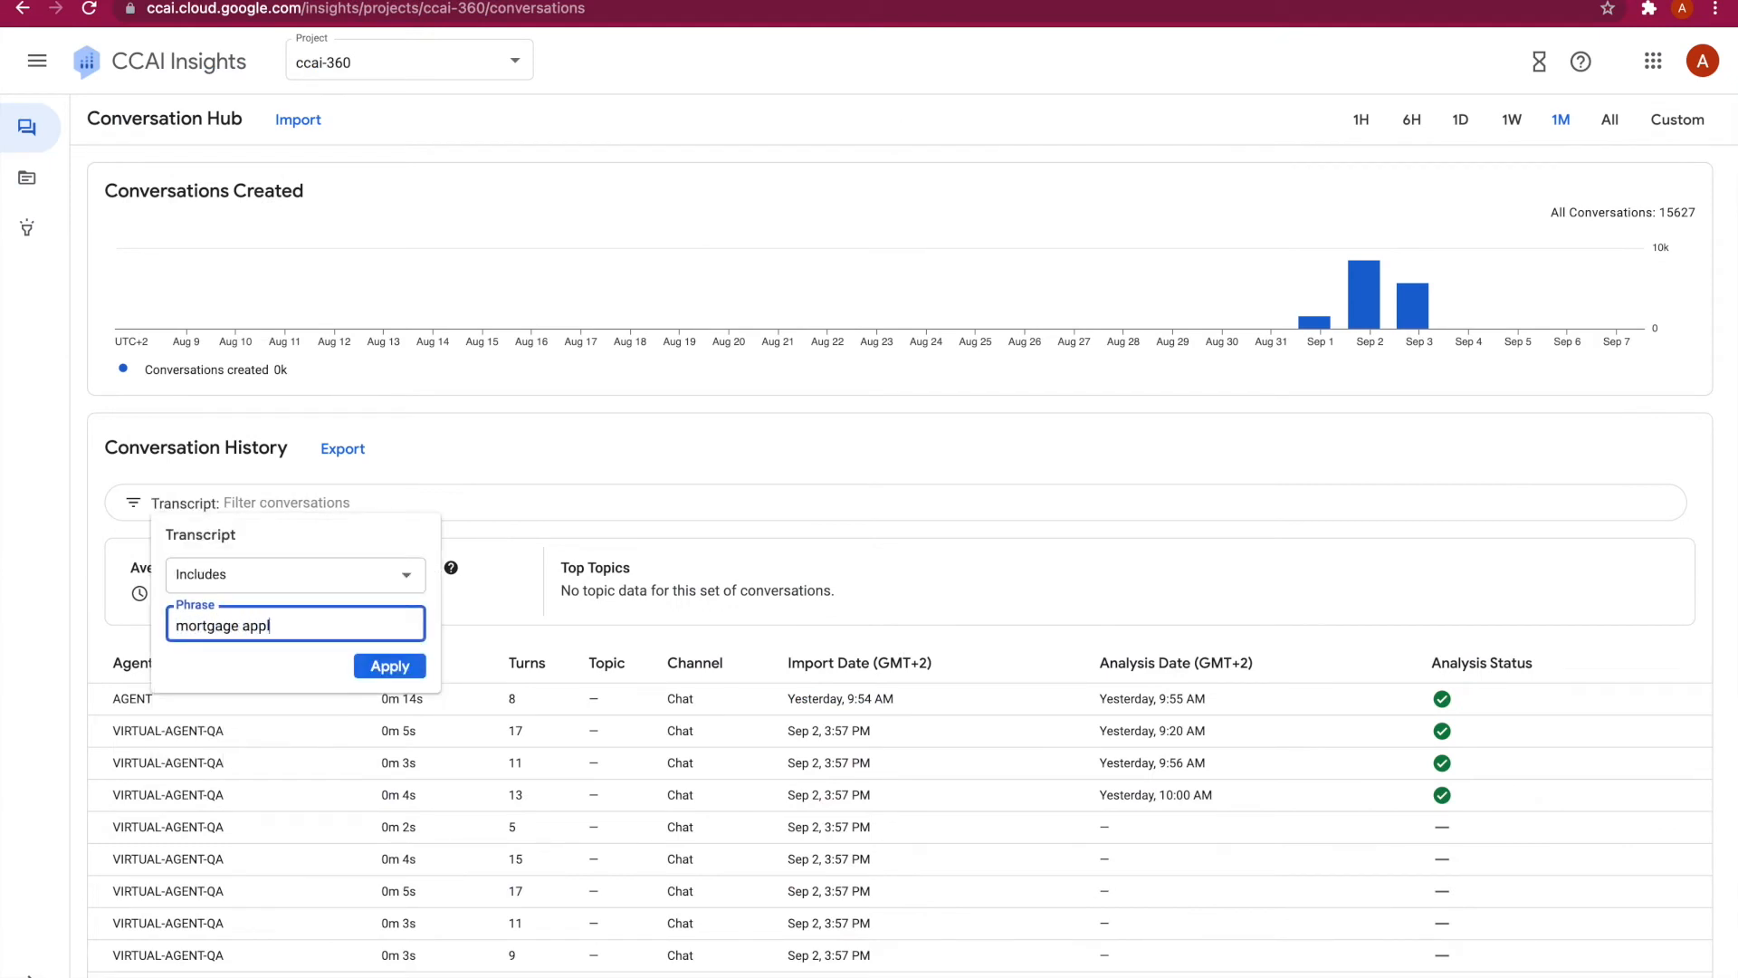
left_click(293, 574)
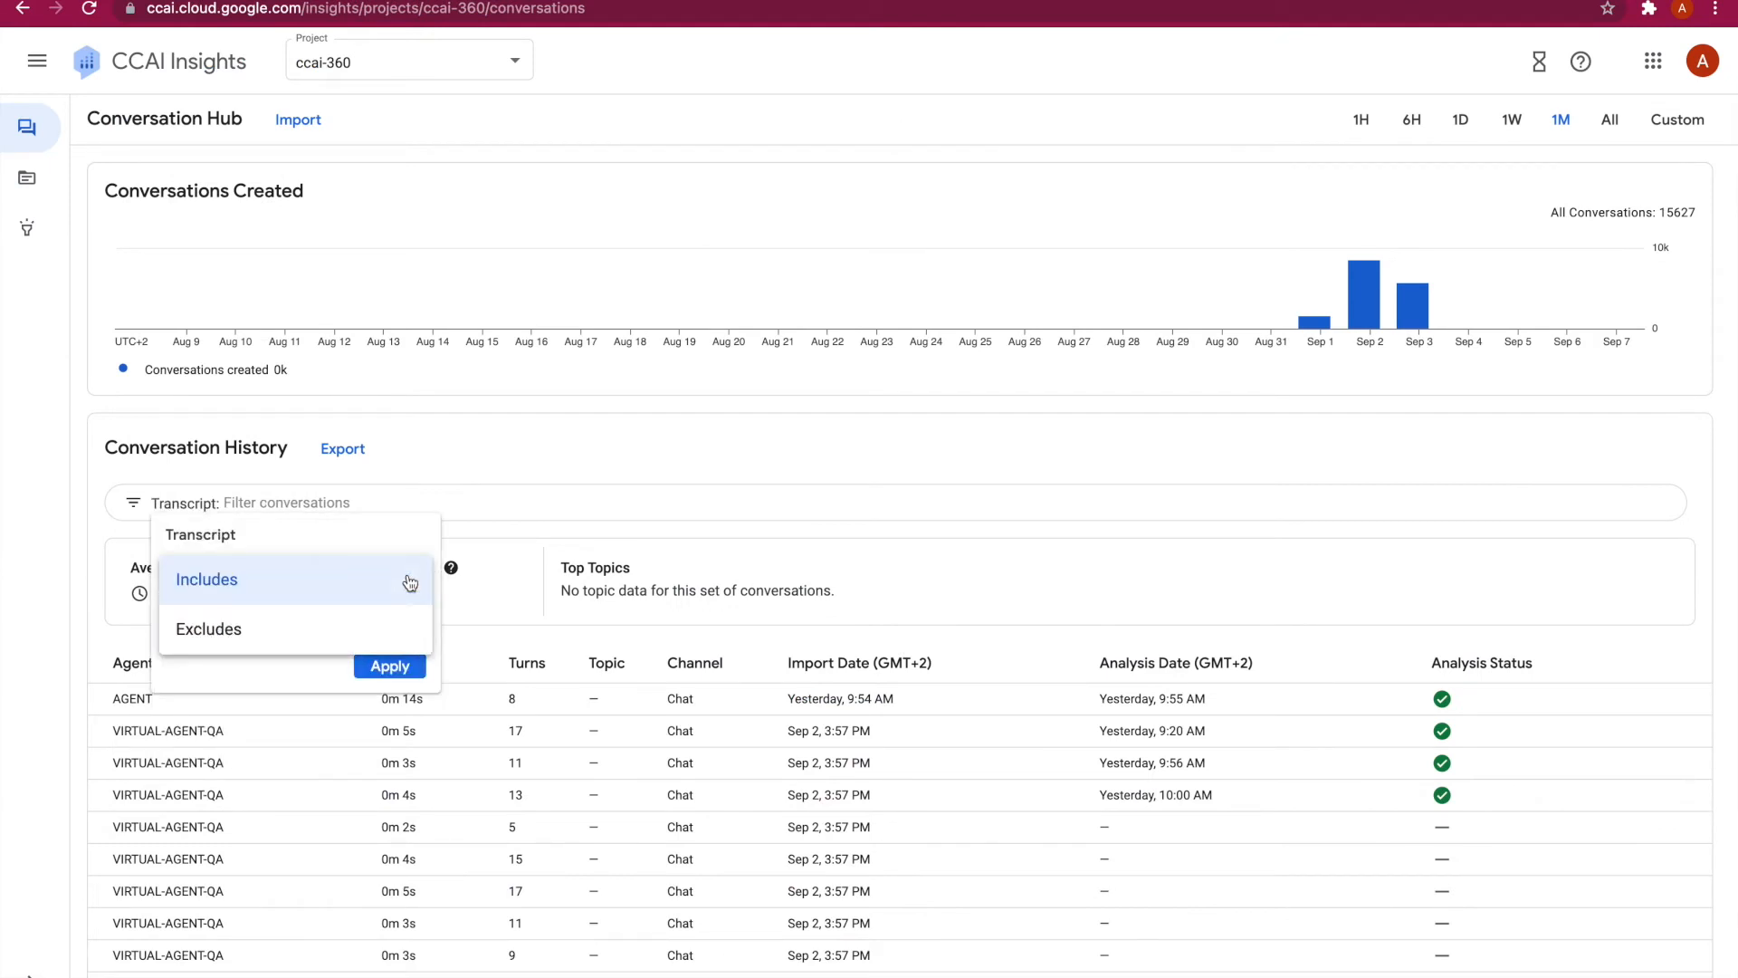
left_click(389, 665)
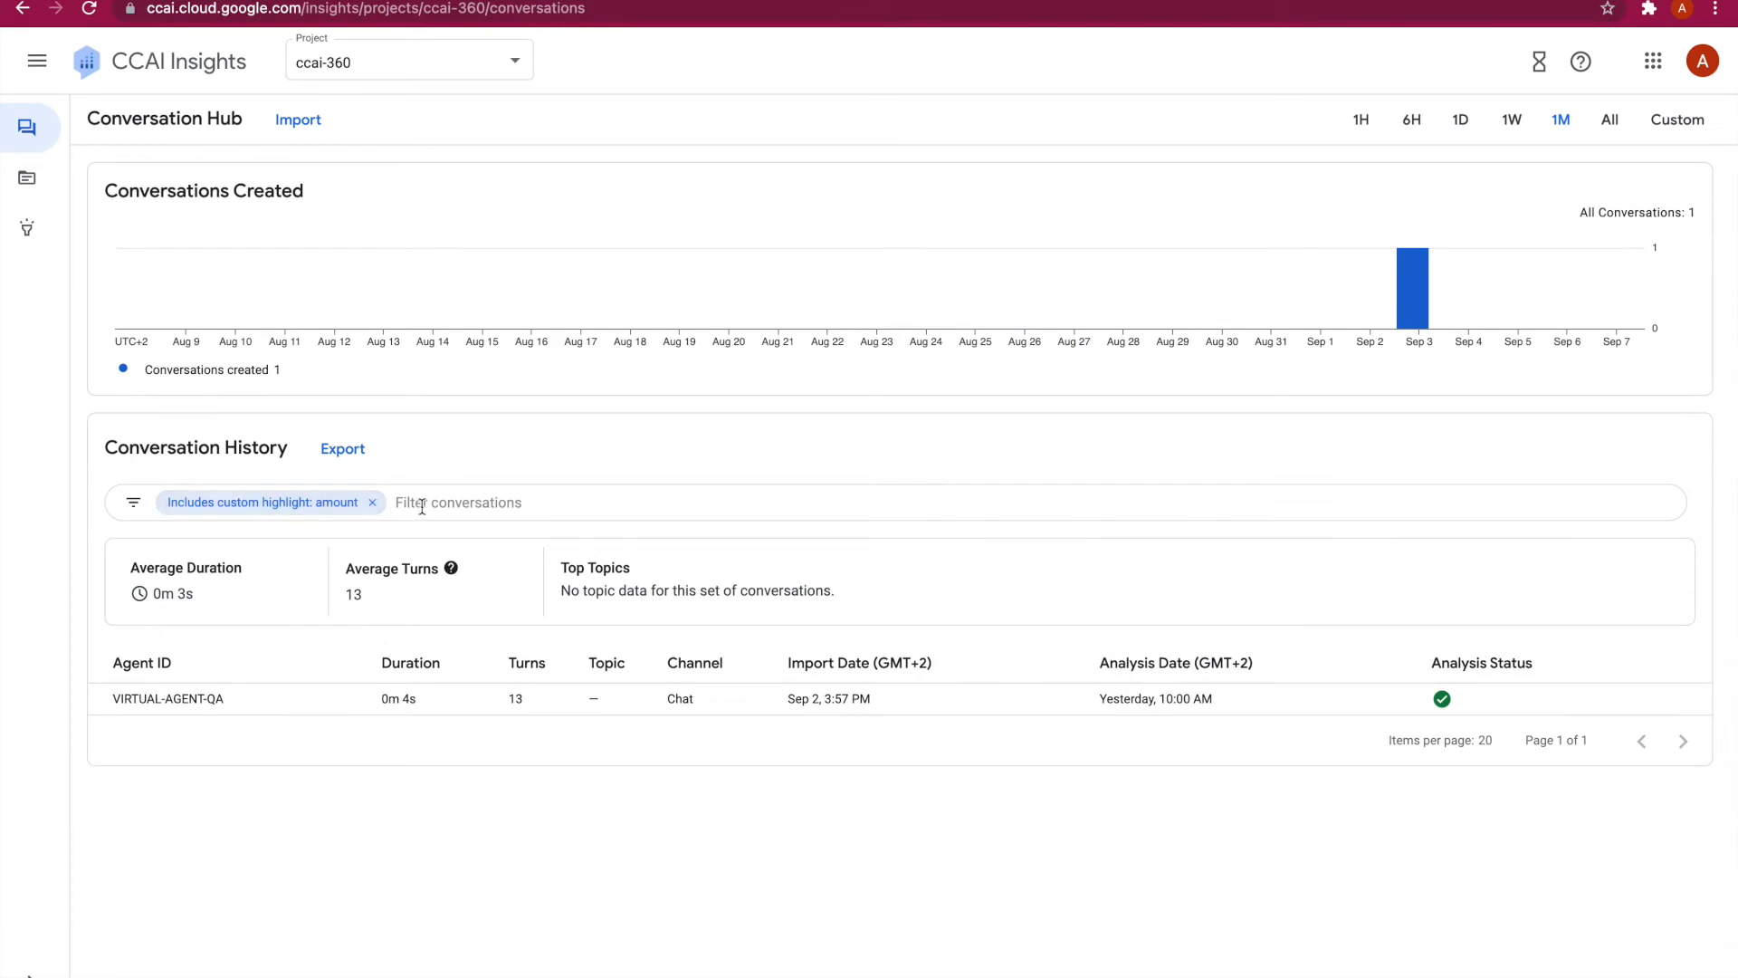
Add a Turn Count filter of at most 10 turns and apply it.
left_click(500, 502)
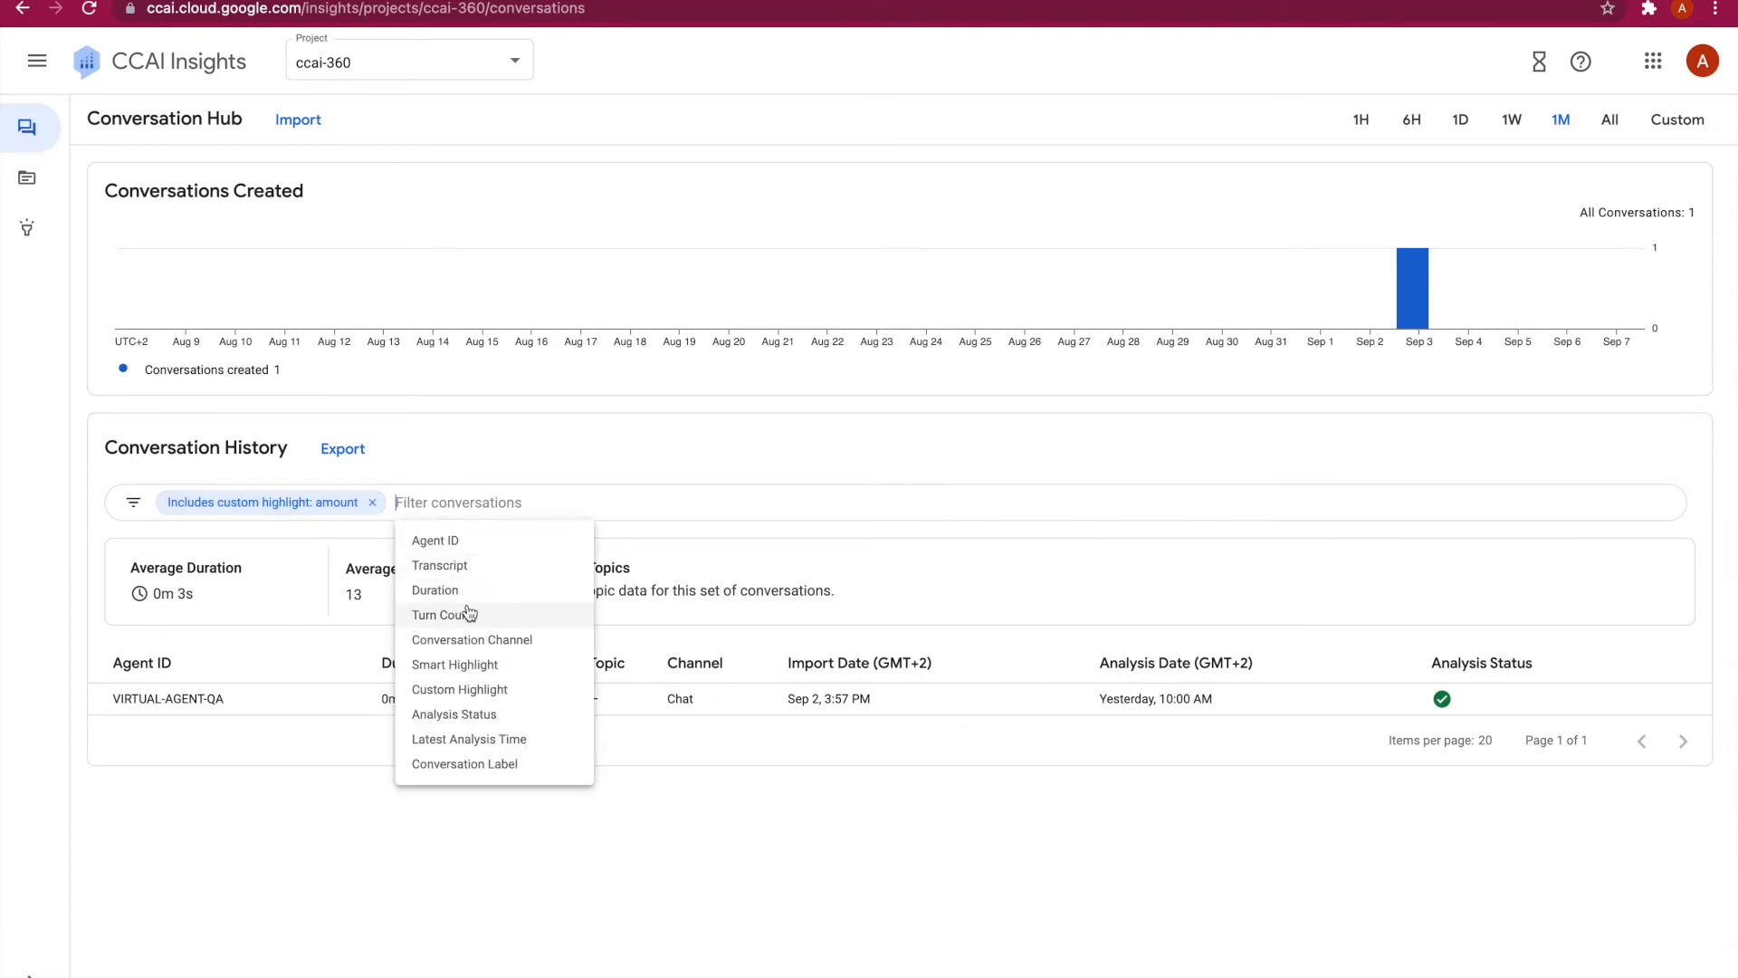
left_click(445, 614)
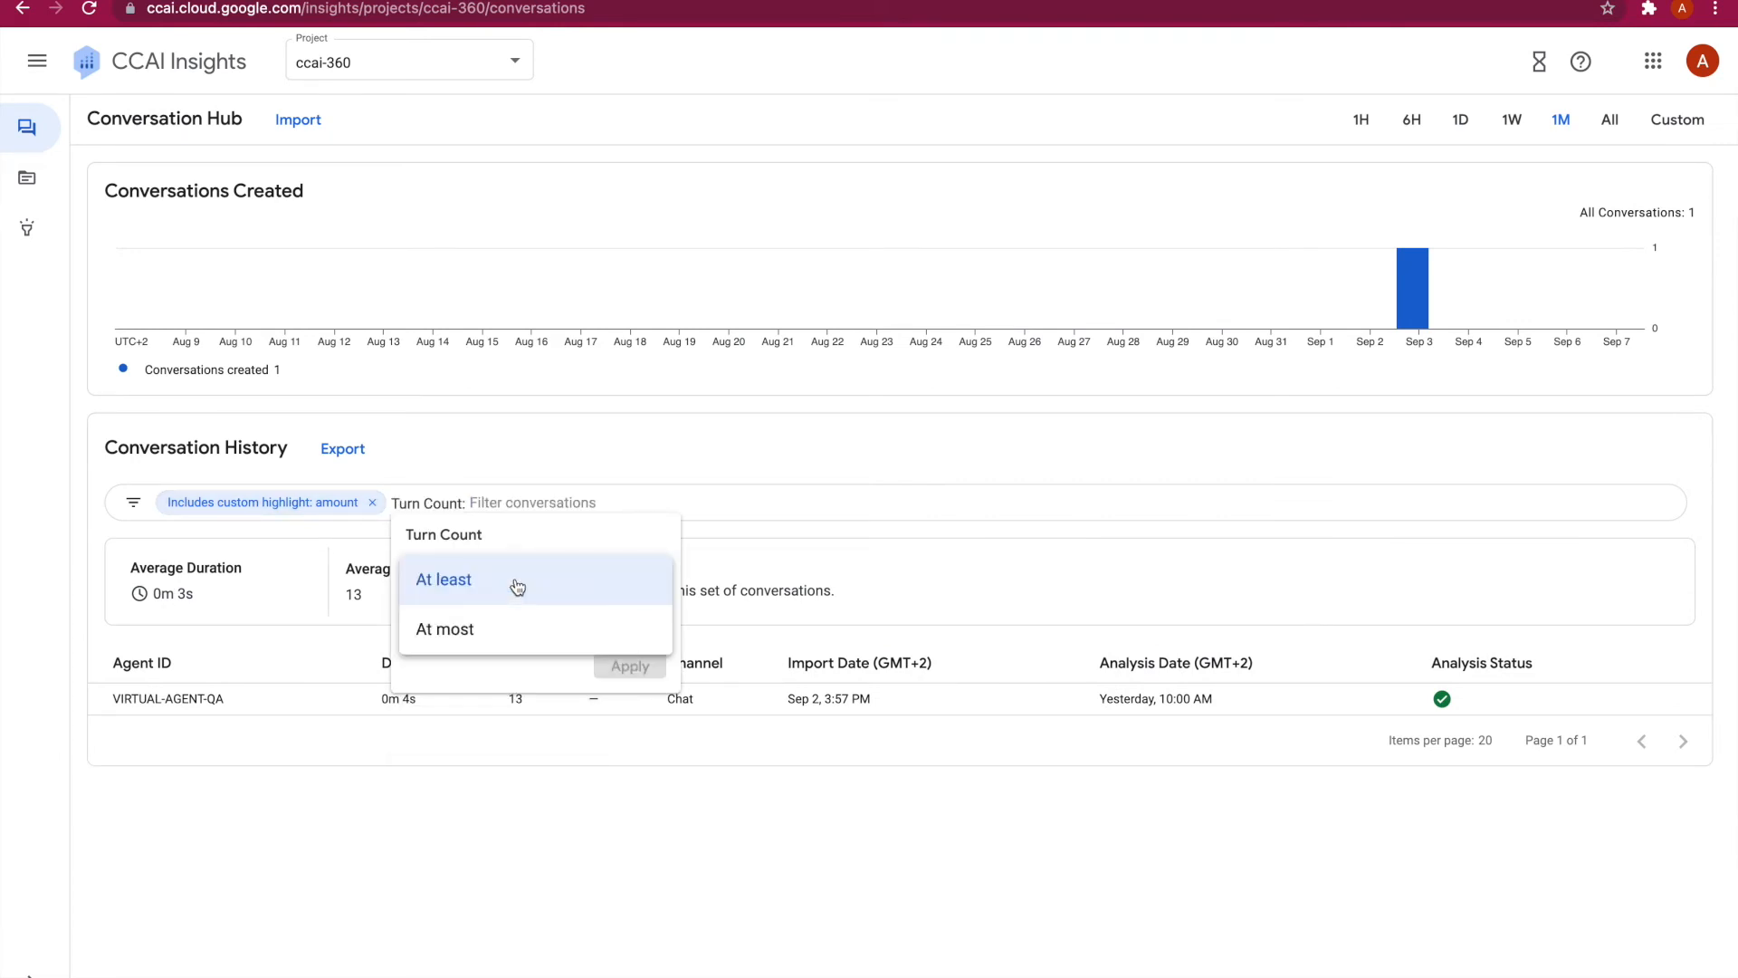
left_click(446, 629)
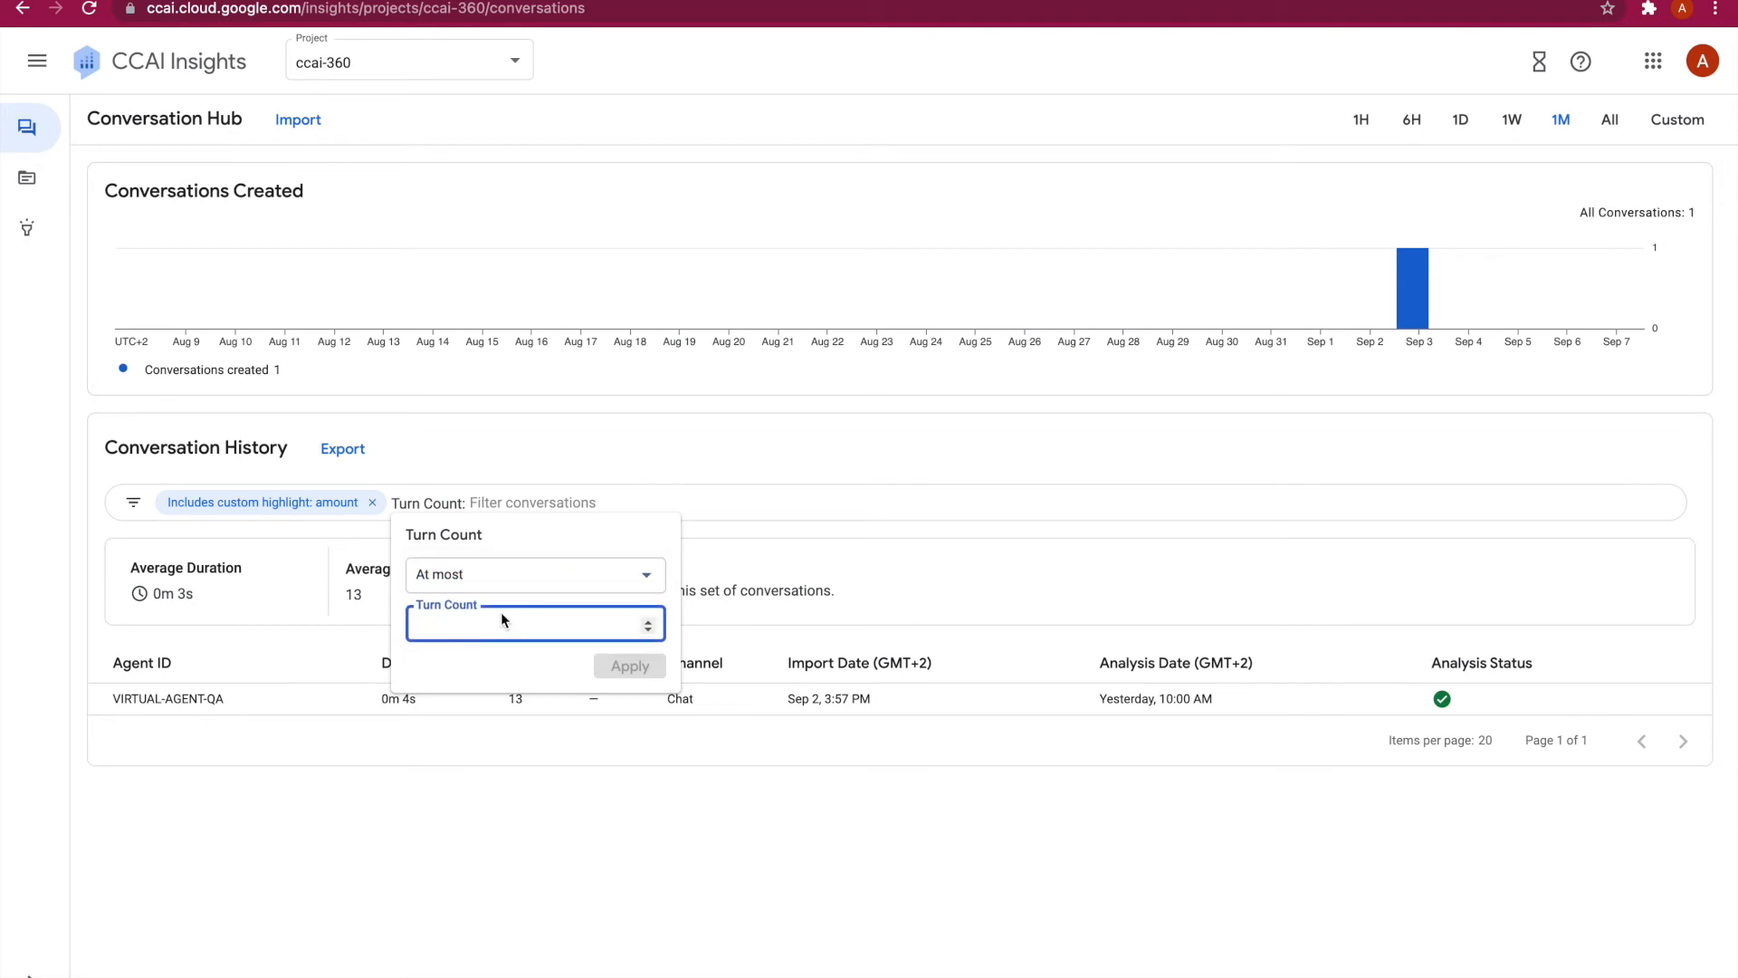
left_click(628, 667)
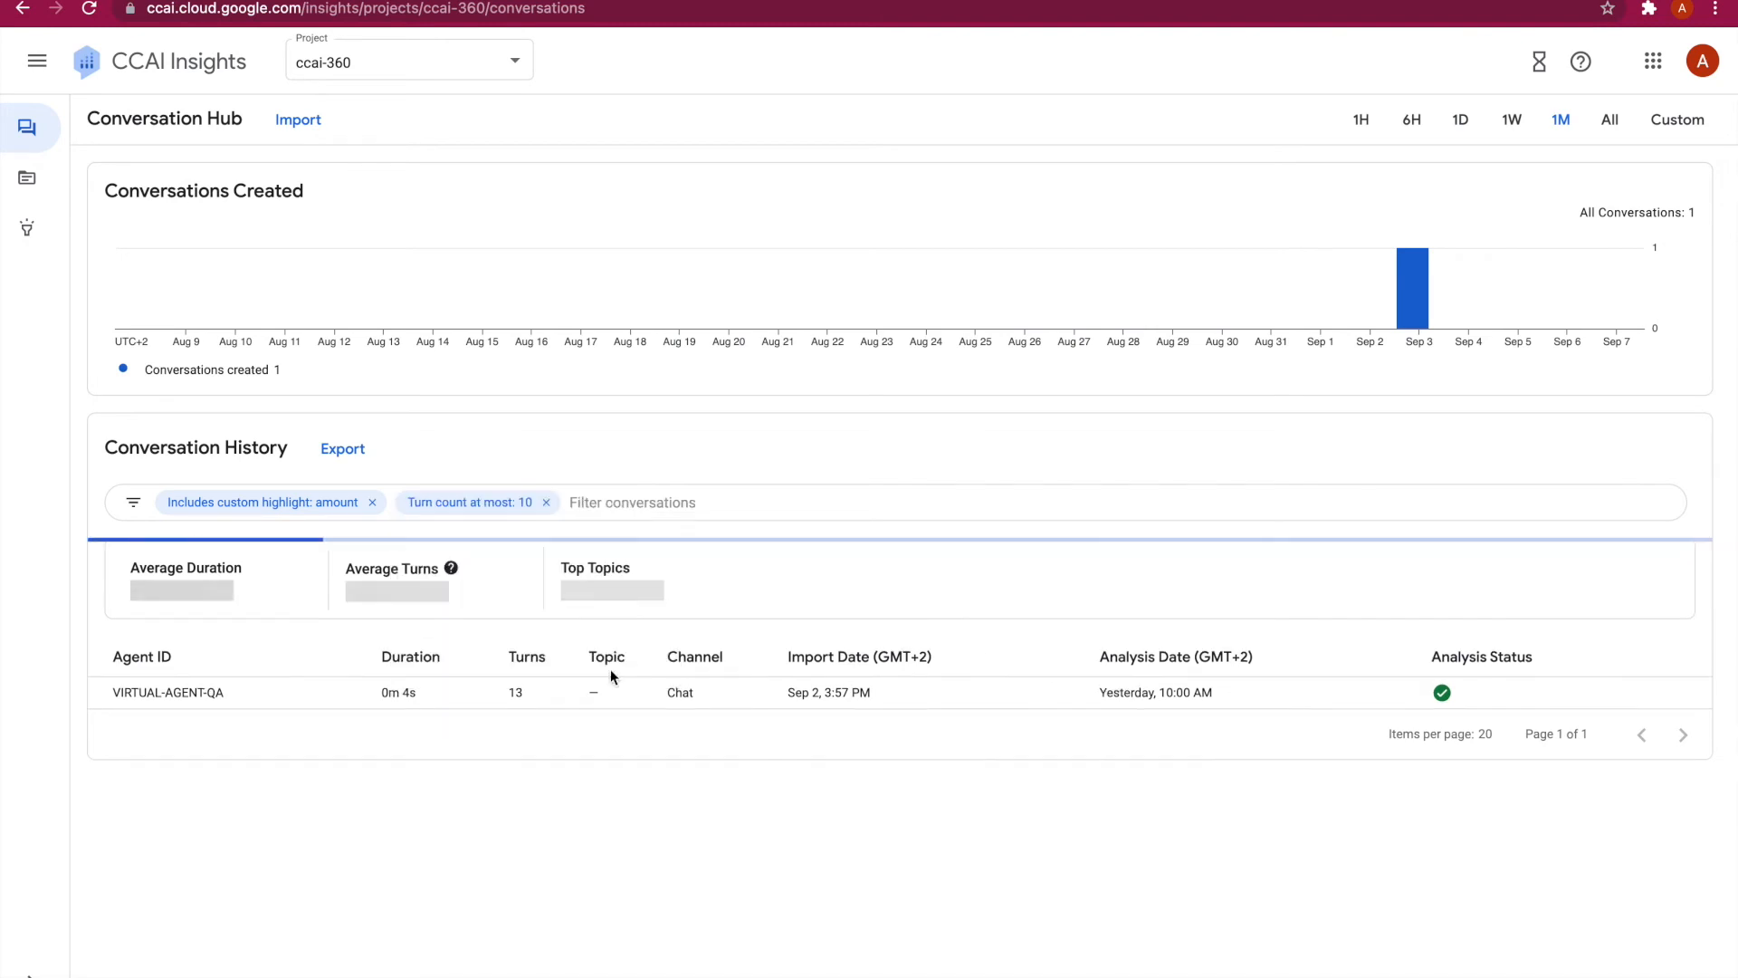
Enable the Data Labeling API from the Topic Models page via Cloud Console.
left_click(27, 205)
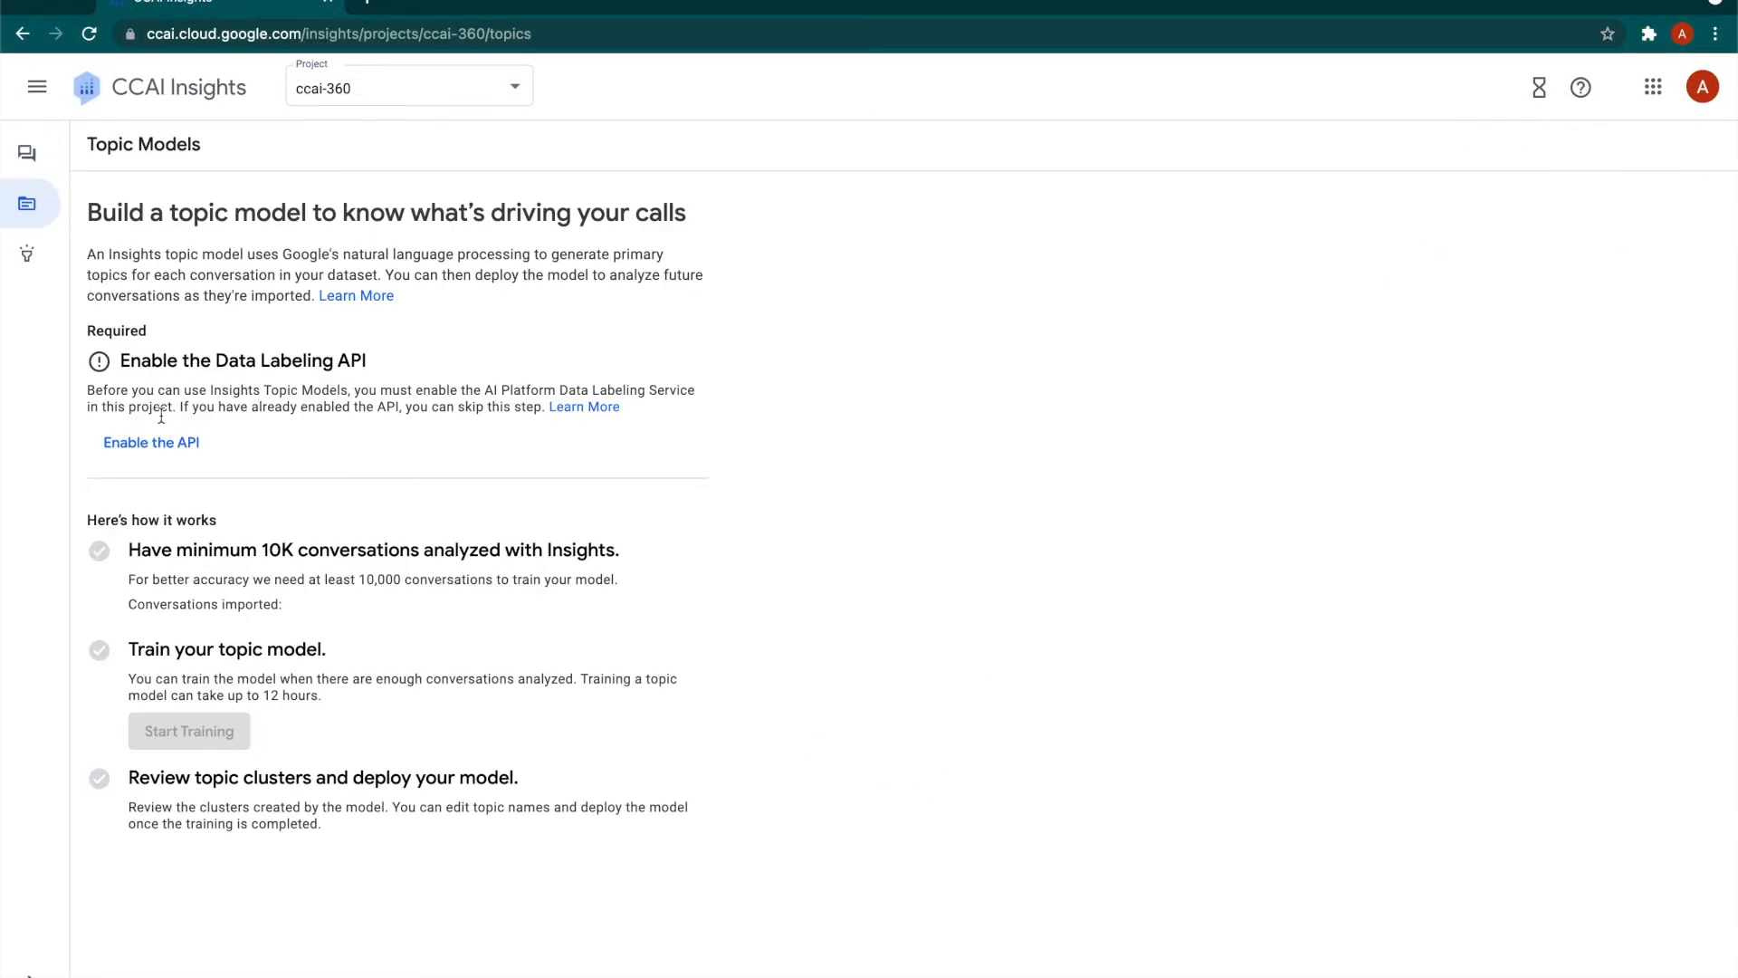
left_click(150, 442)
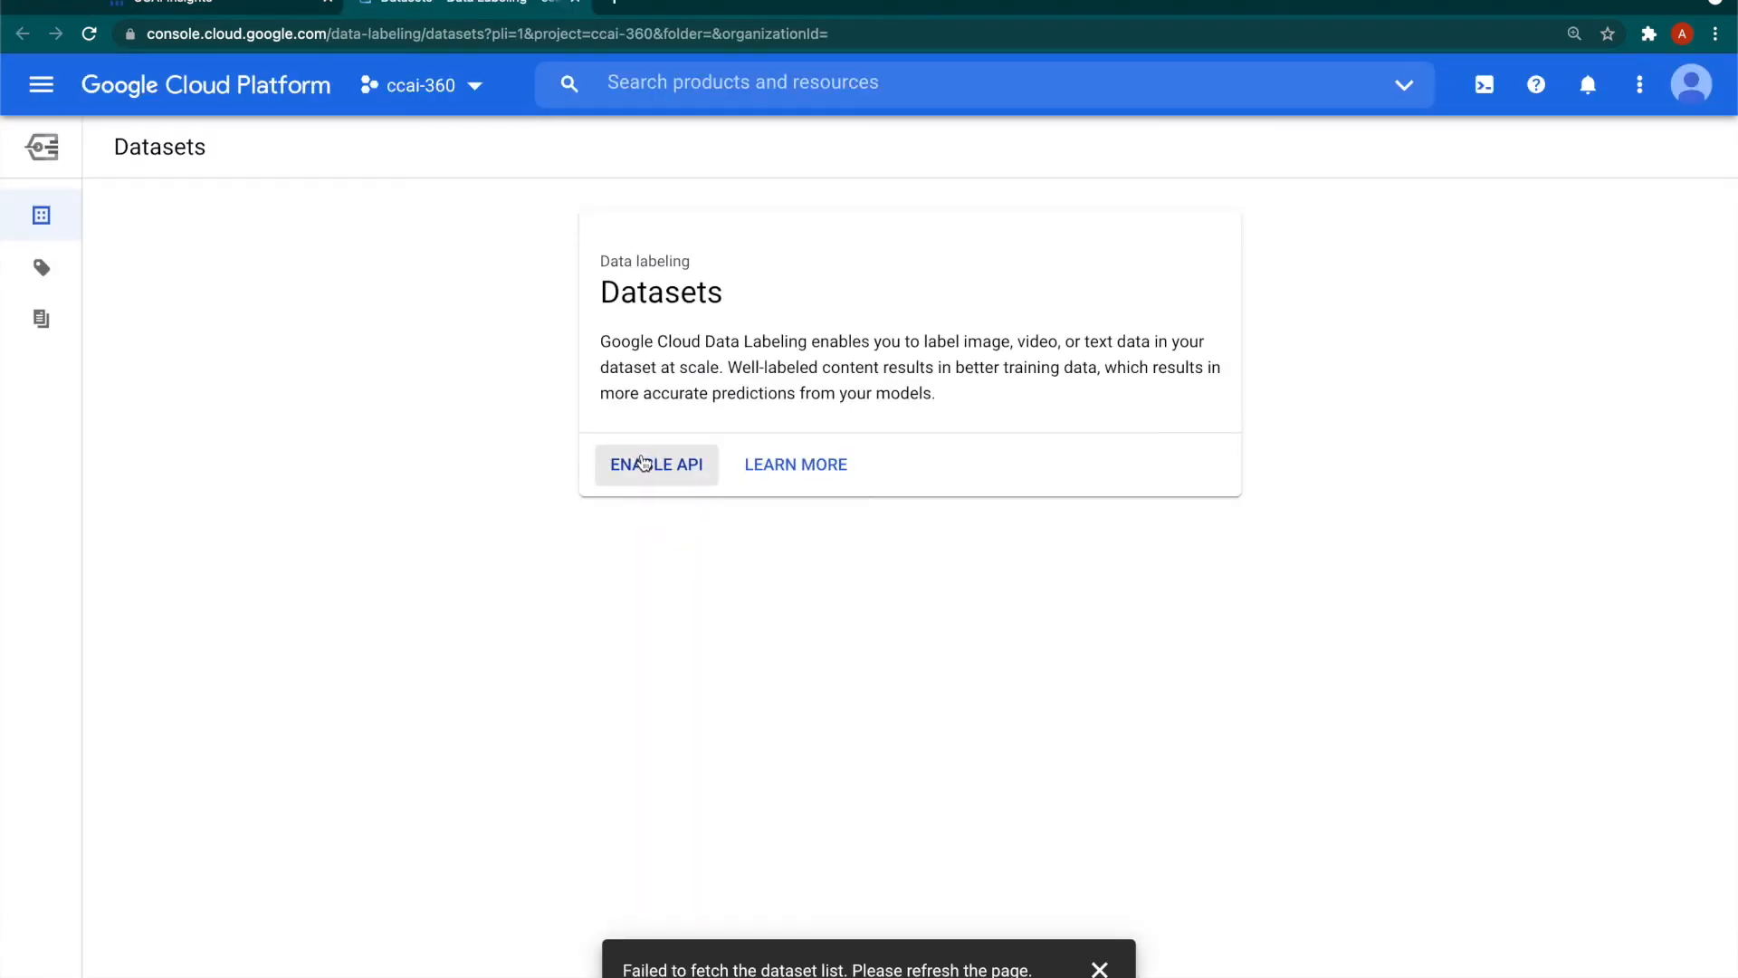
left_click(656, 464)
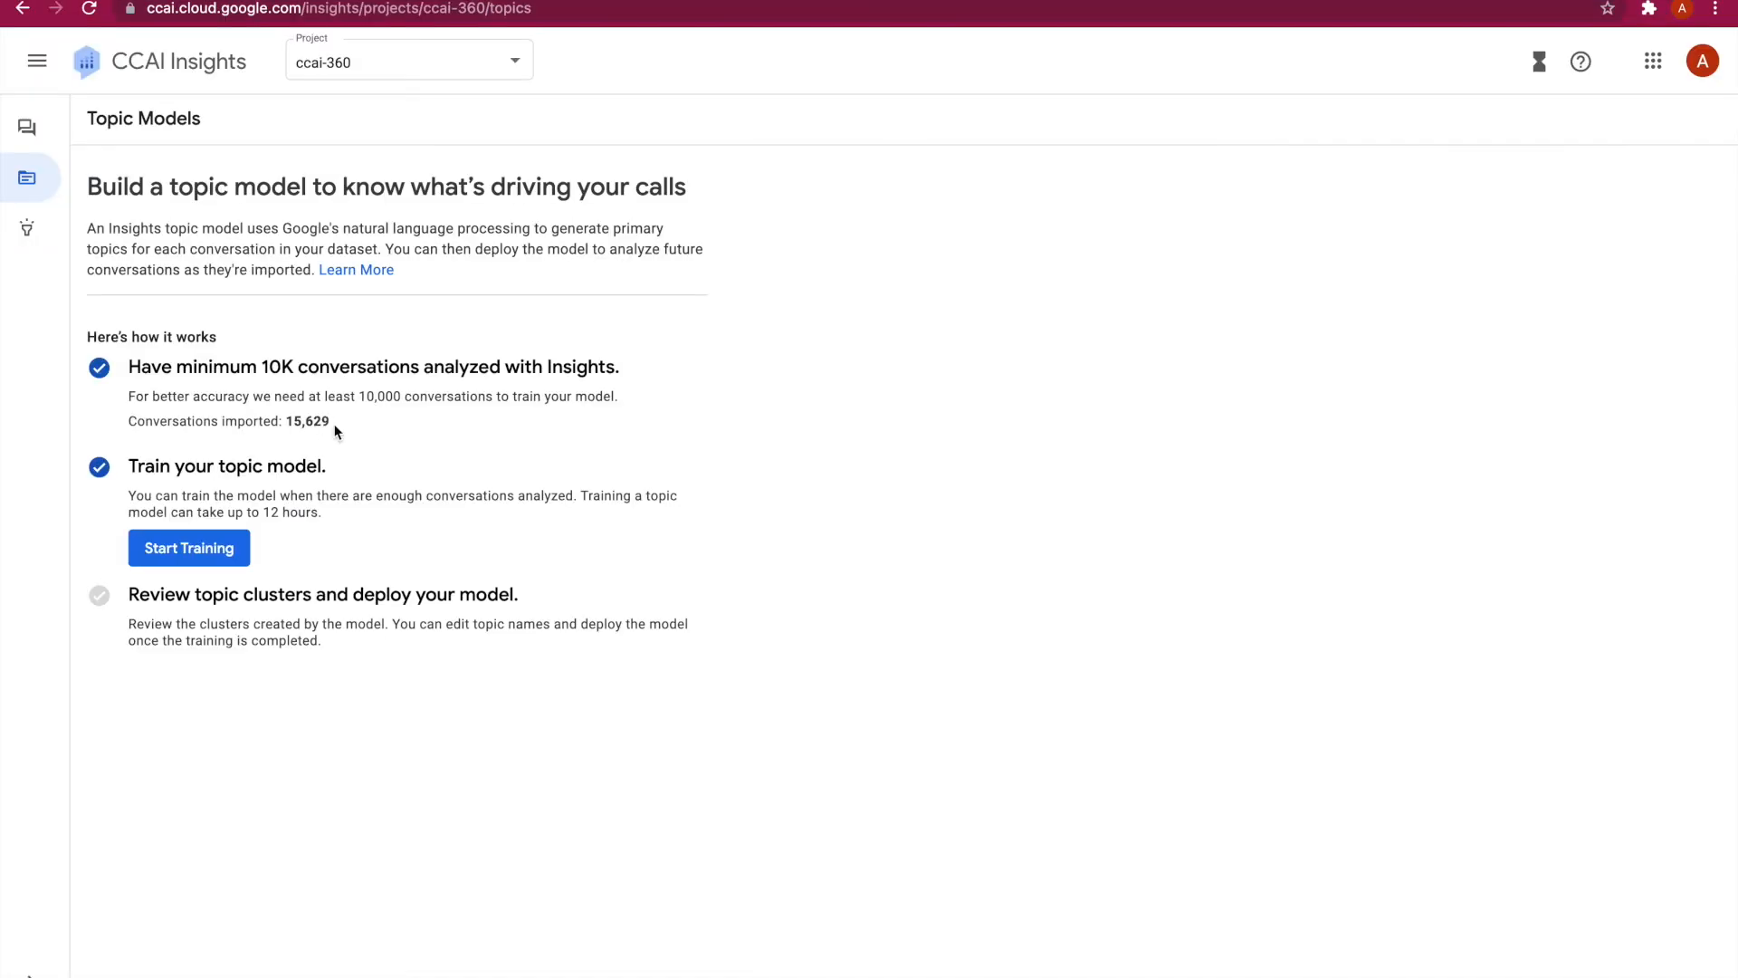
Start topic model training on the 15,629 imported conversations and confirm it.
left_click(187, 547)
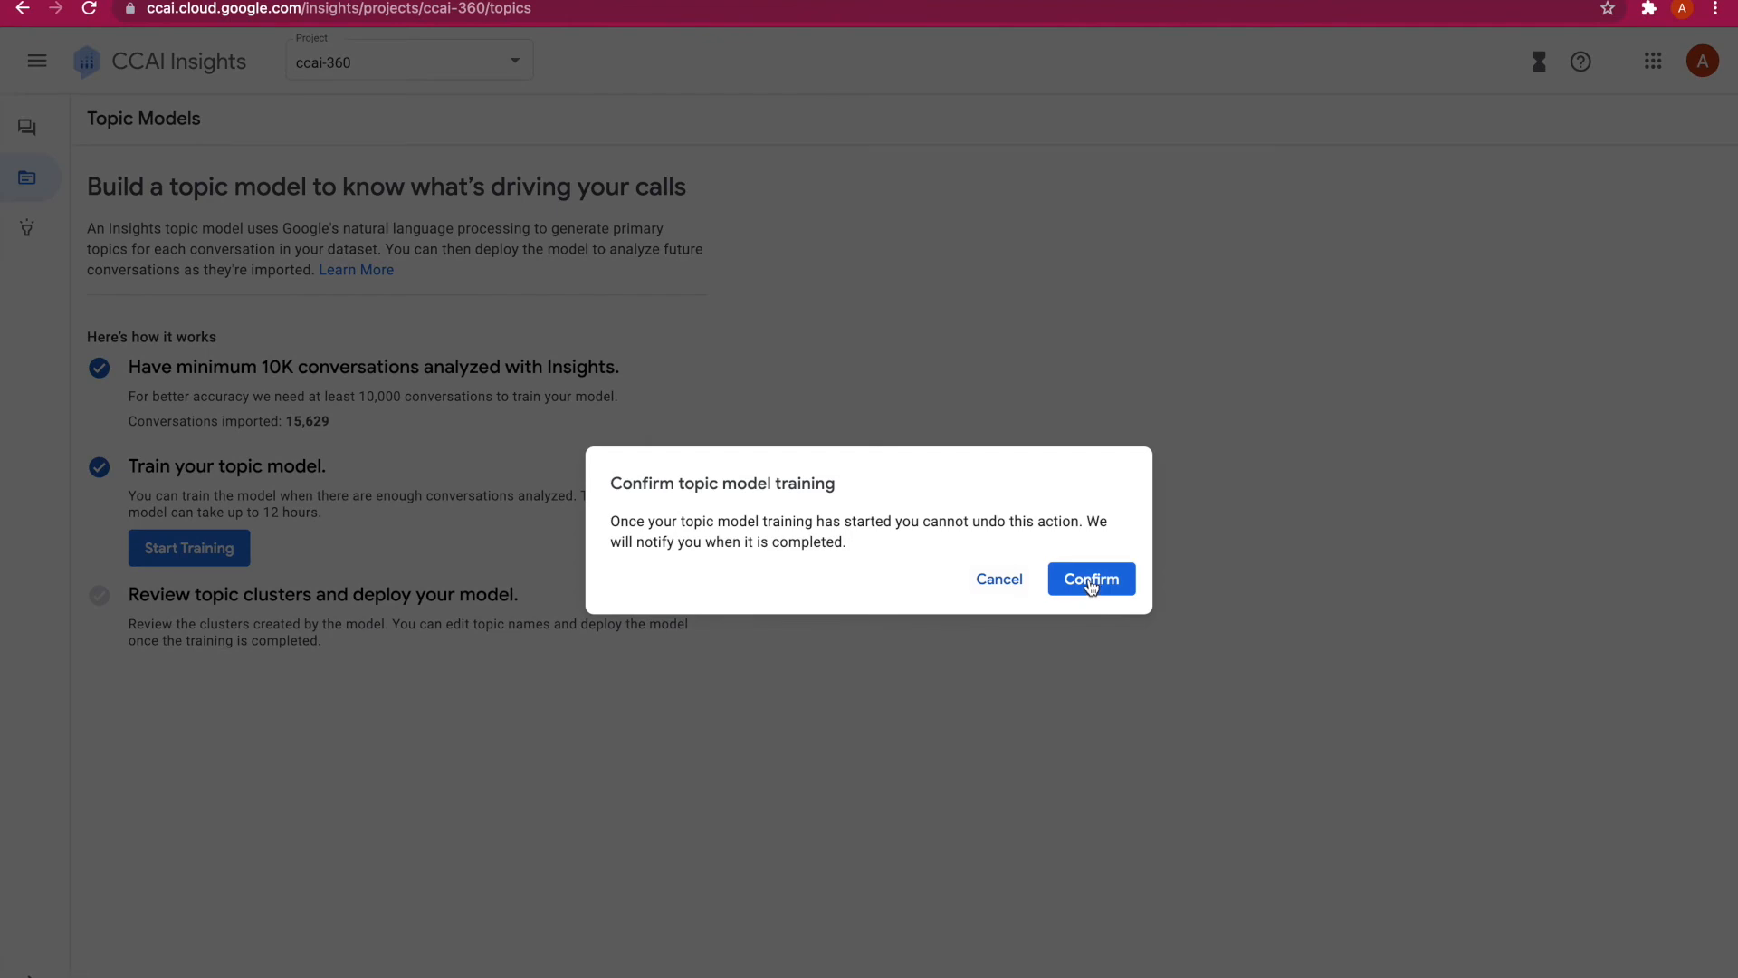
left_click(1090, 580)
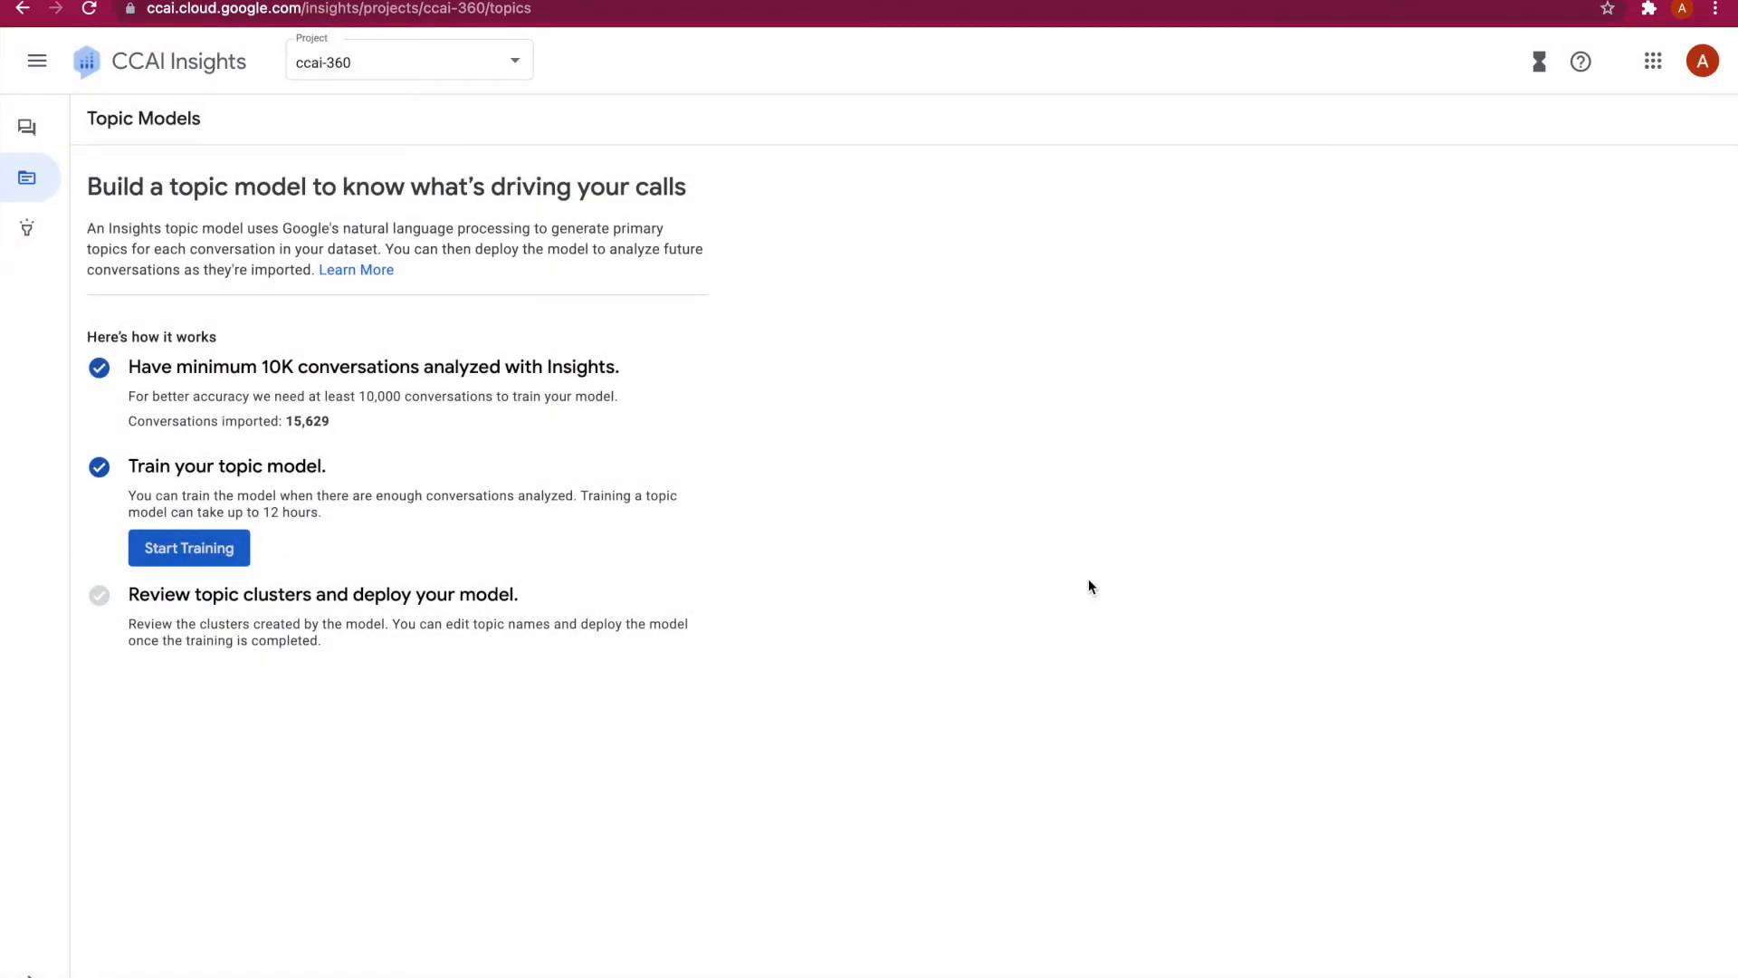
left_click(186, 547)
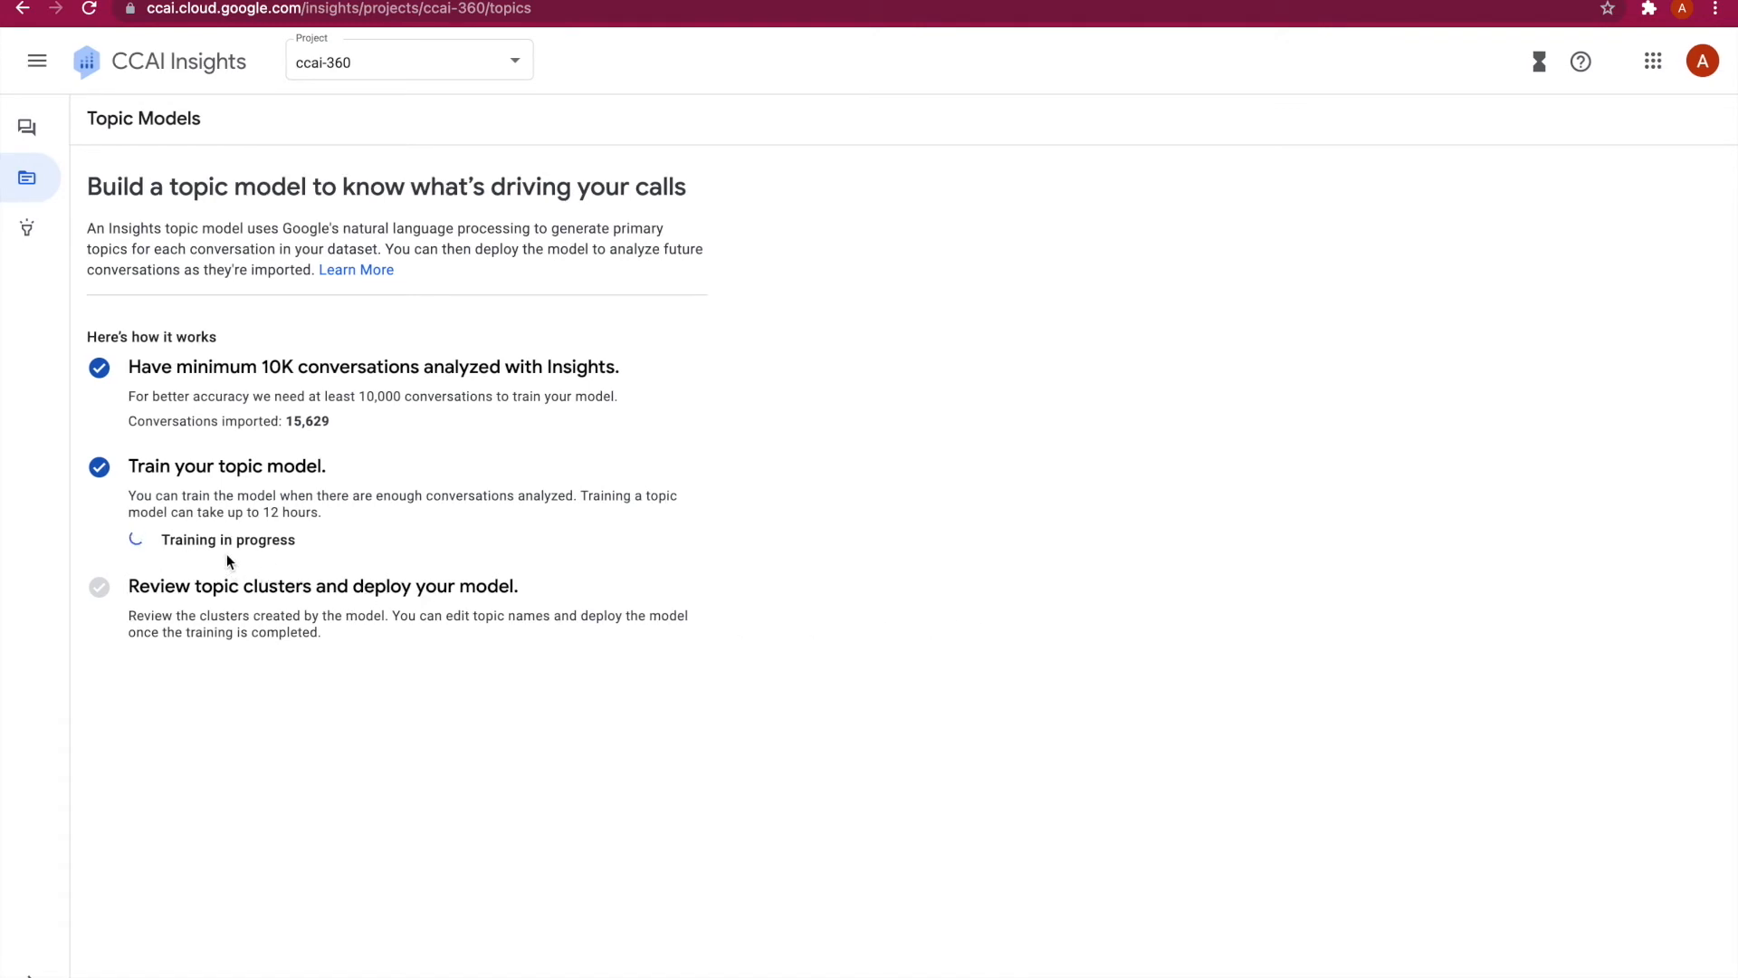
mouse_move(1008, 597)
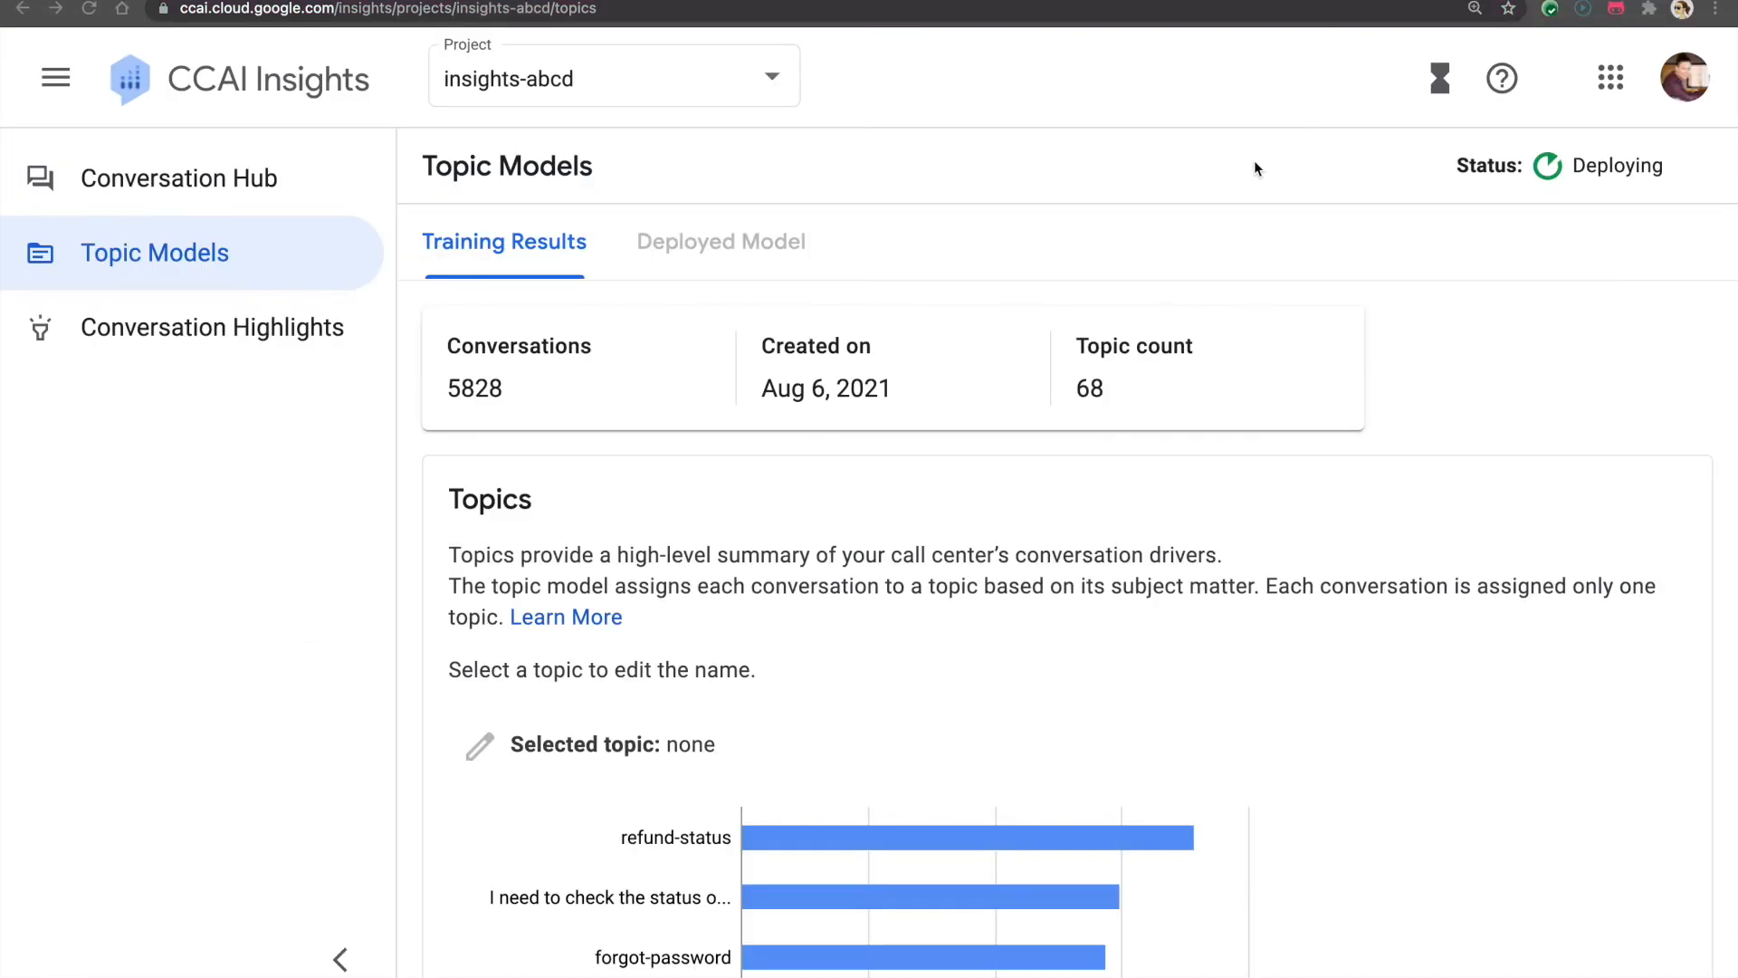
scroll("down", 3)
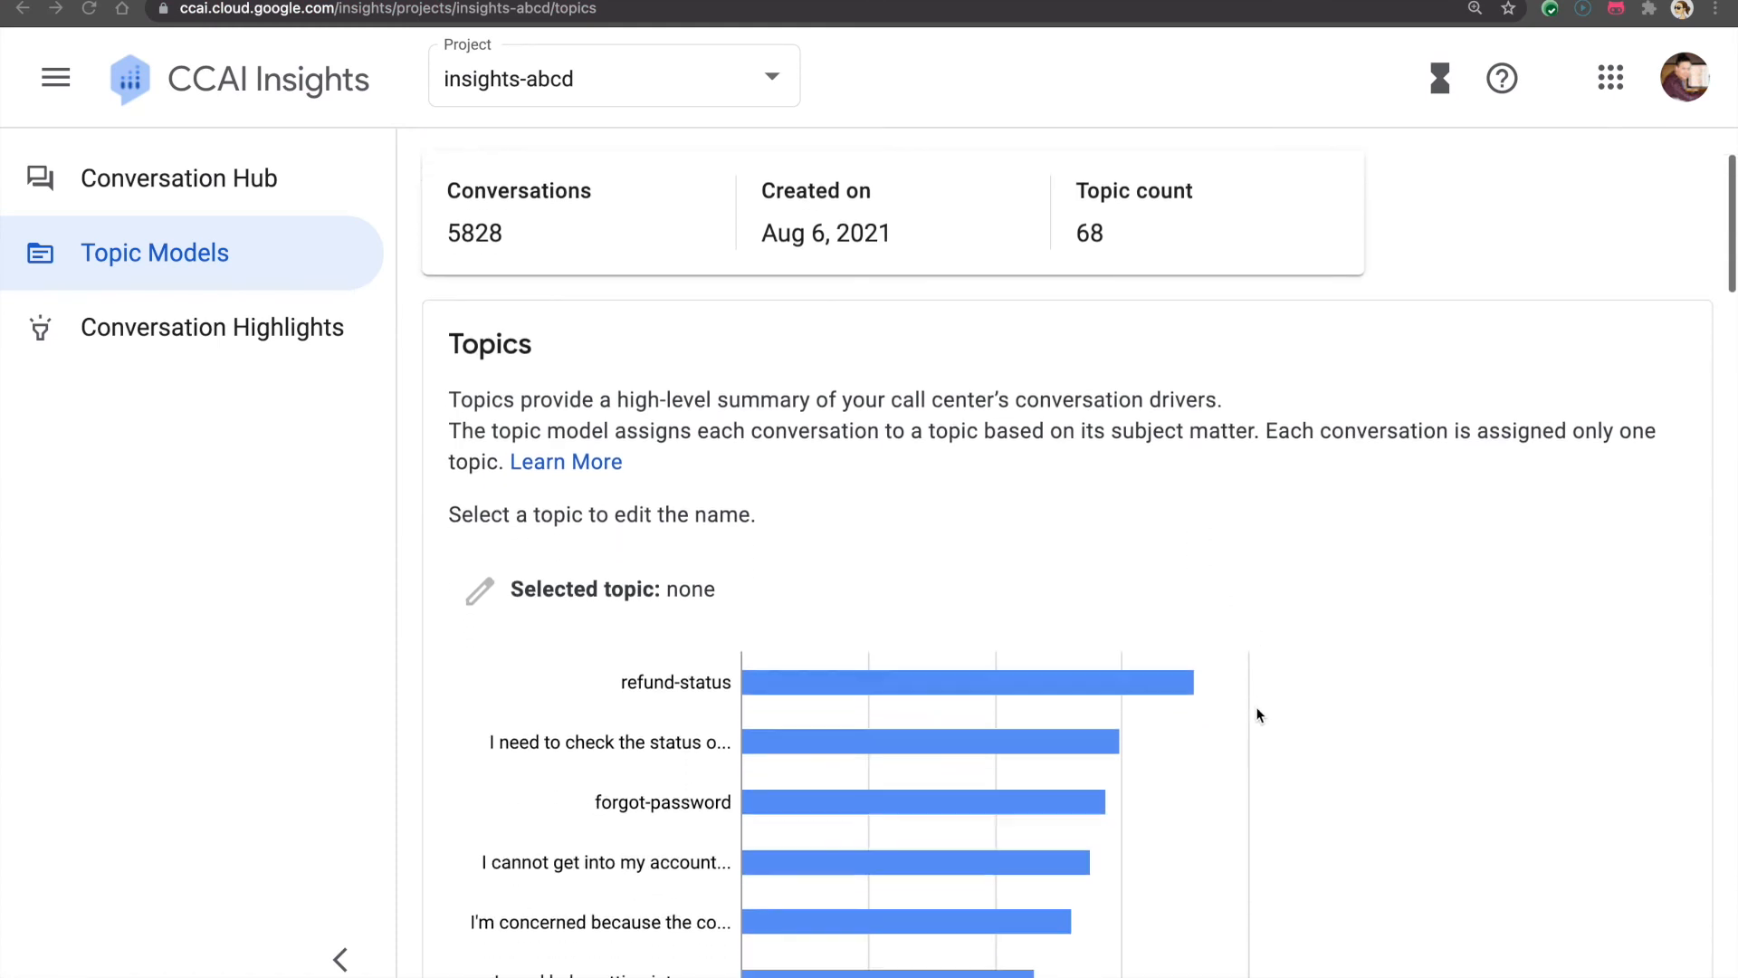
scroll("down", 3)
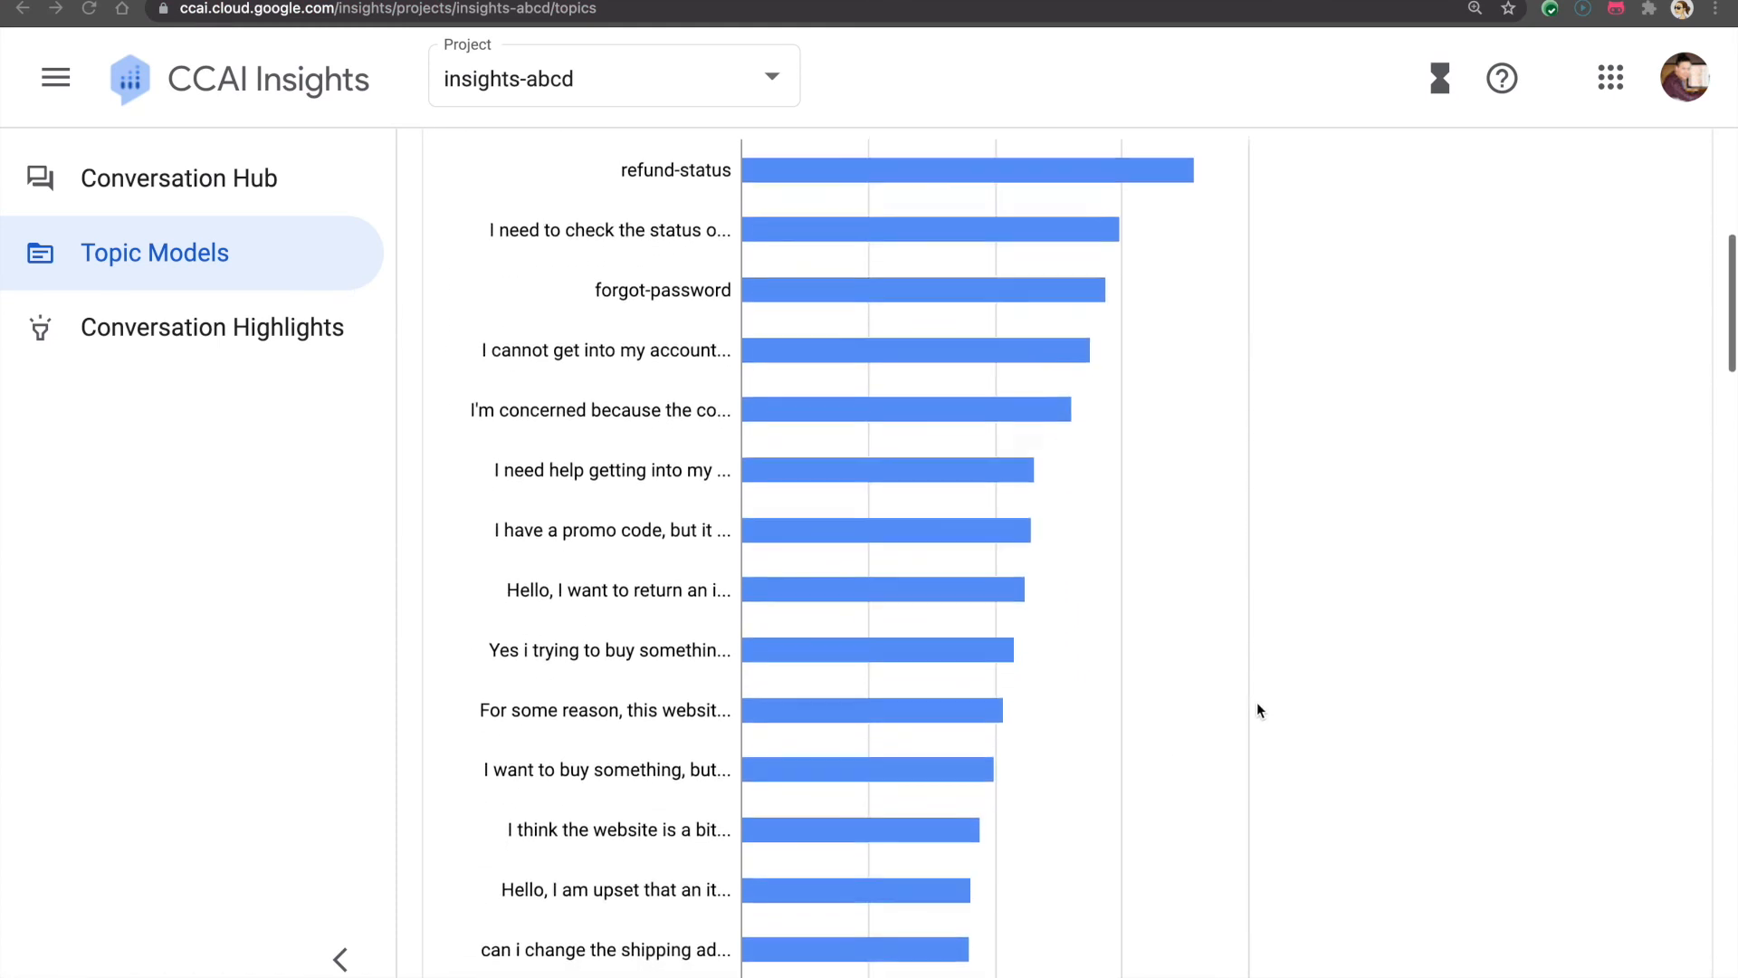
scroll("up", 3)
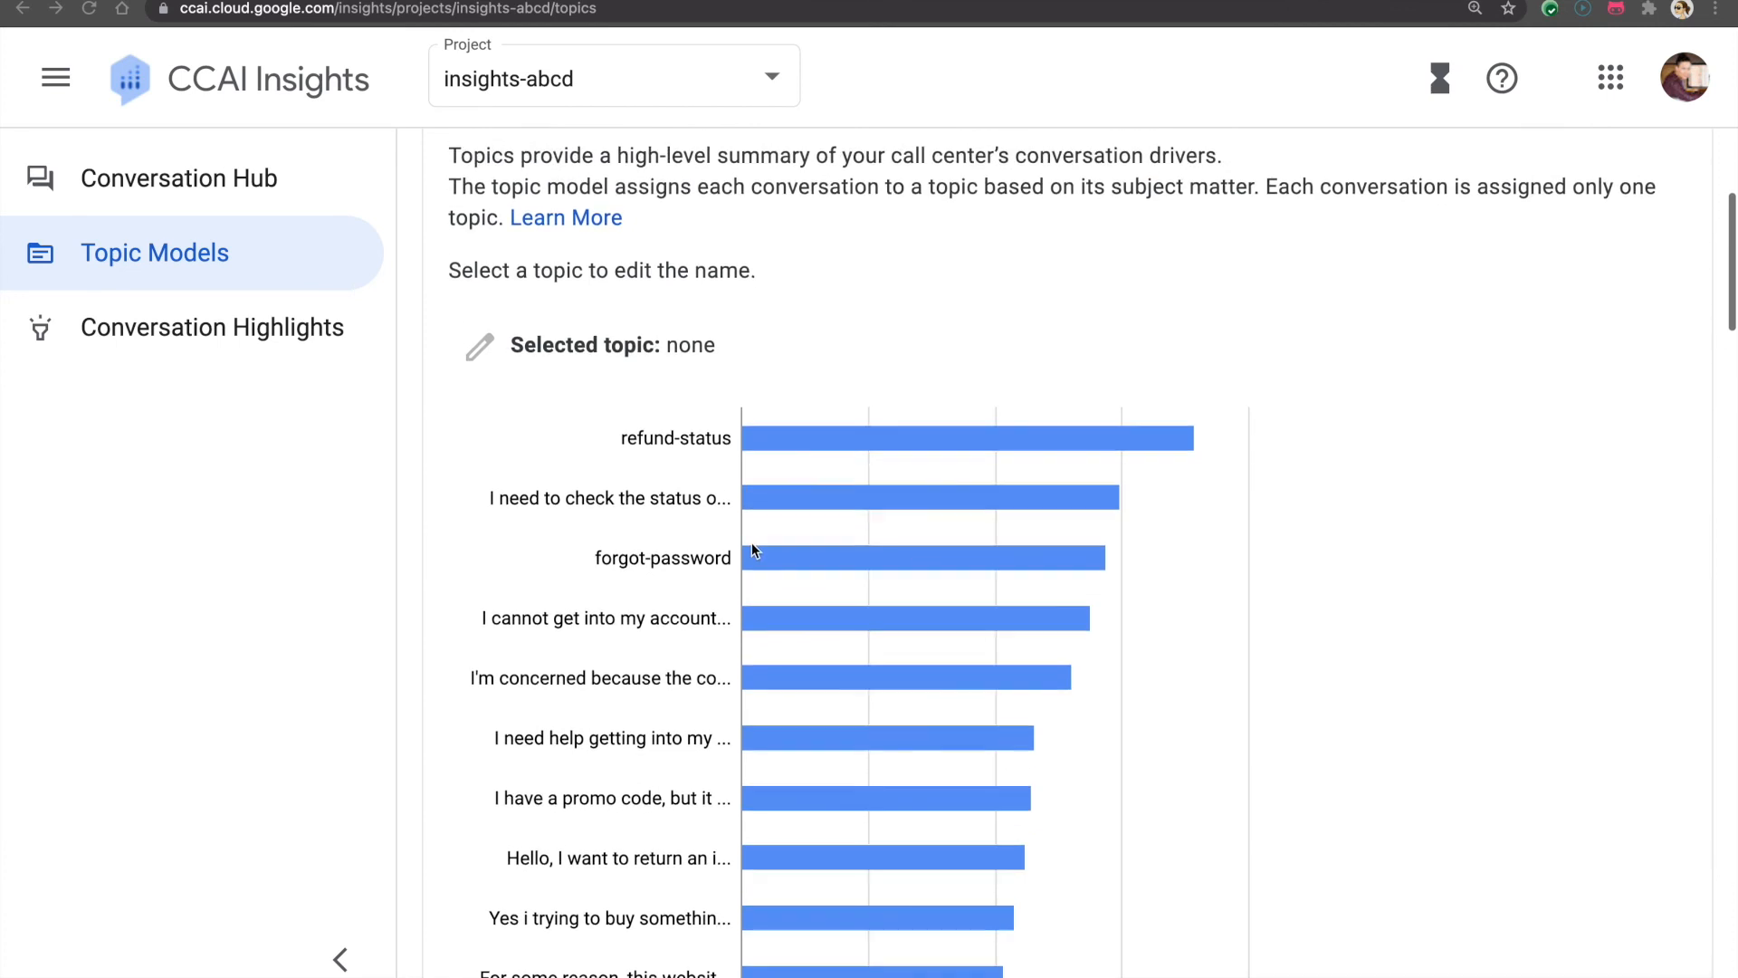
left_click(177, 177)
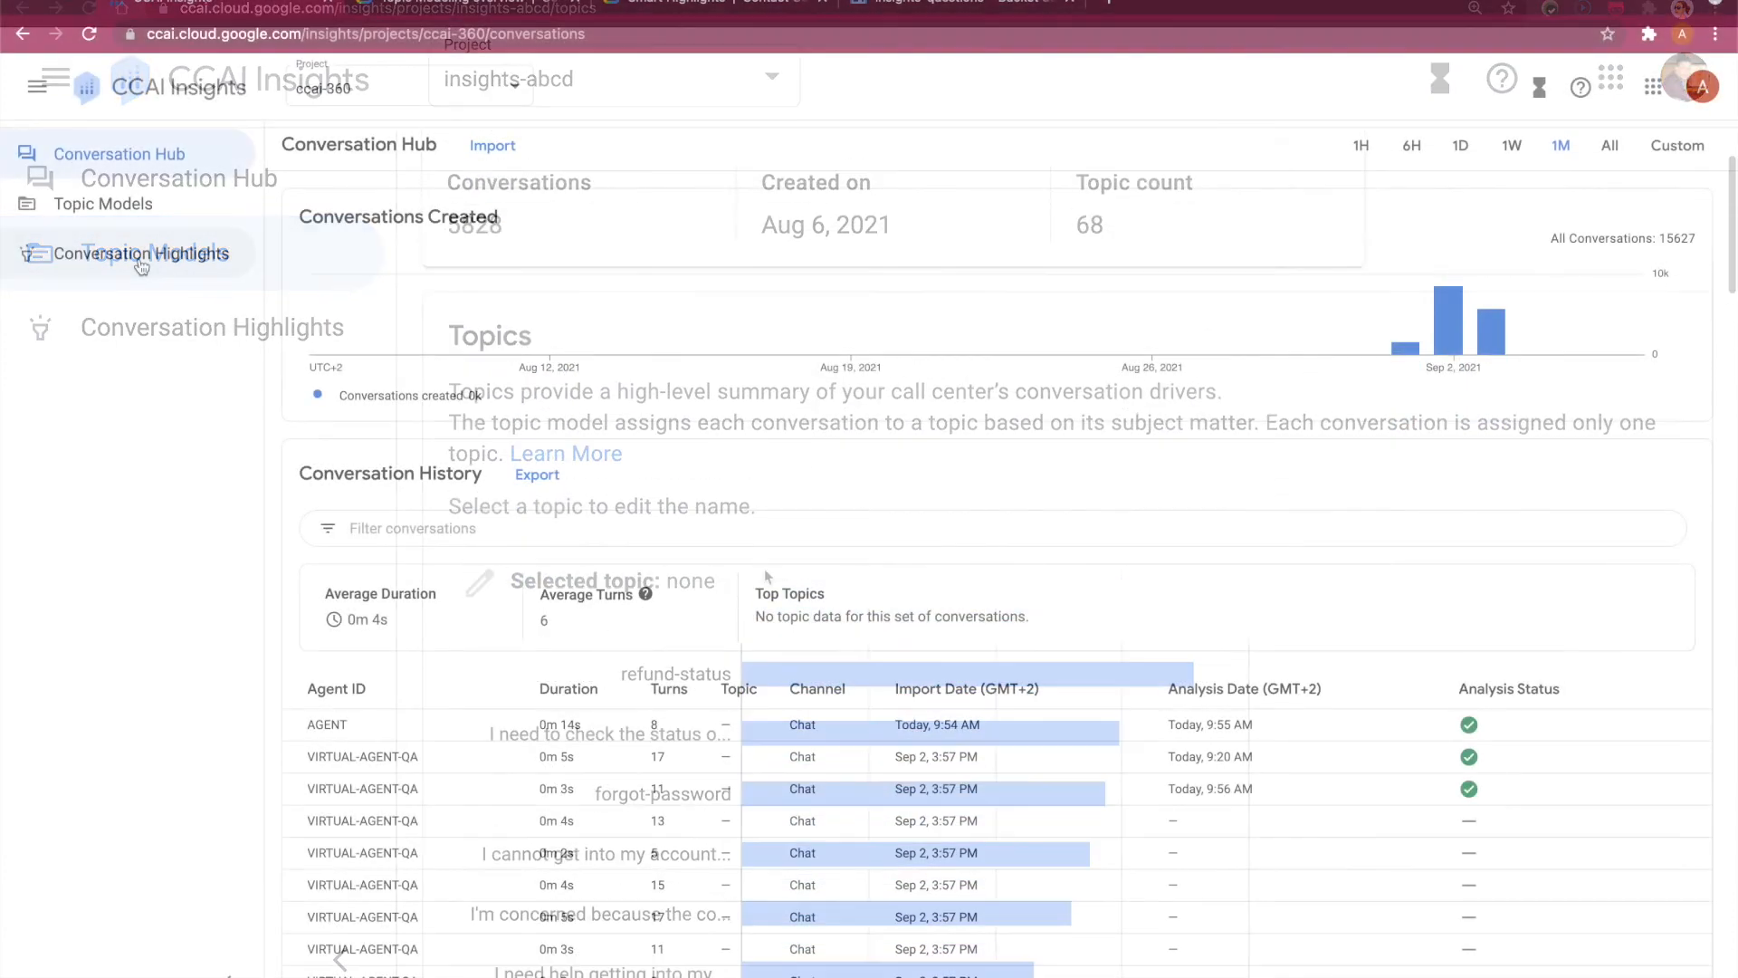
Show the Custom Highlights list with G-Mortgages, appointment and mortgage and their counts.
left_click(142, 254)
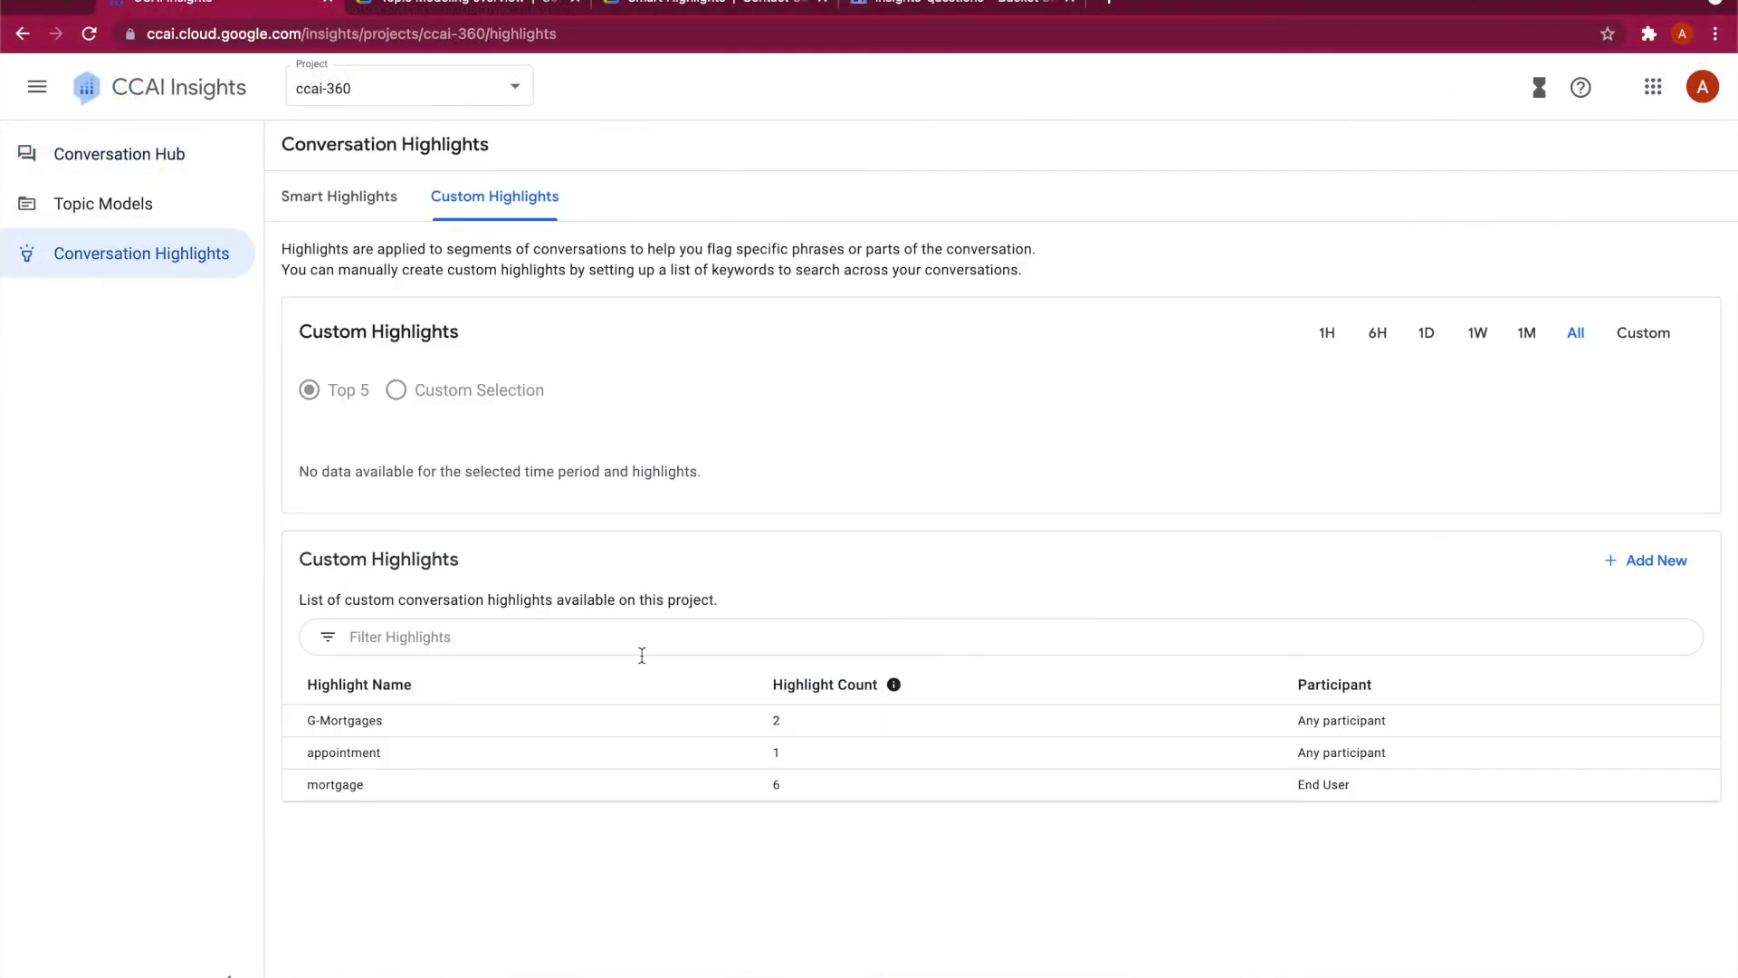
mouse_move(1445, 549)
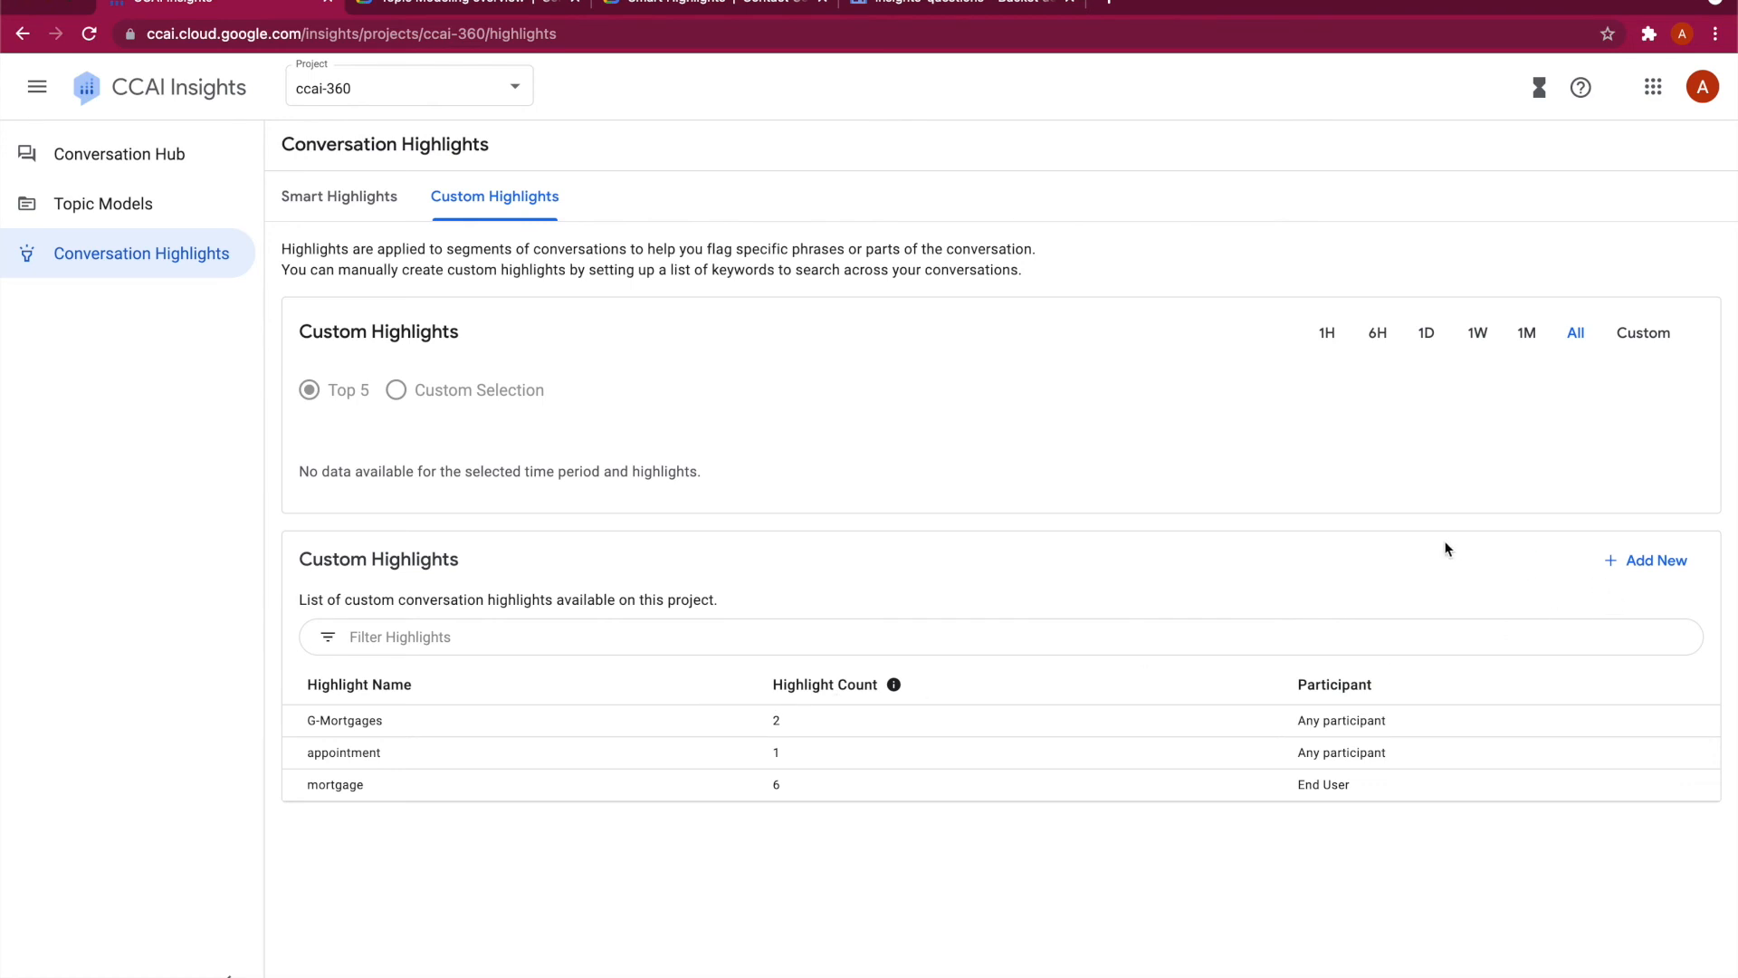
left_click(339, 195)
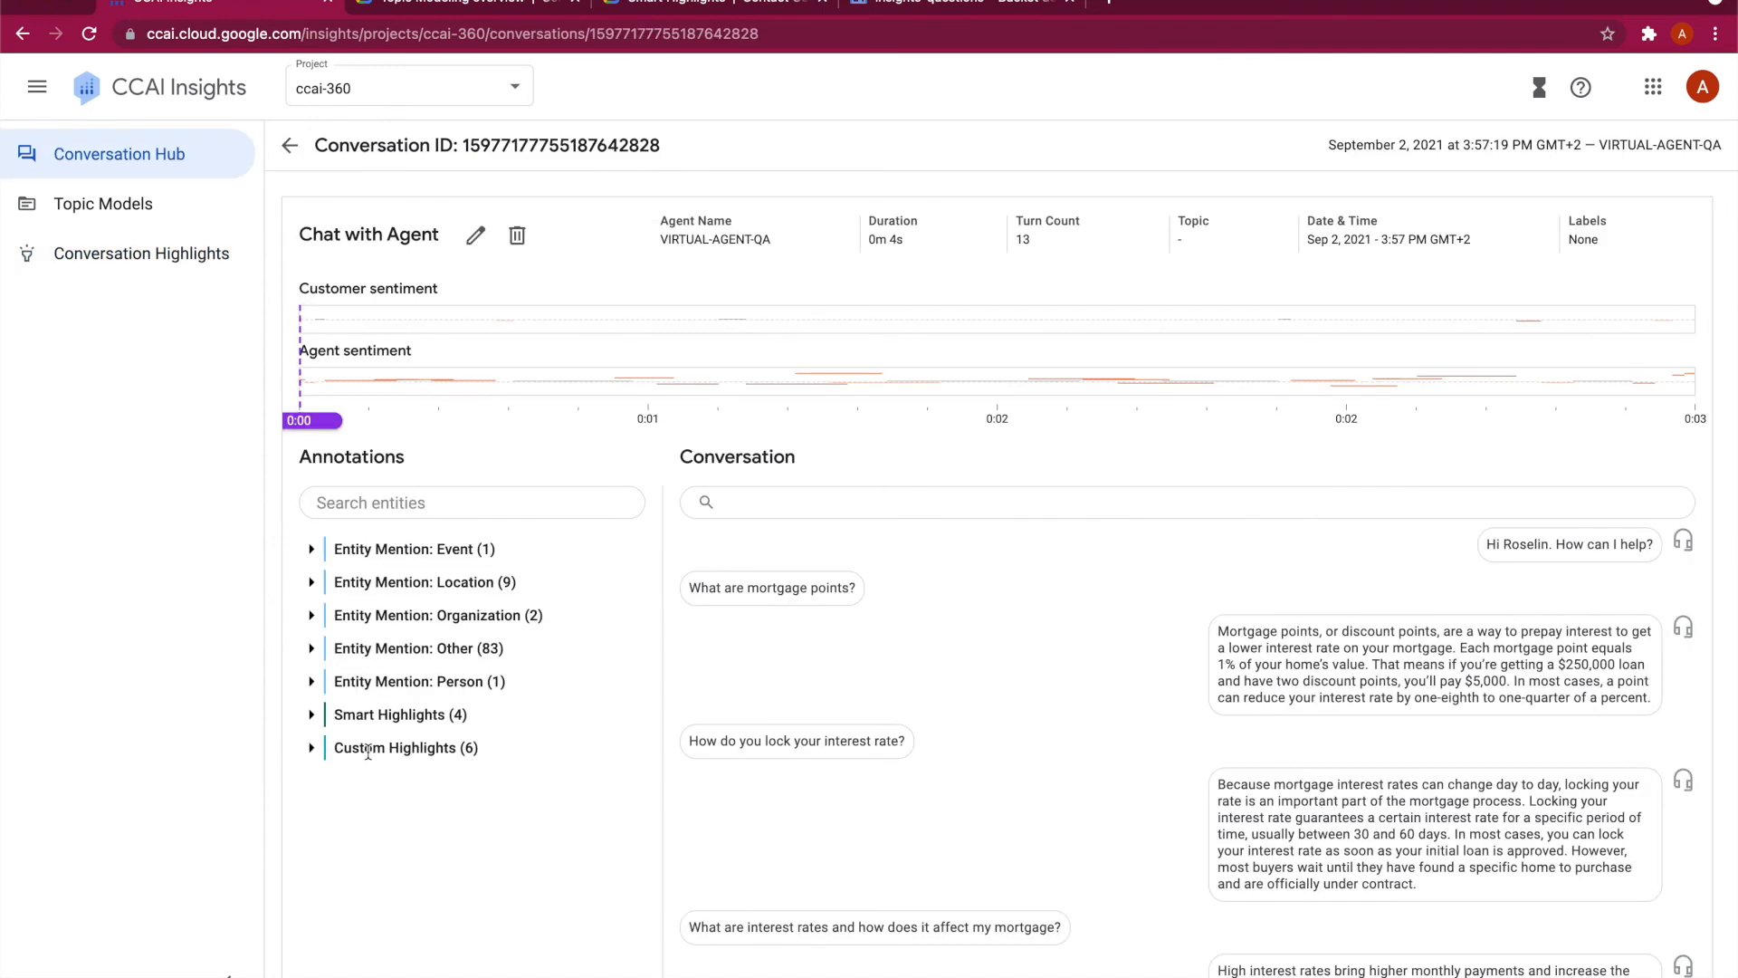
Expand the conversation's four smart highlights and jump to the Check Issue Resolved message.
left_click(309, 713)
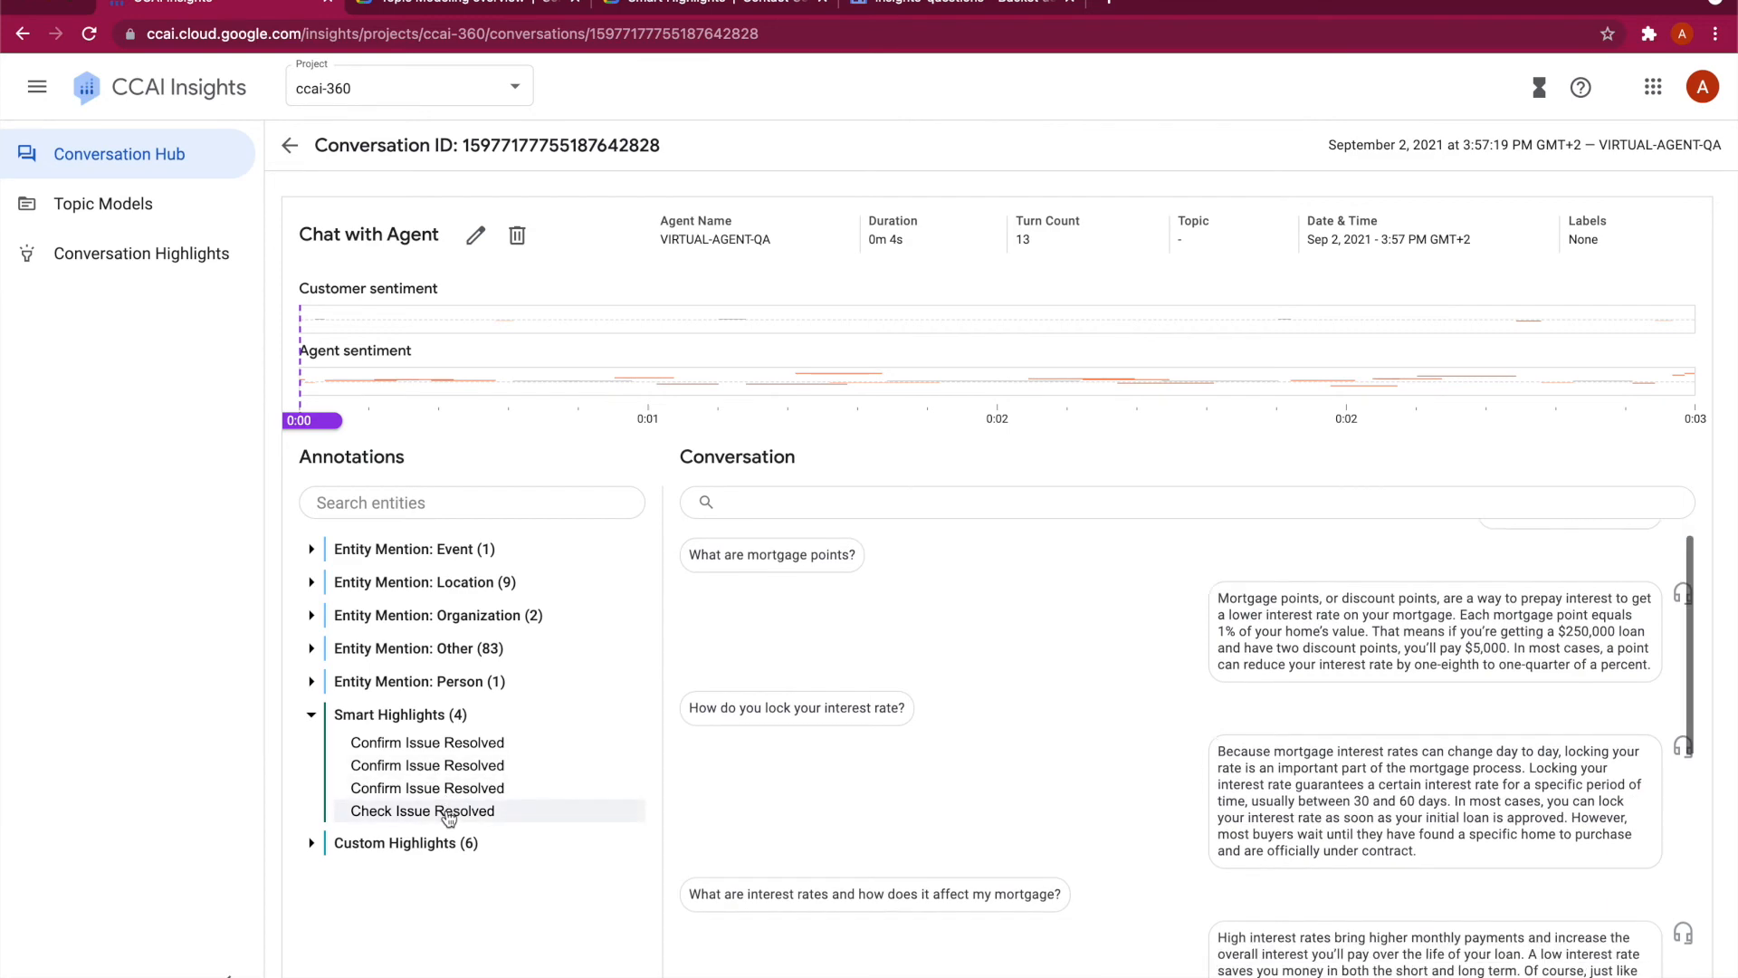
scroll("down", 3)
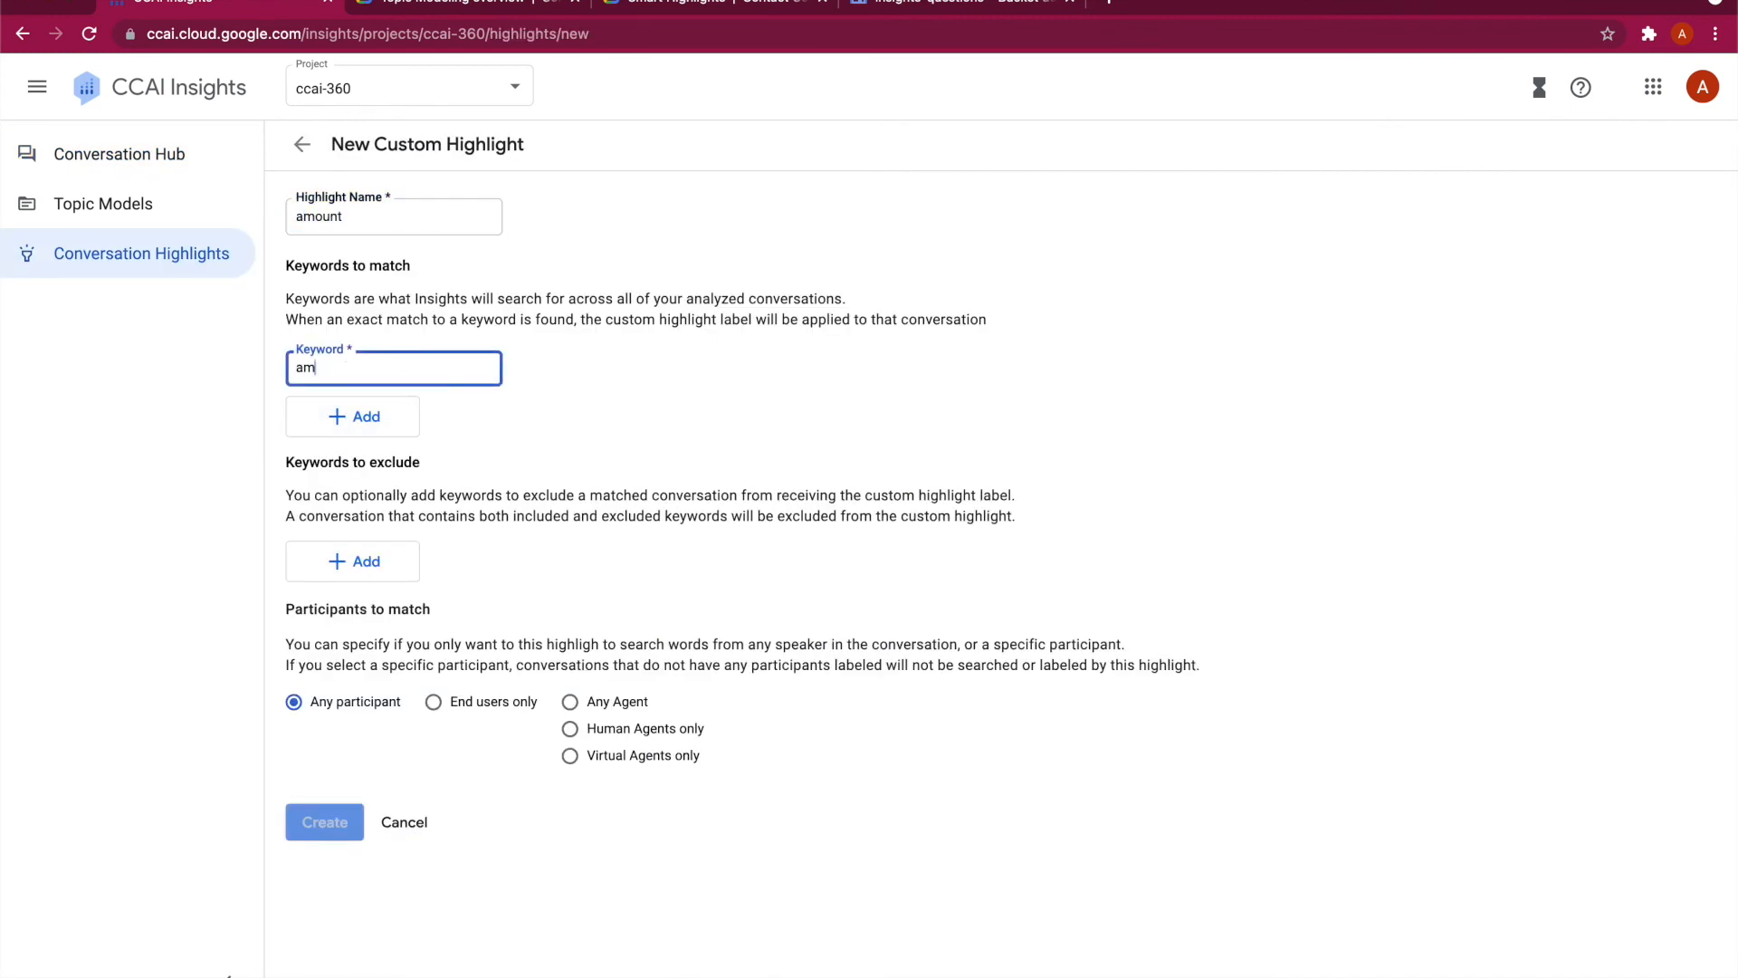
left_click(352, 416)
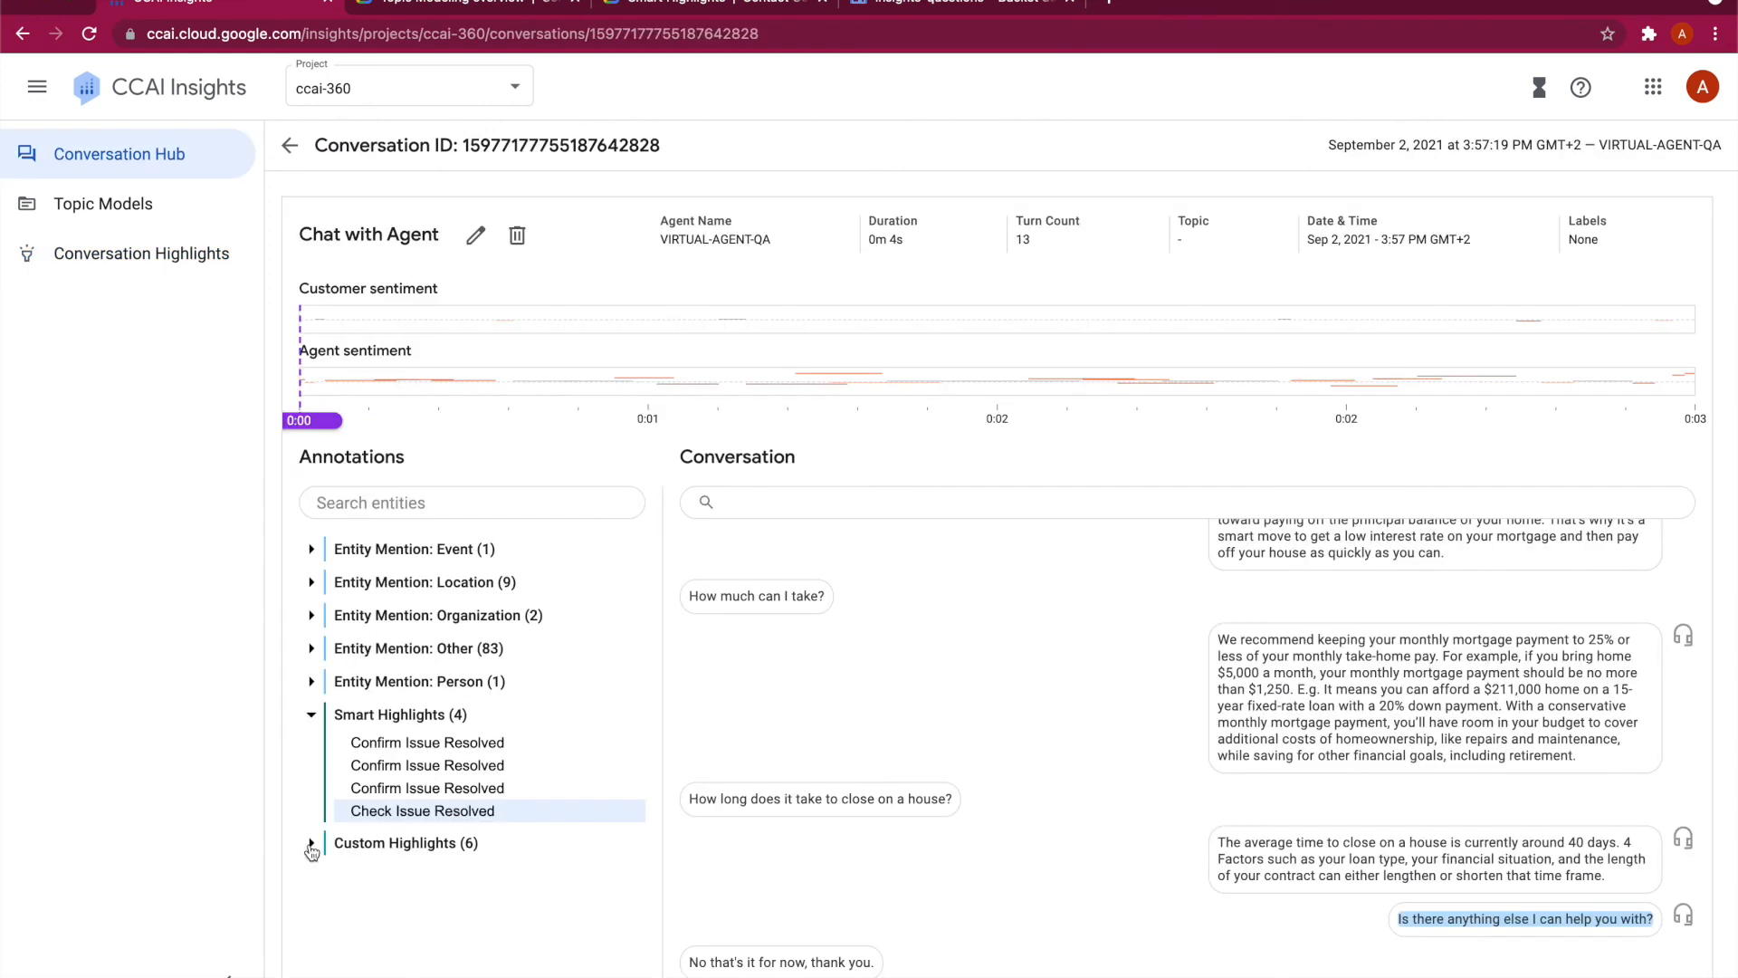
Expand the six custom highlights and locate the G-Mortgages, three amount and mortgage highlights in the chat.
left_click(310, 849)
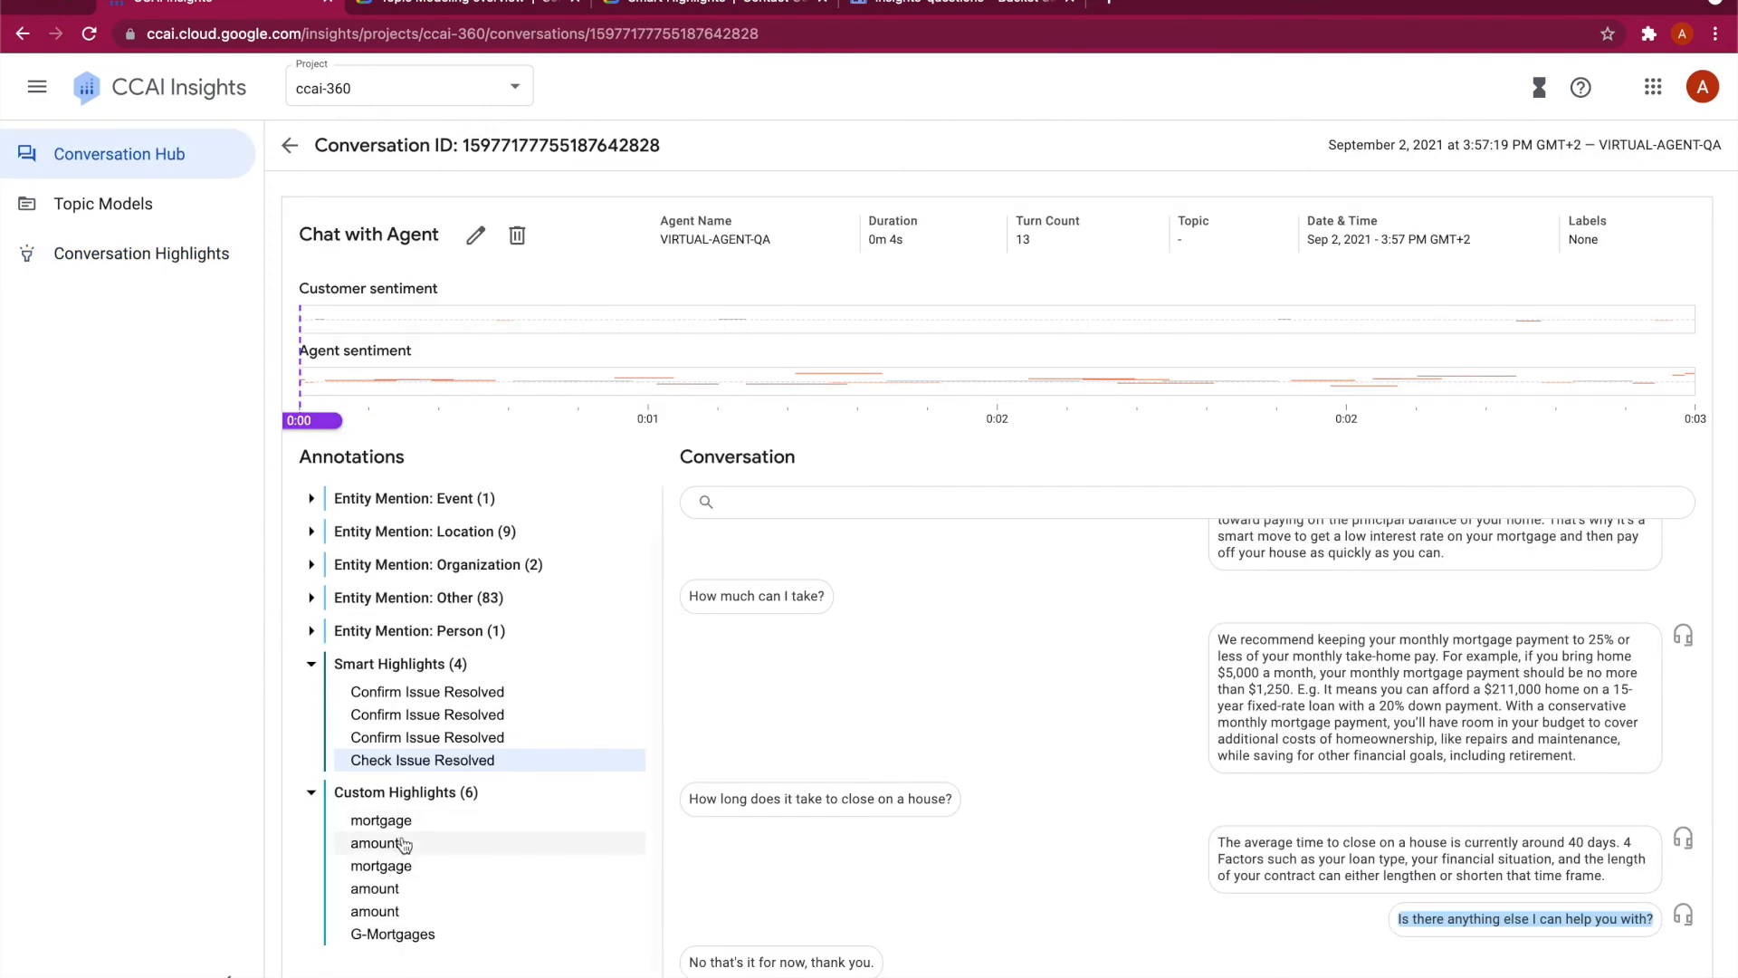
left_click(393, 934)
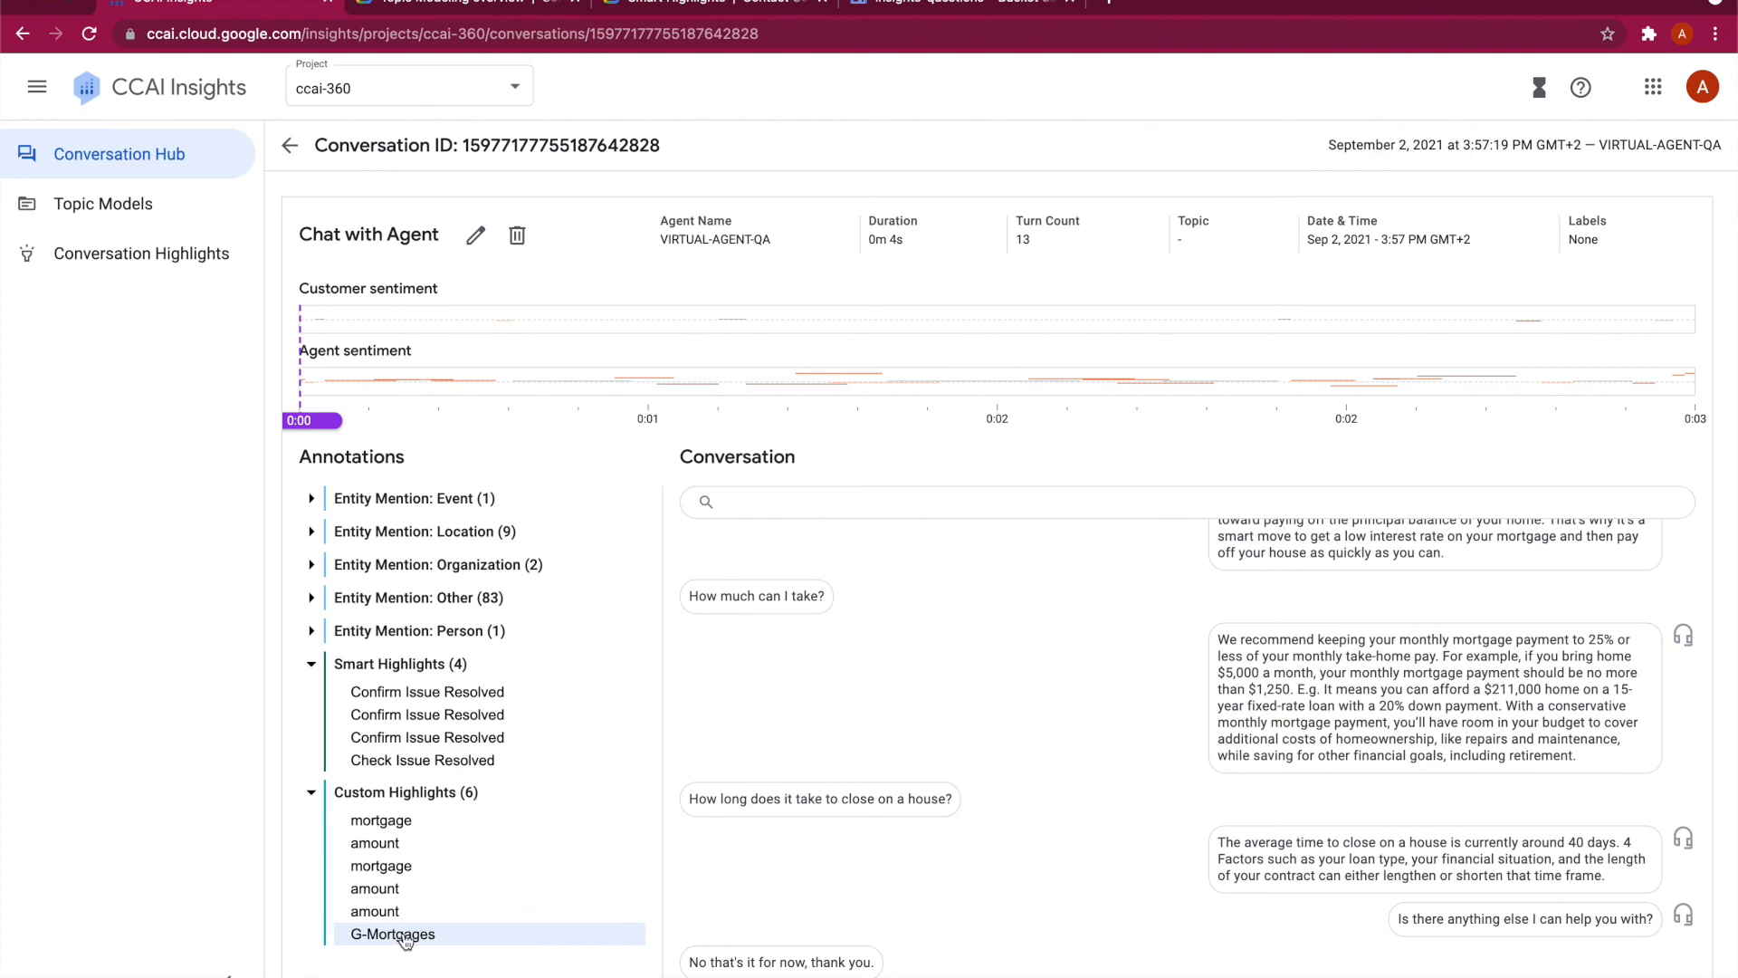
left_click(375, 842)
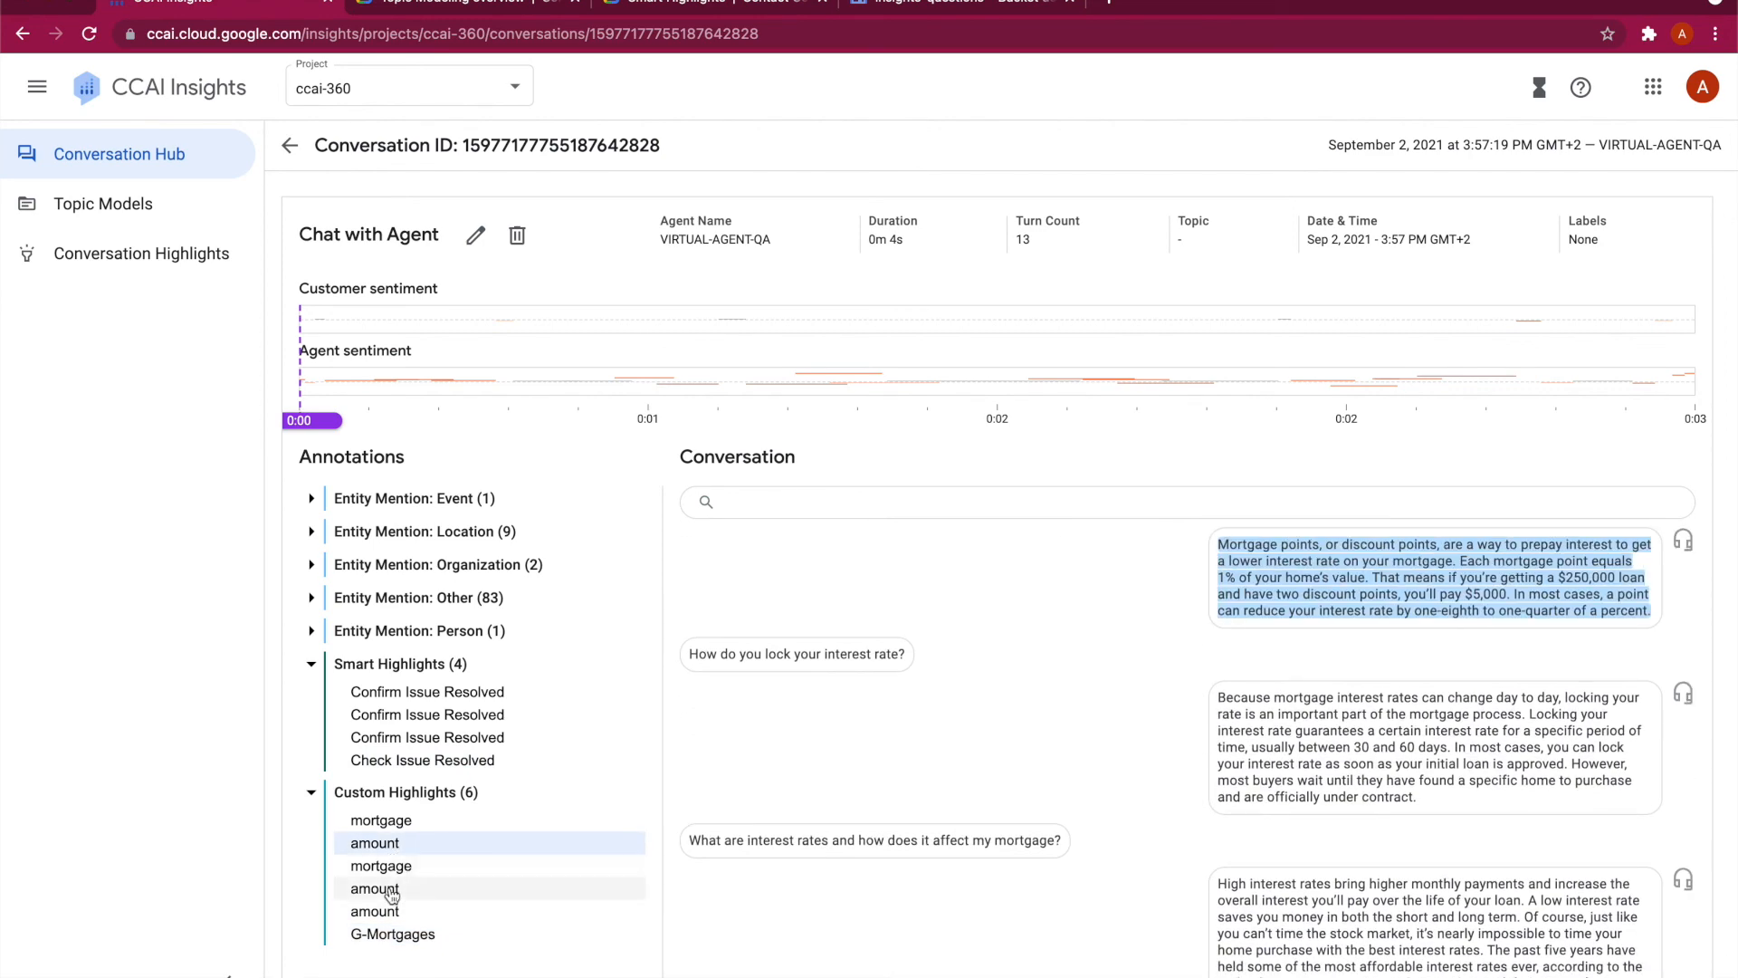
left_click(375, 887)
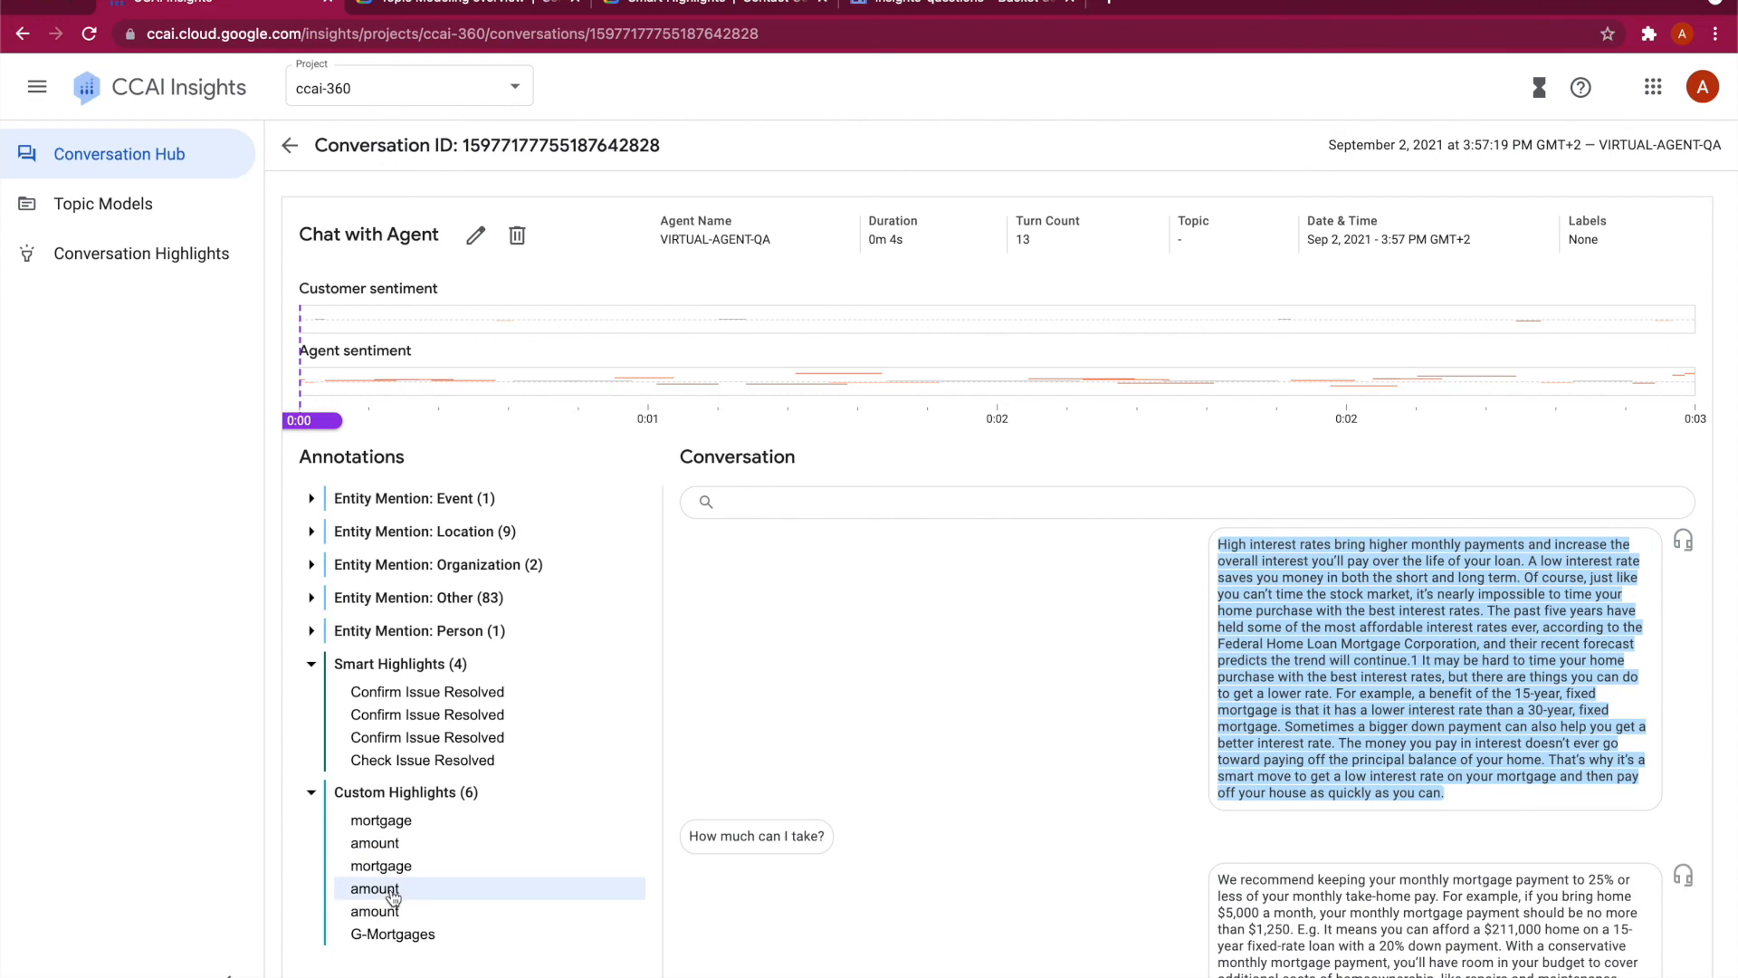
left_click(375, 911)
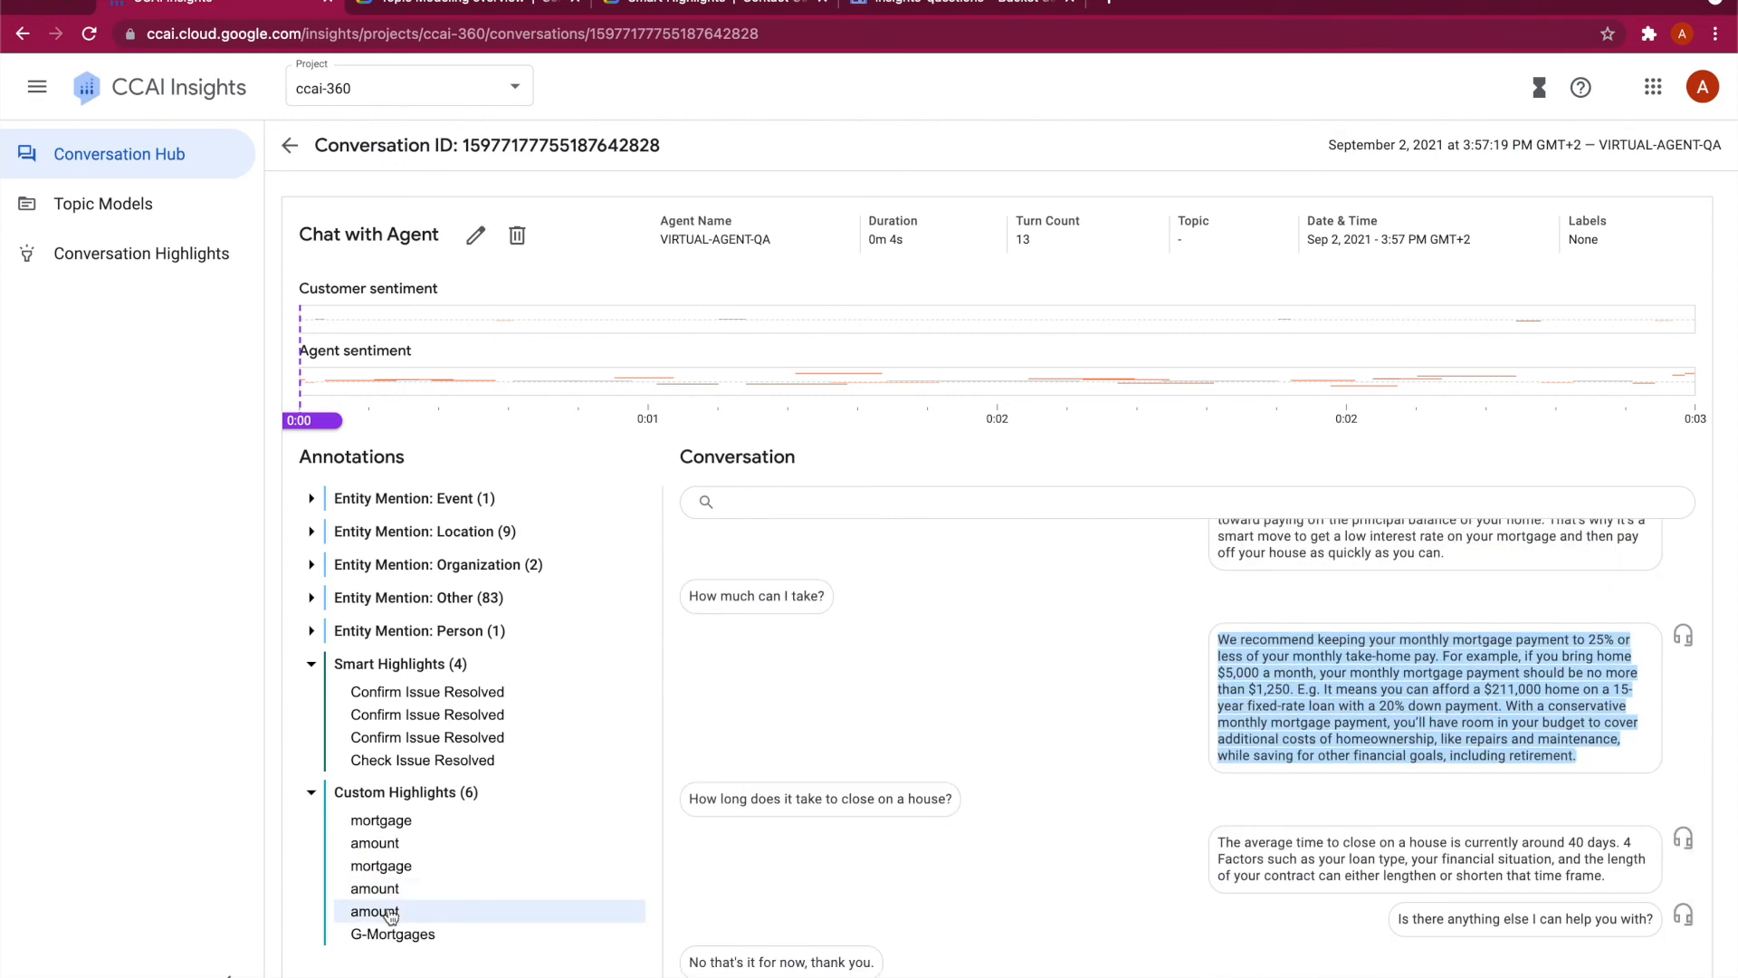
left_click(380, 865)
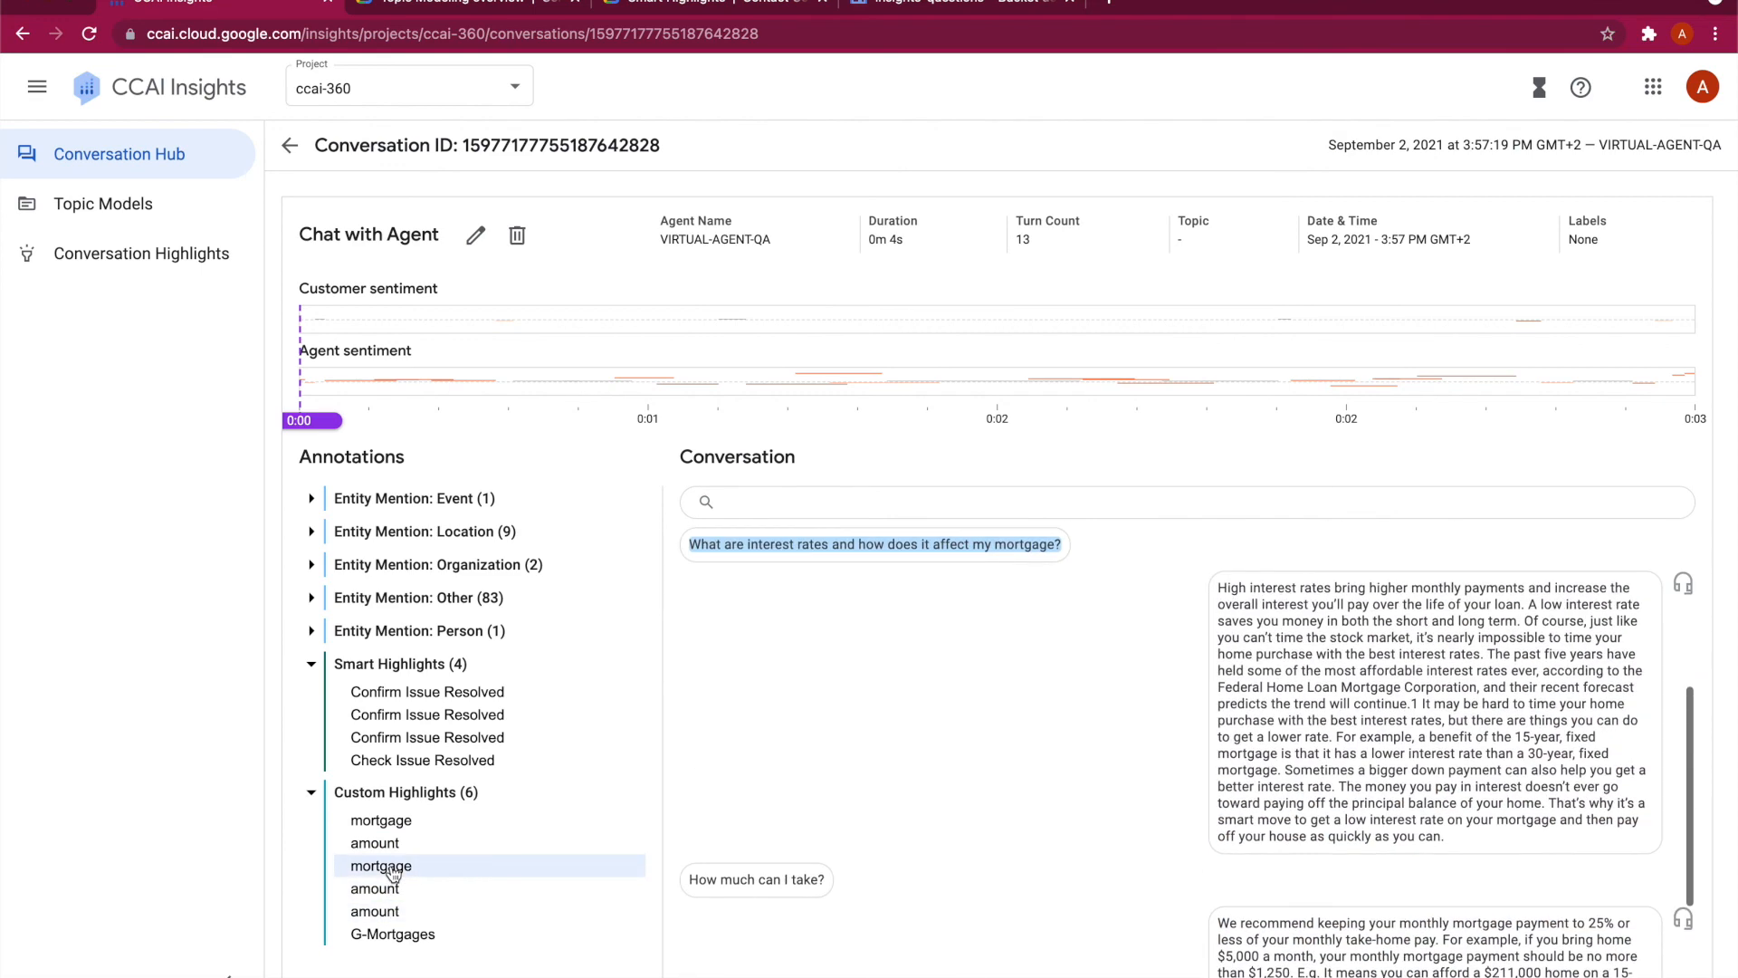